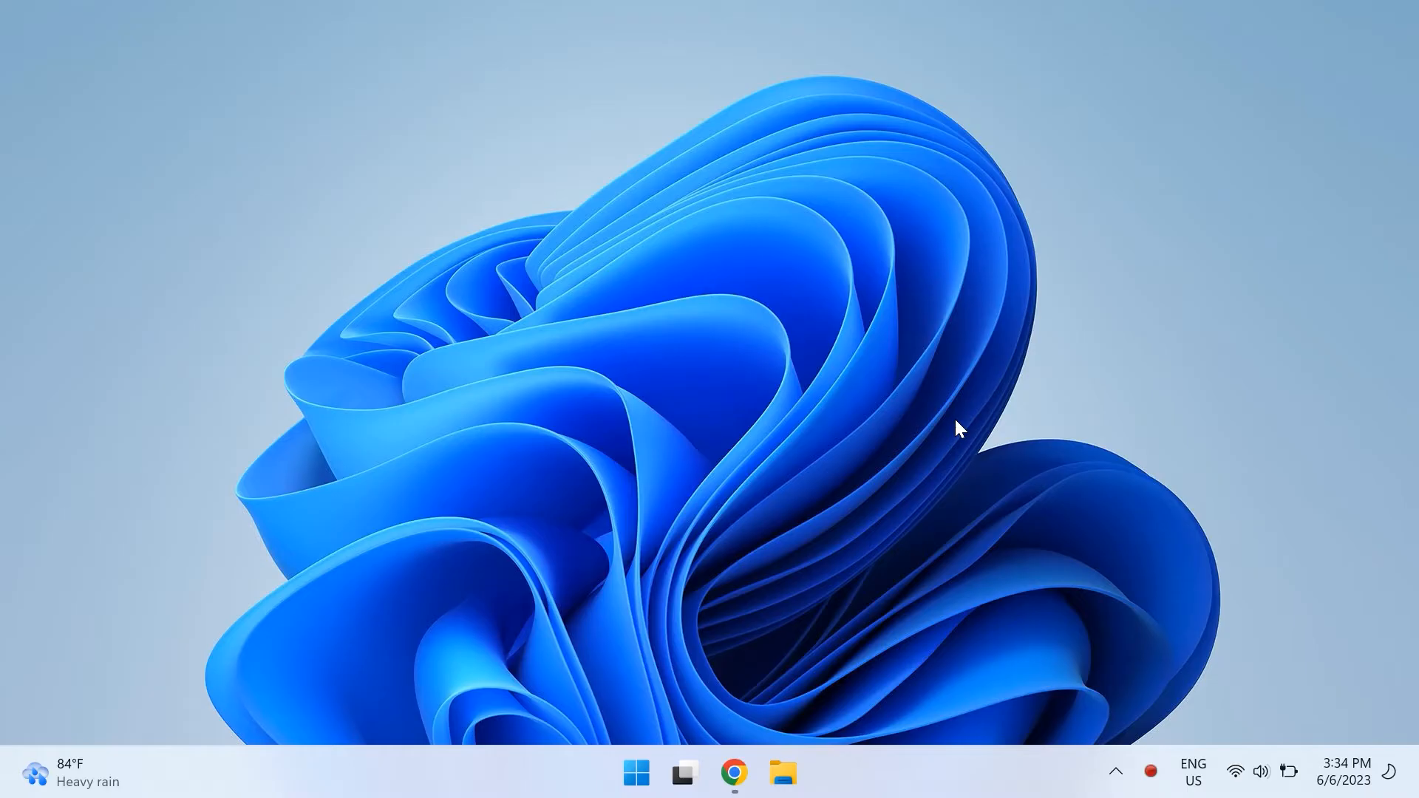
{"action": "mouse_move", "coordinate": [898, 482]}
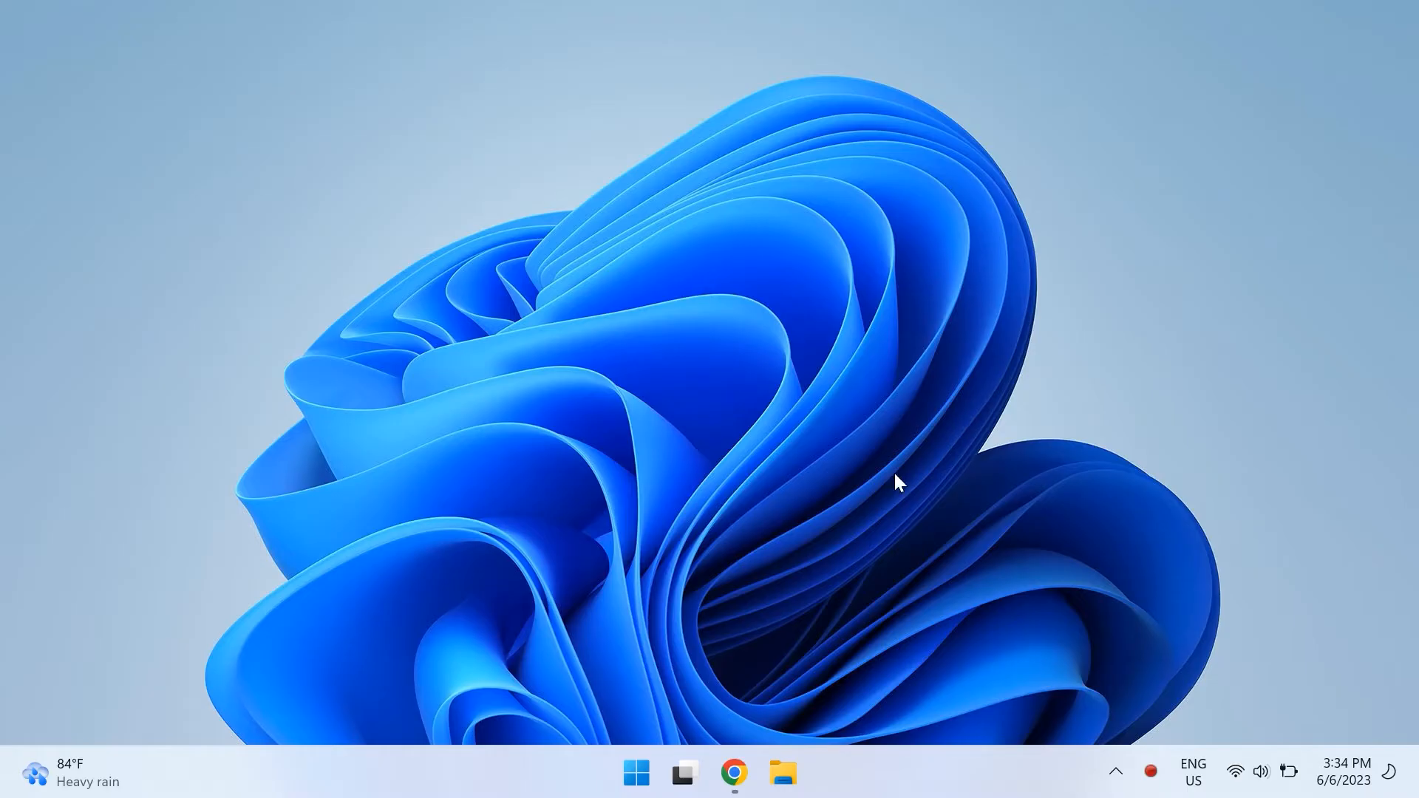
Log out of WhatsApp Web via its ⋮ menu, then switch to the Downdetector WhatsApp tab
{"action": "left_click", "coordinate": [735, 772]}
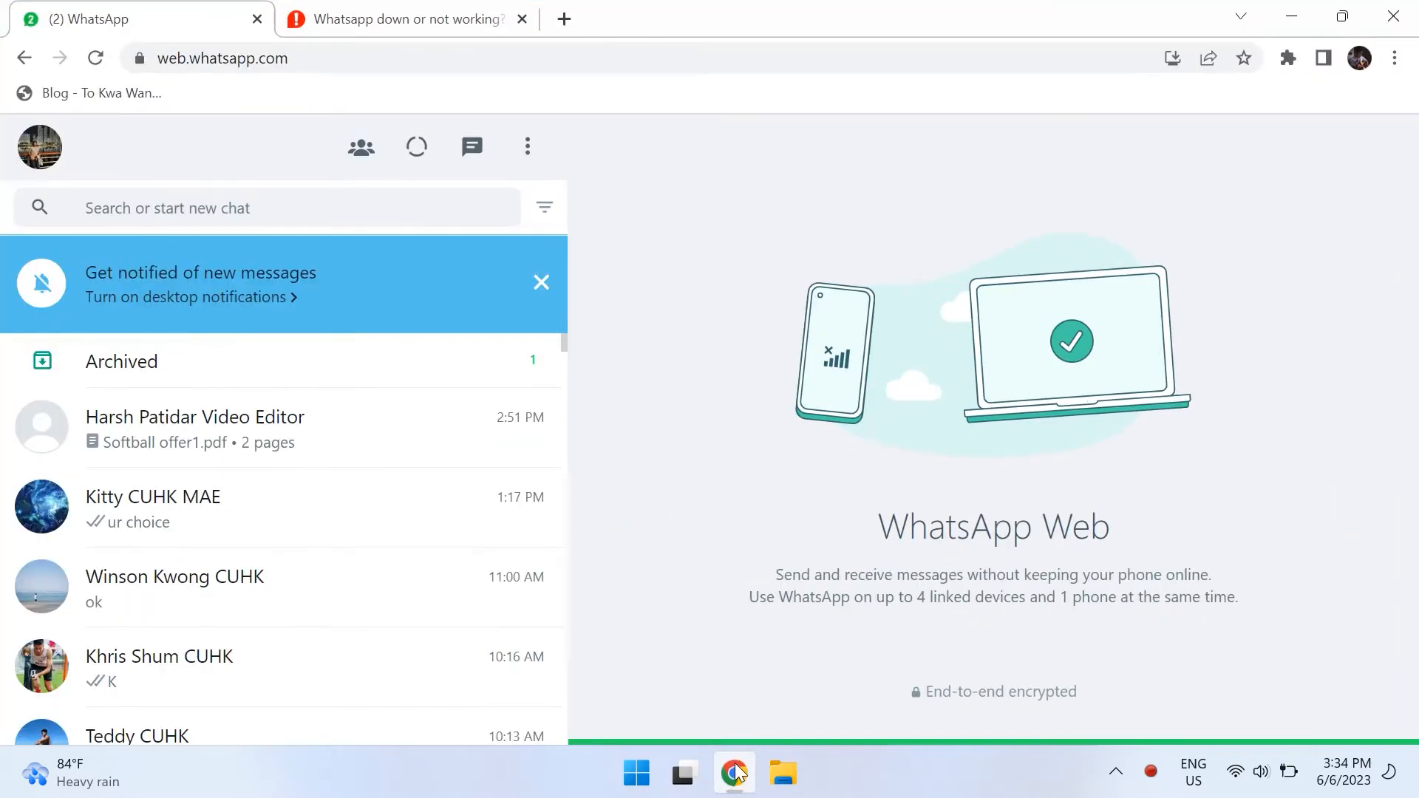
{"action": "mouse_move", "coordinate": [544, 207]}
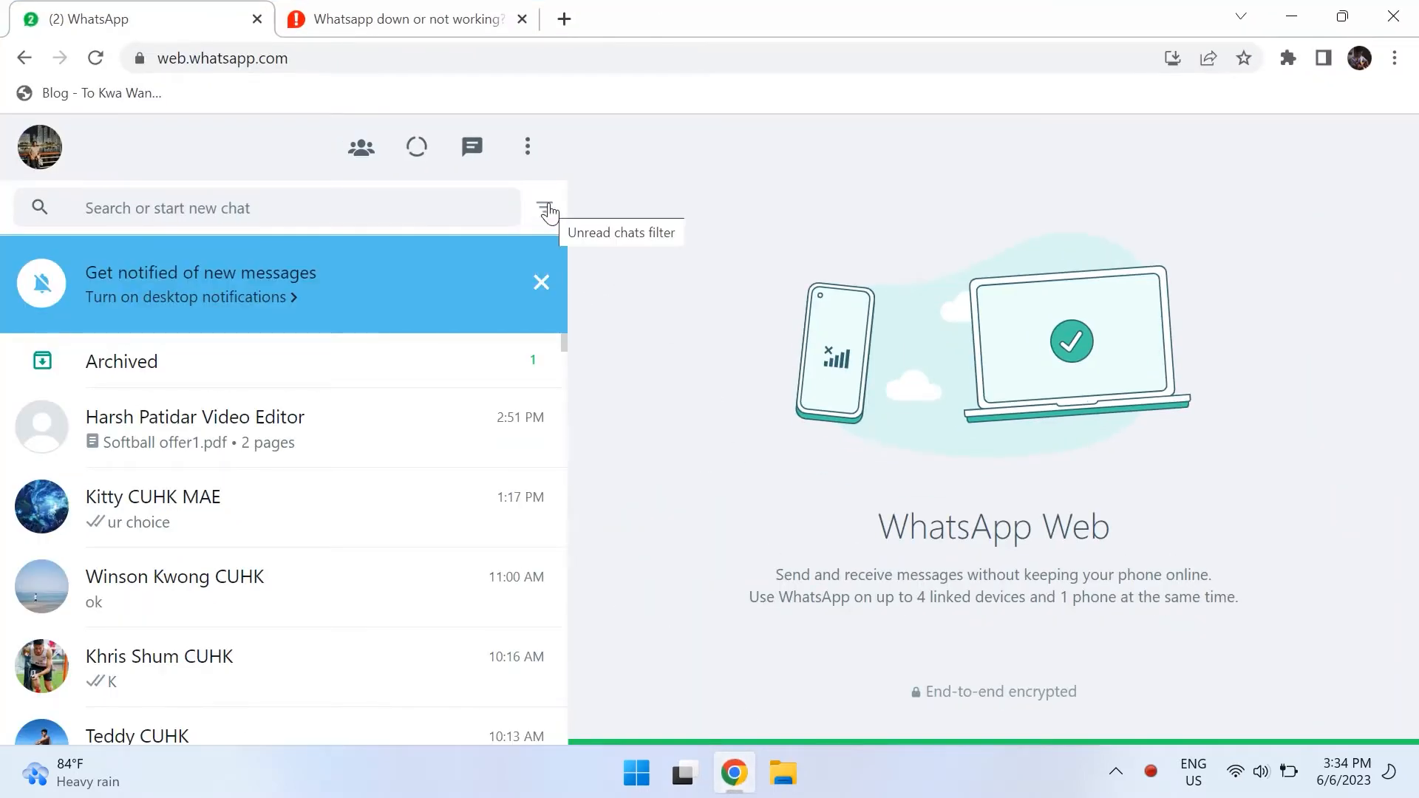
{"action": "mouse_move", "coordinate": [533, 150]}
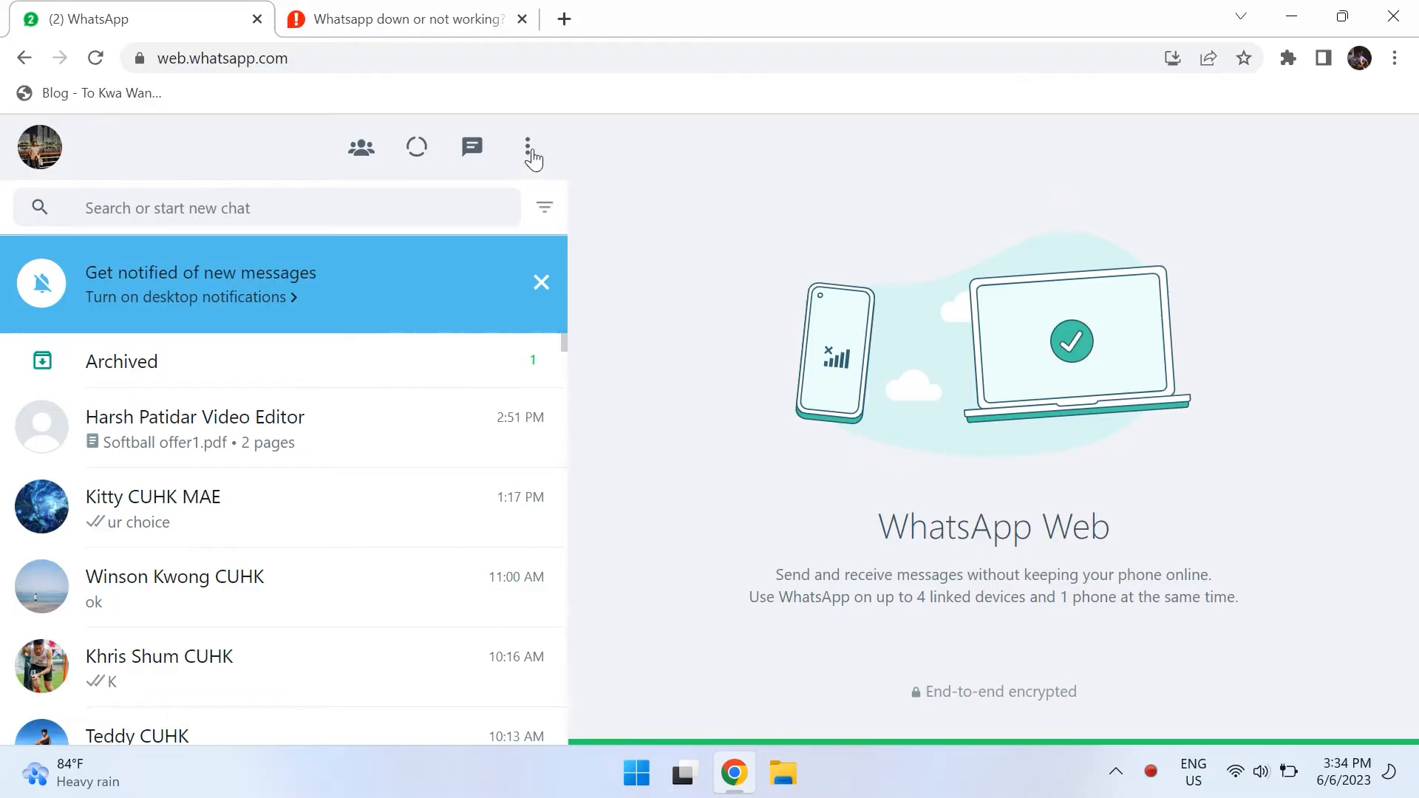
{"action": "left_click", "coordinate": [528, 146]}
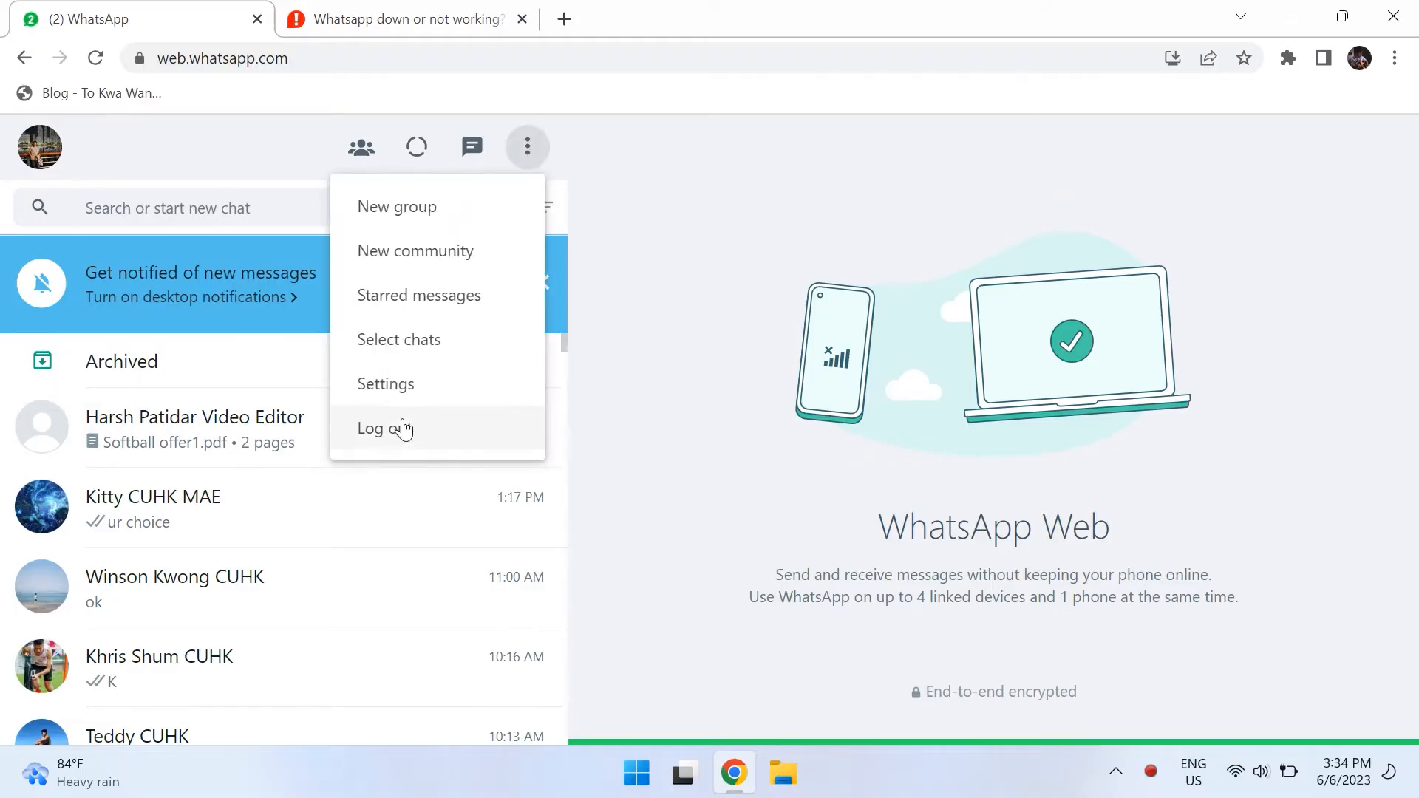
{"action": "left_click", "coordinate": [371, 429]}
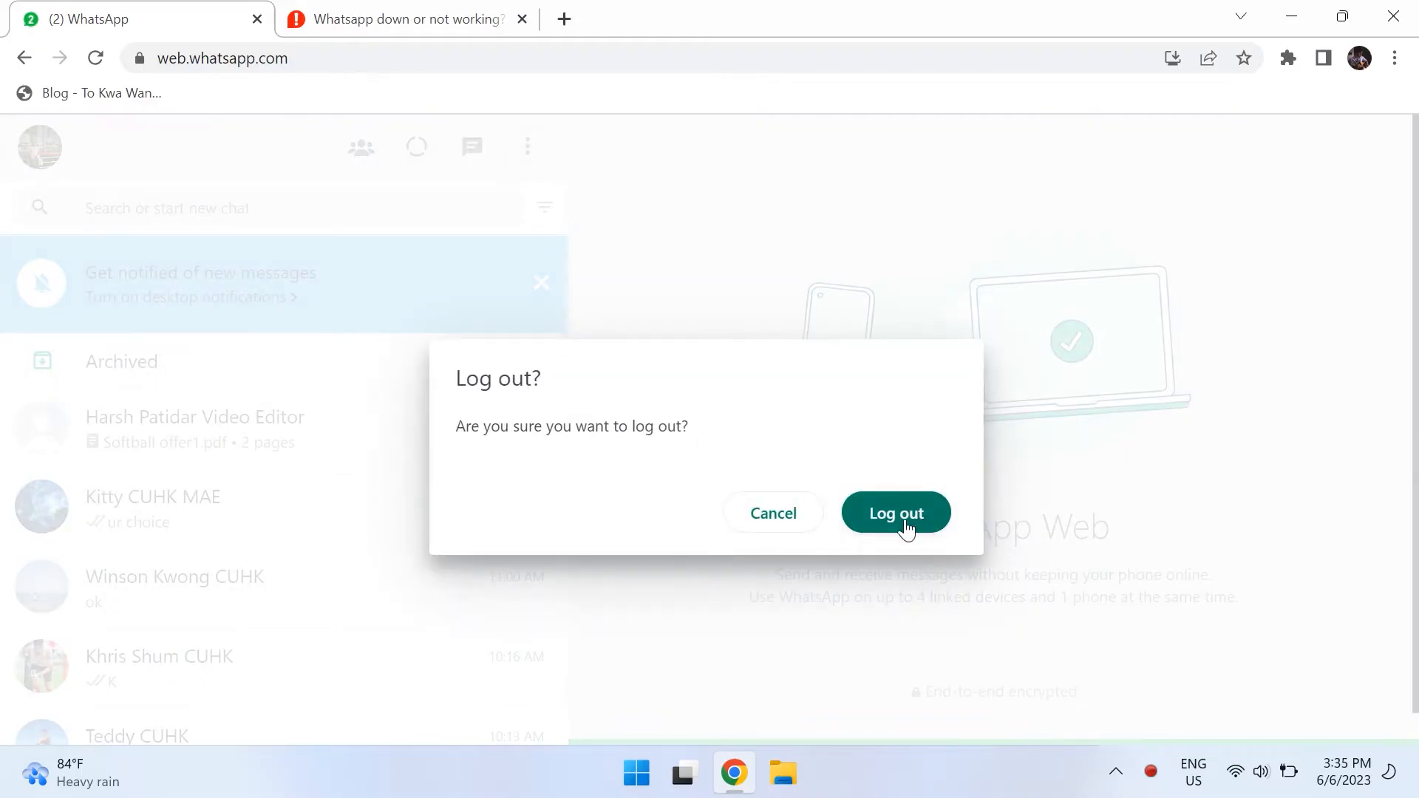
{"action": "left_click", "coordinate": [895, 513]}
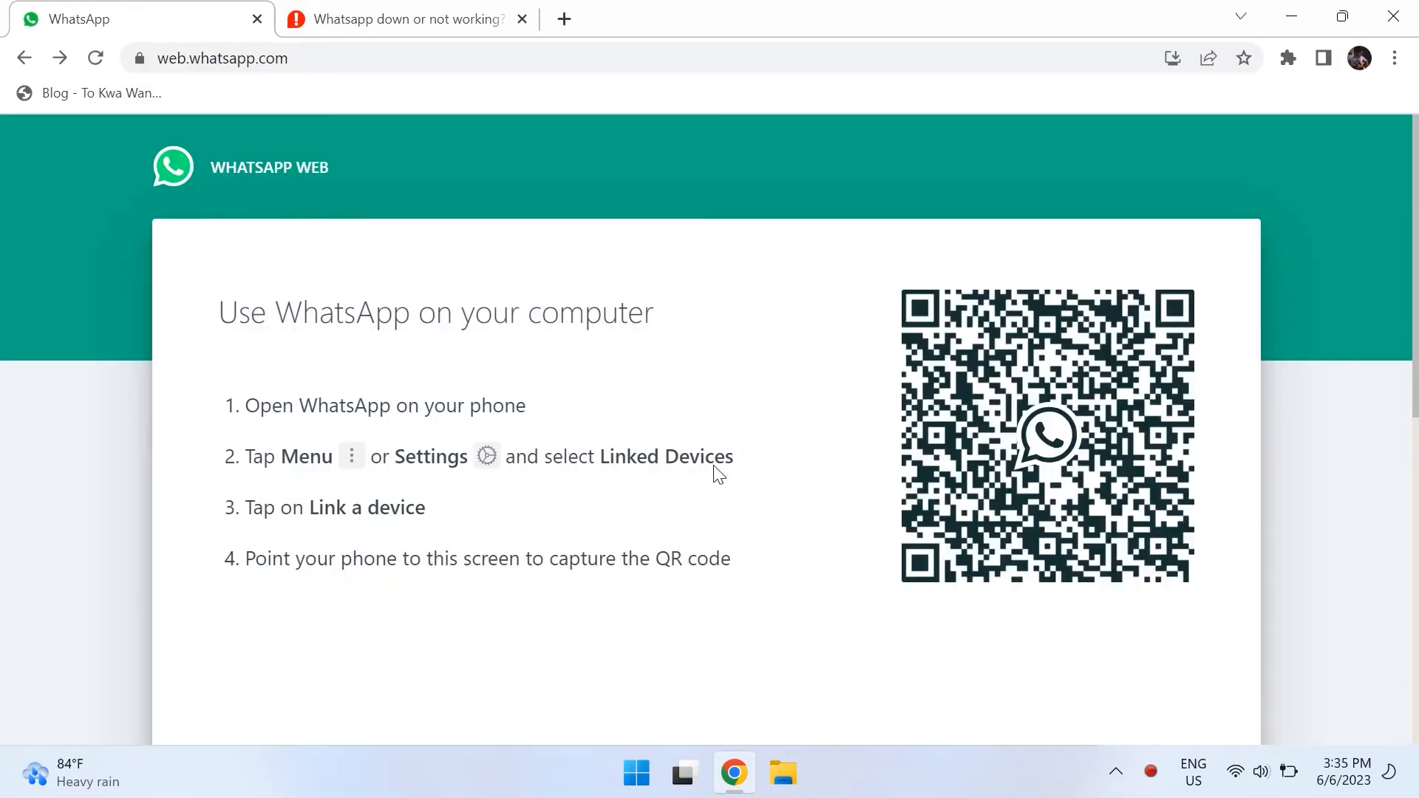
{"action": "left_click", "coordinate": [405, 17]}
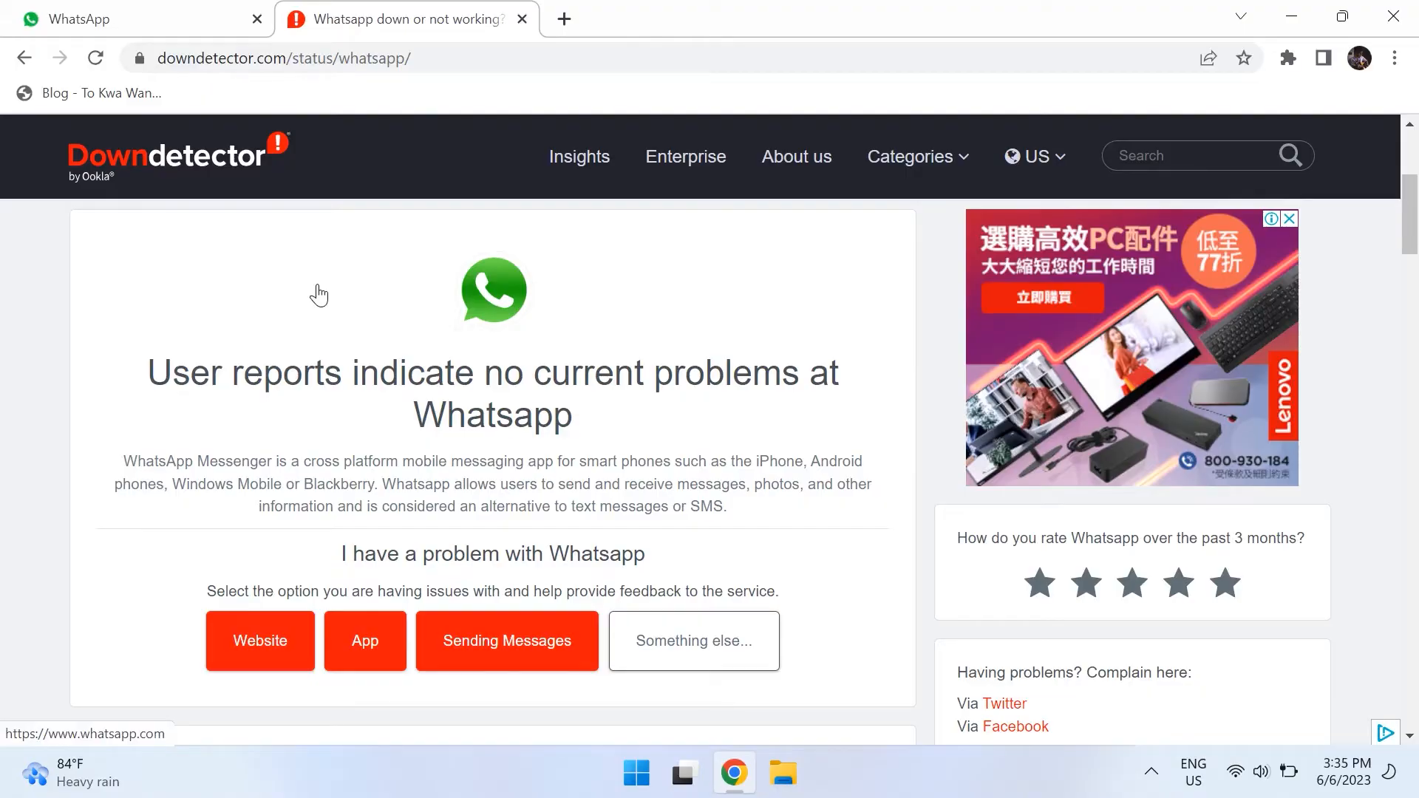
Review the Downdetector WhatsApp report and open a new blank browser tab
{"action": "left_click", "coordinate": [828, 18]}
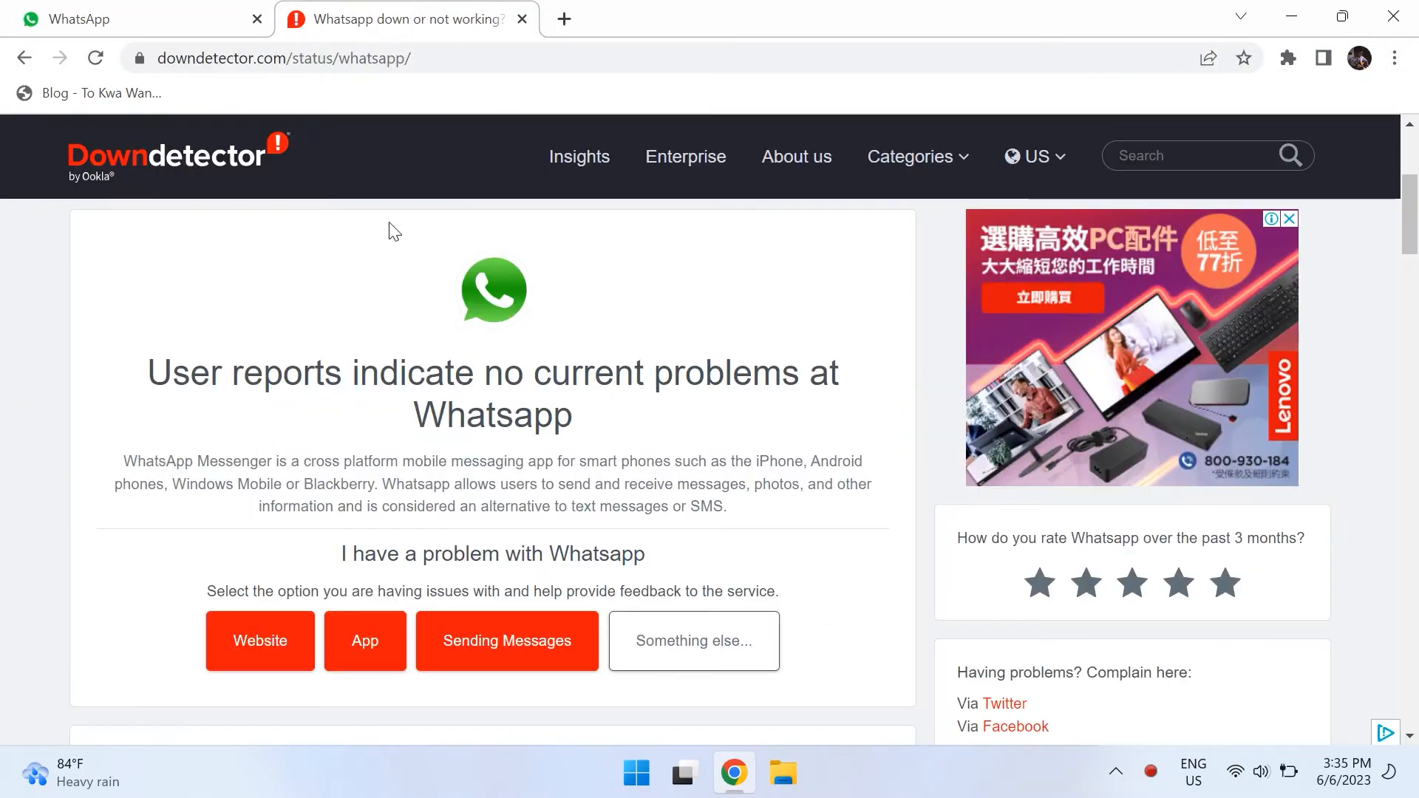
{"action": "mouse_move", "coordinate": [320, 293]}
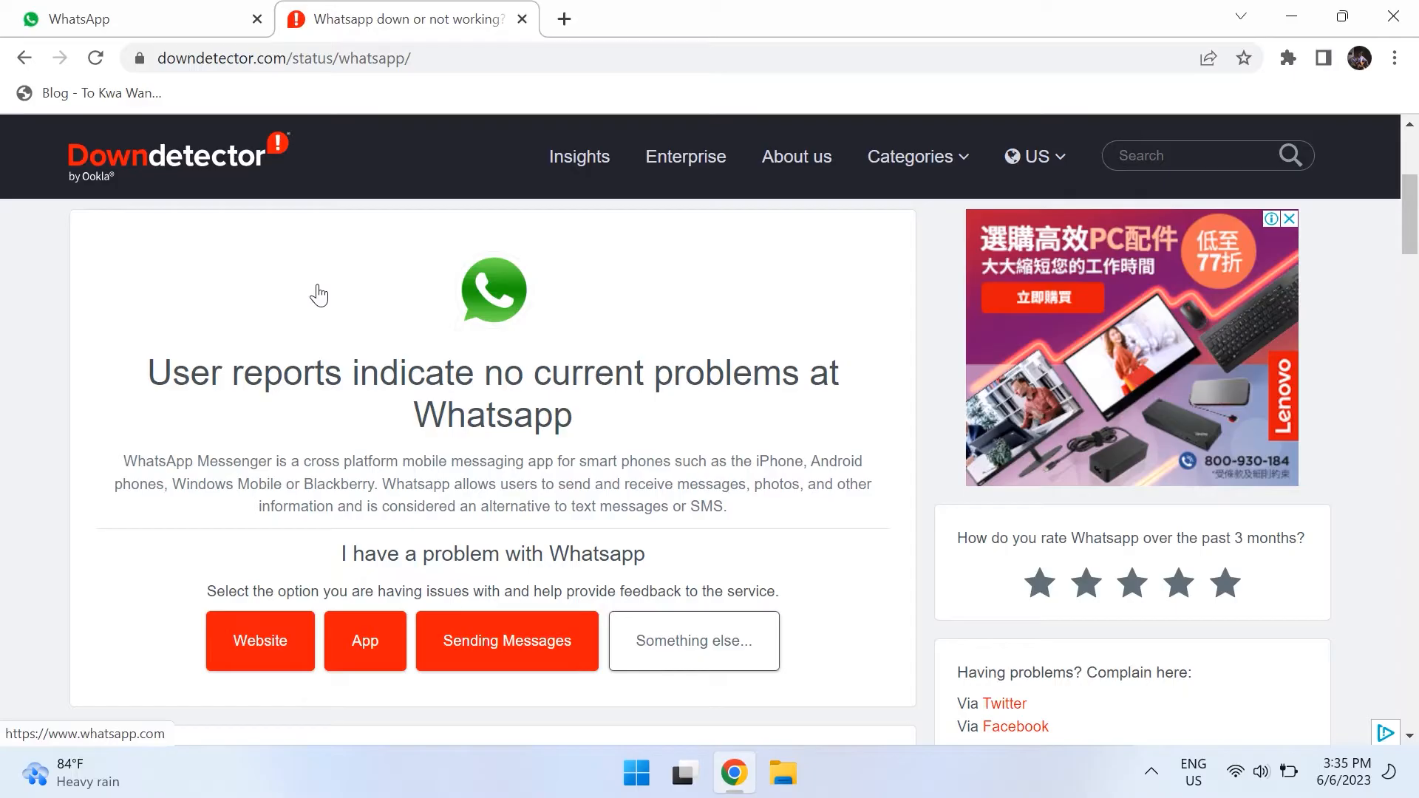
{"action": "mouse_move", "coordinate": [47, 320]}
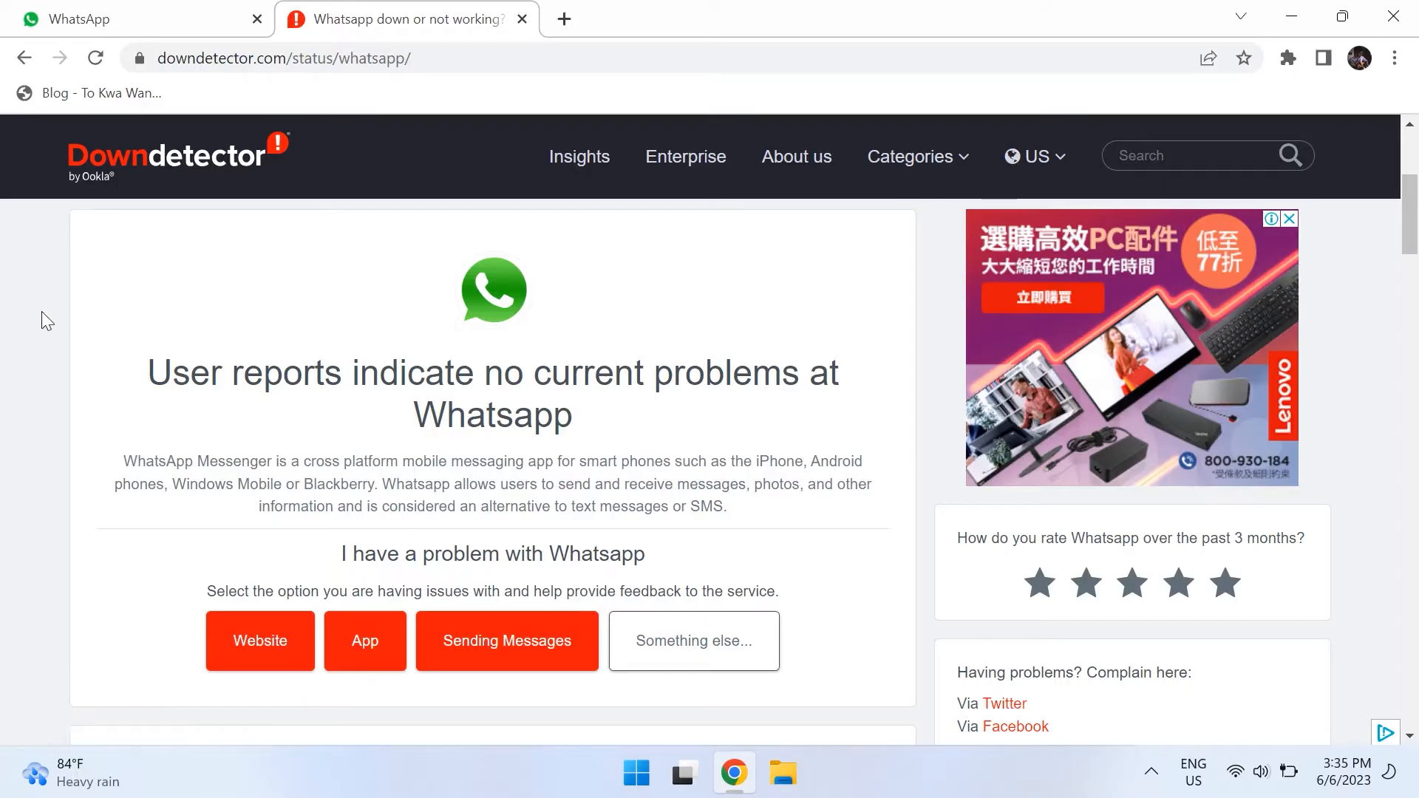
{"action": "scroll", "scroll_direction": "down", "scroll_amount": 3}
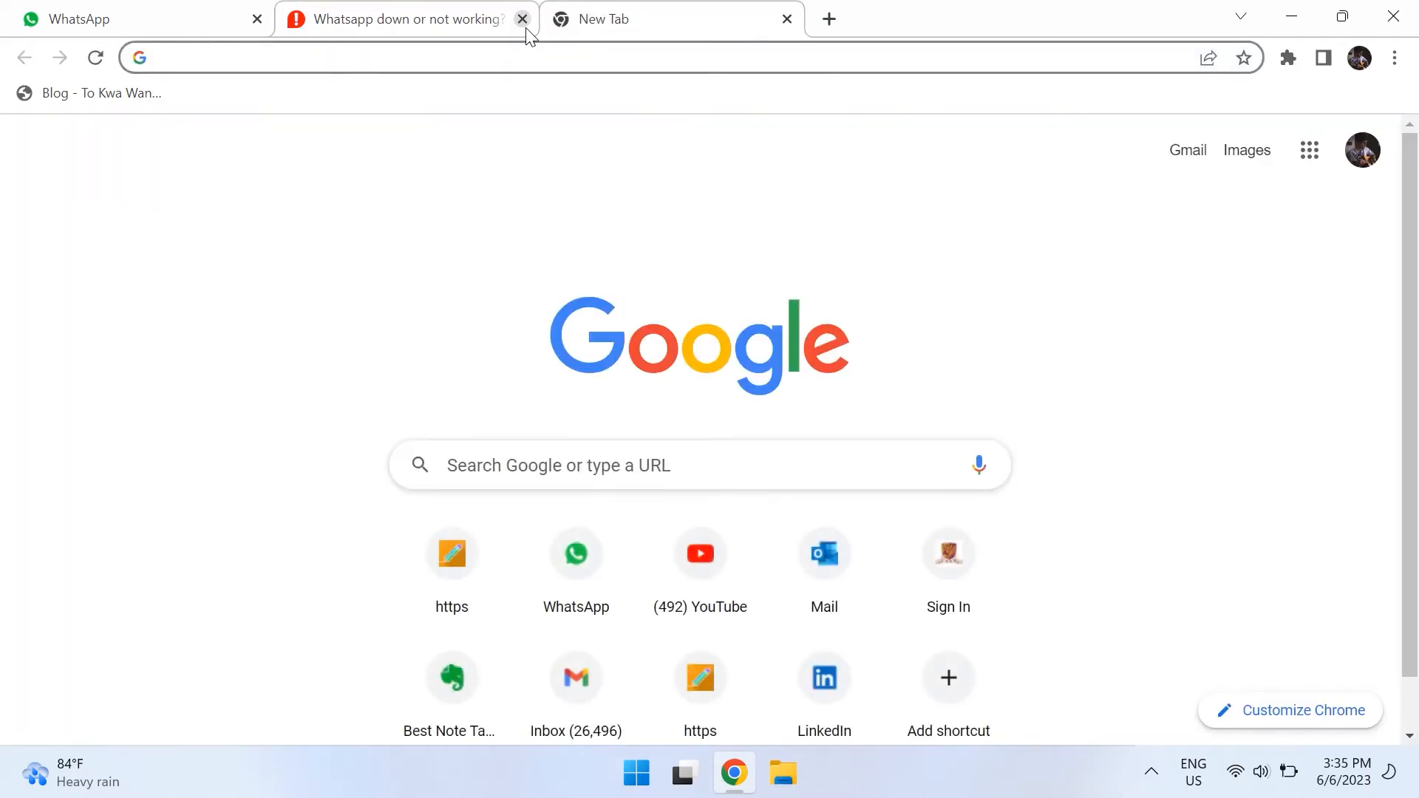
Close the Downdetector tab and go to Chrome's Privacy and security settings
{"action": "left_click", "coordinate": [522, 19]}
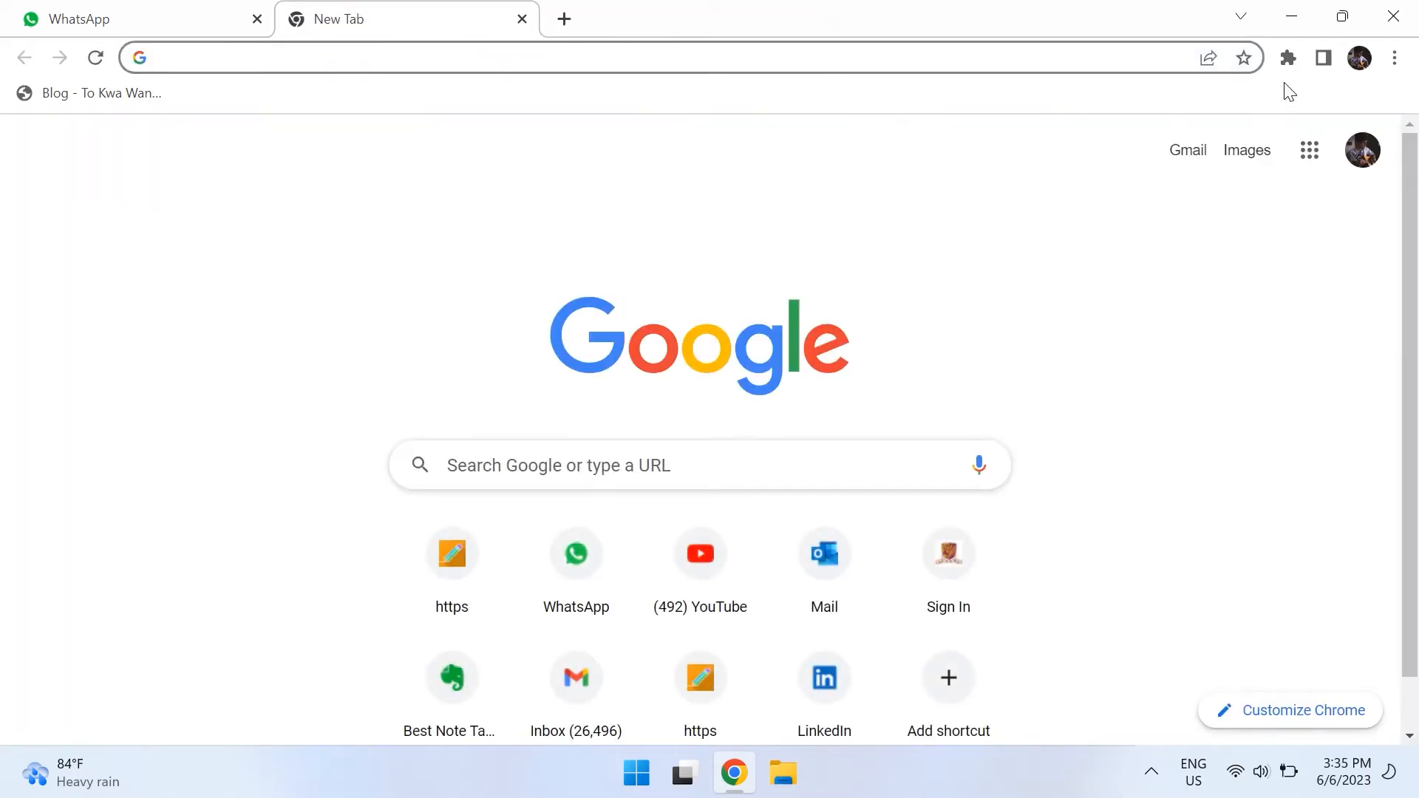
{"action": "left_click", "coordinate": [1394, 57]}
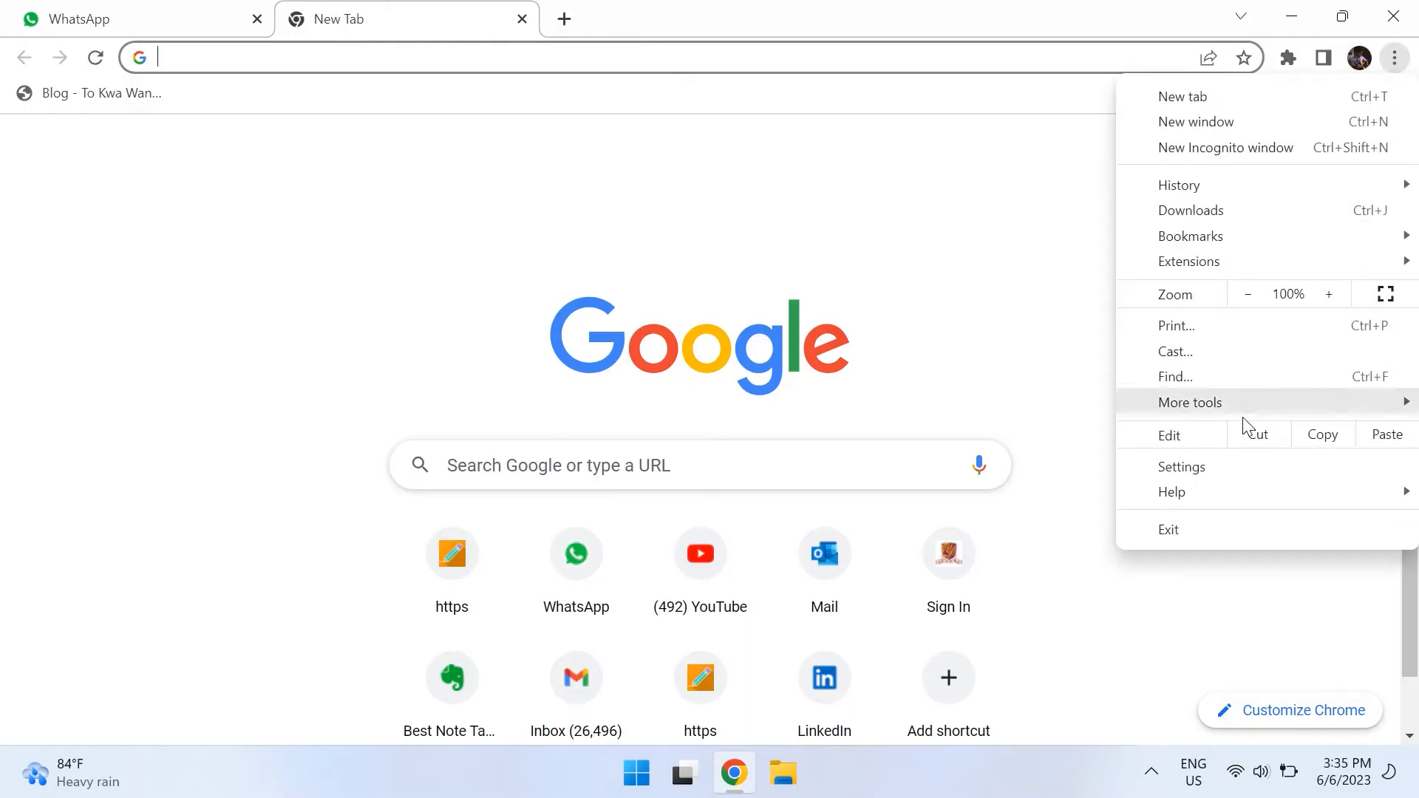
{"action": "left_click", "coordinate": [1182, 467]}
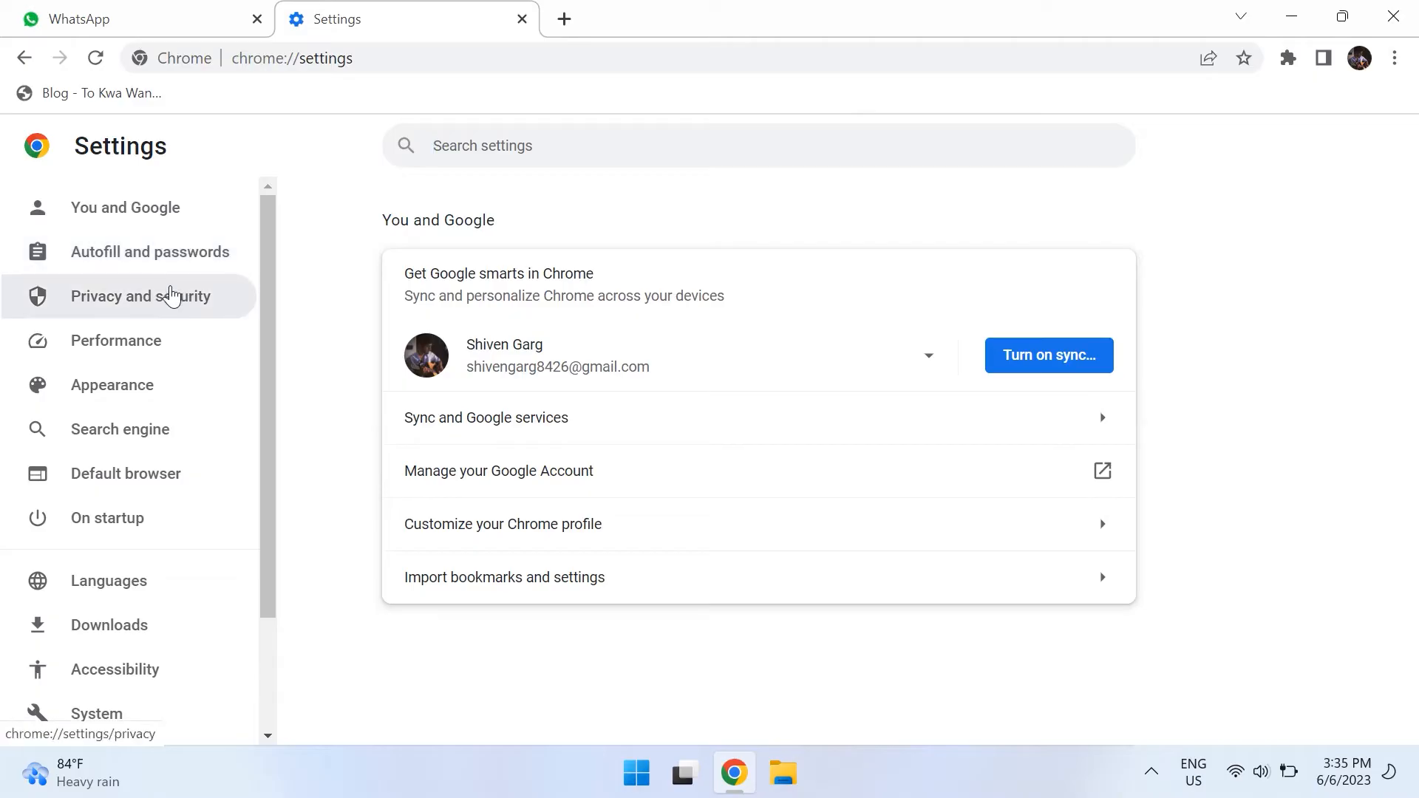
{"action": "left_click", "coordinate": [141, 296]}
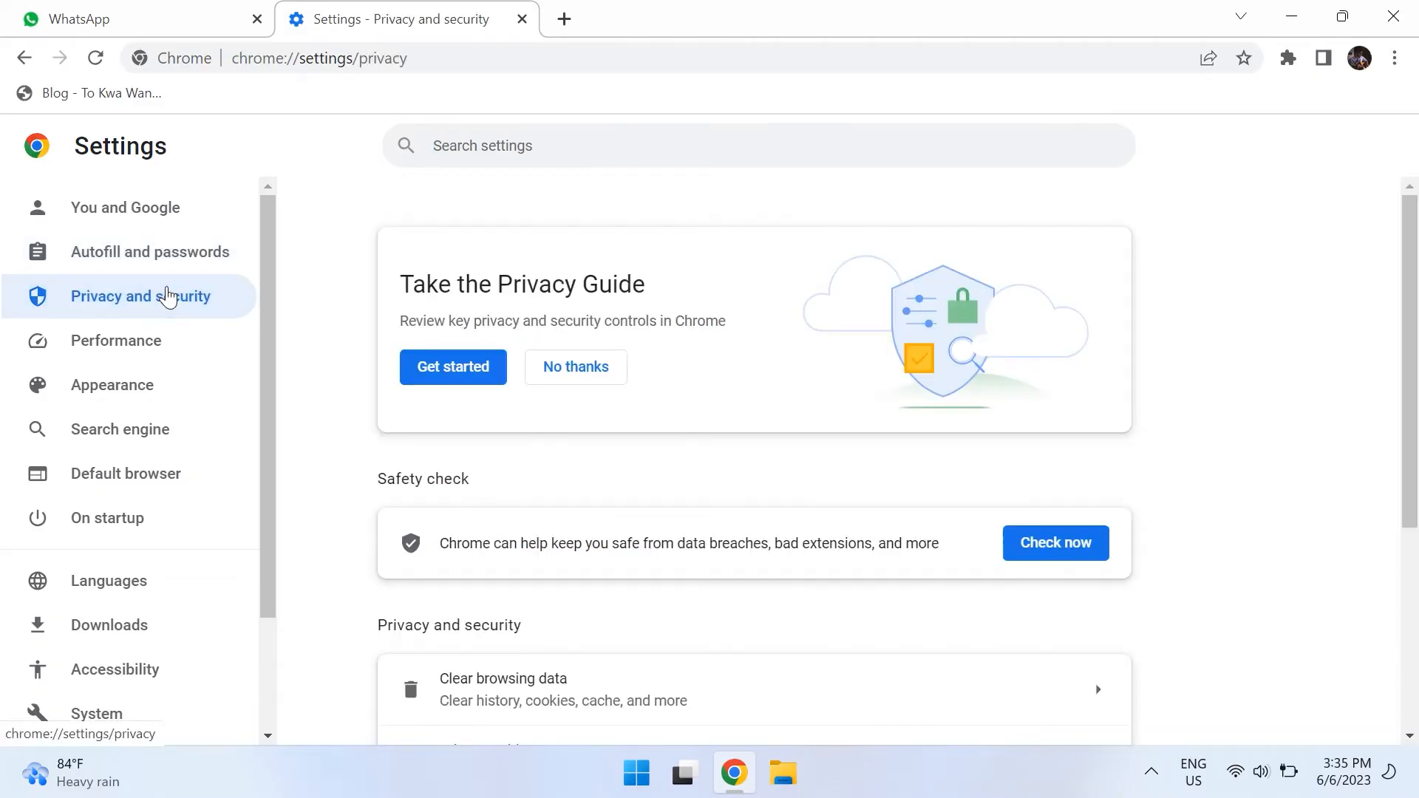
{"action": "scroll", "scroll_direction": "down", "scroll_amount": 3}
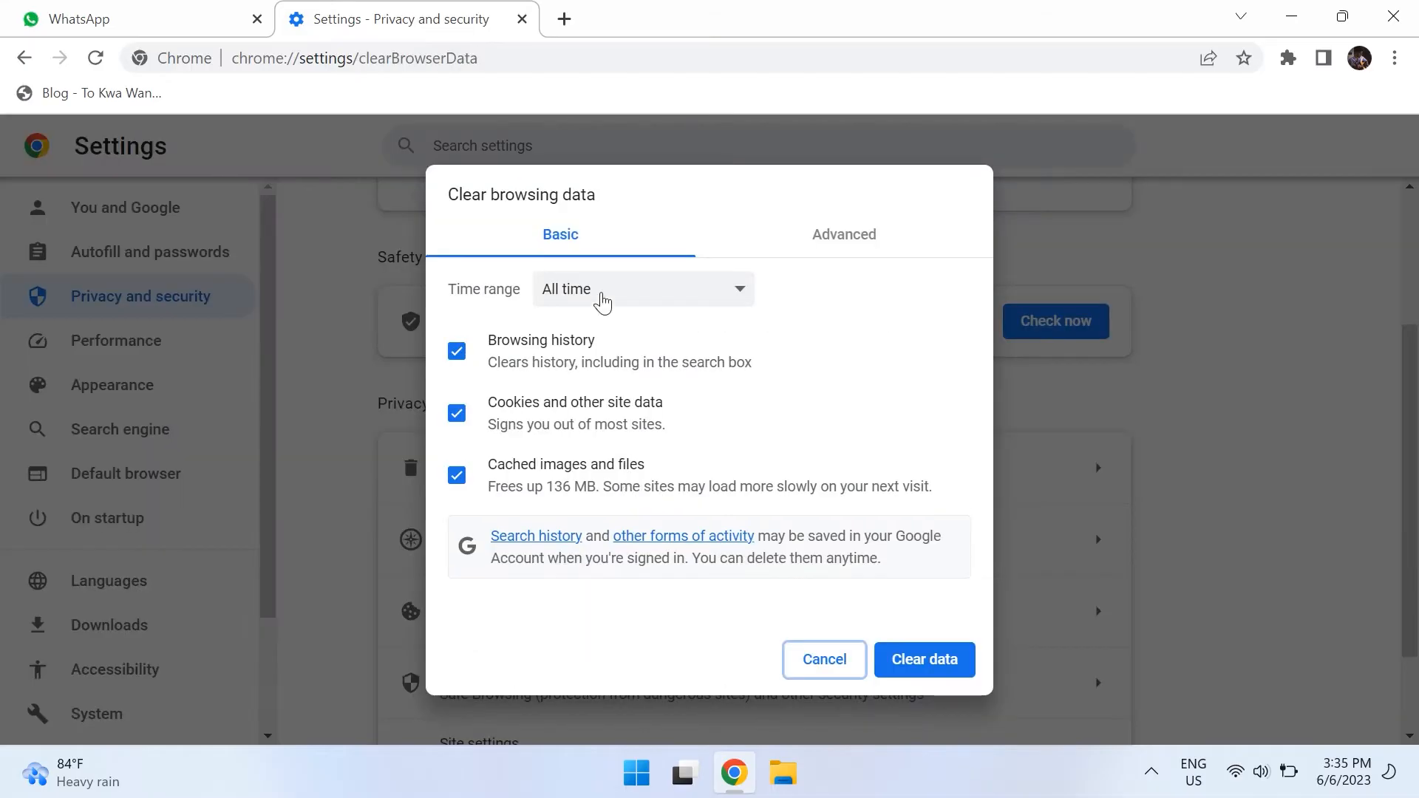
Toggle Cookies off and on in Clear browsing data, cancel without clearing, and start a new tab
{"action": "left_click", "coordinate": [457, 412]}
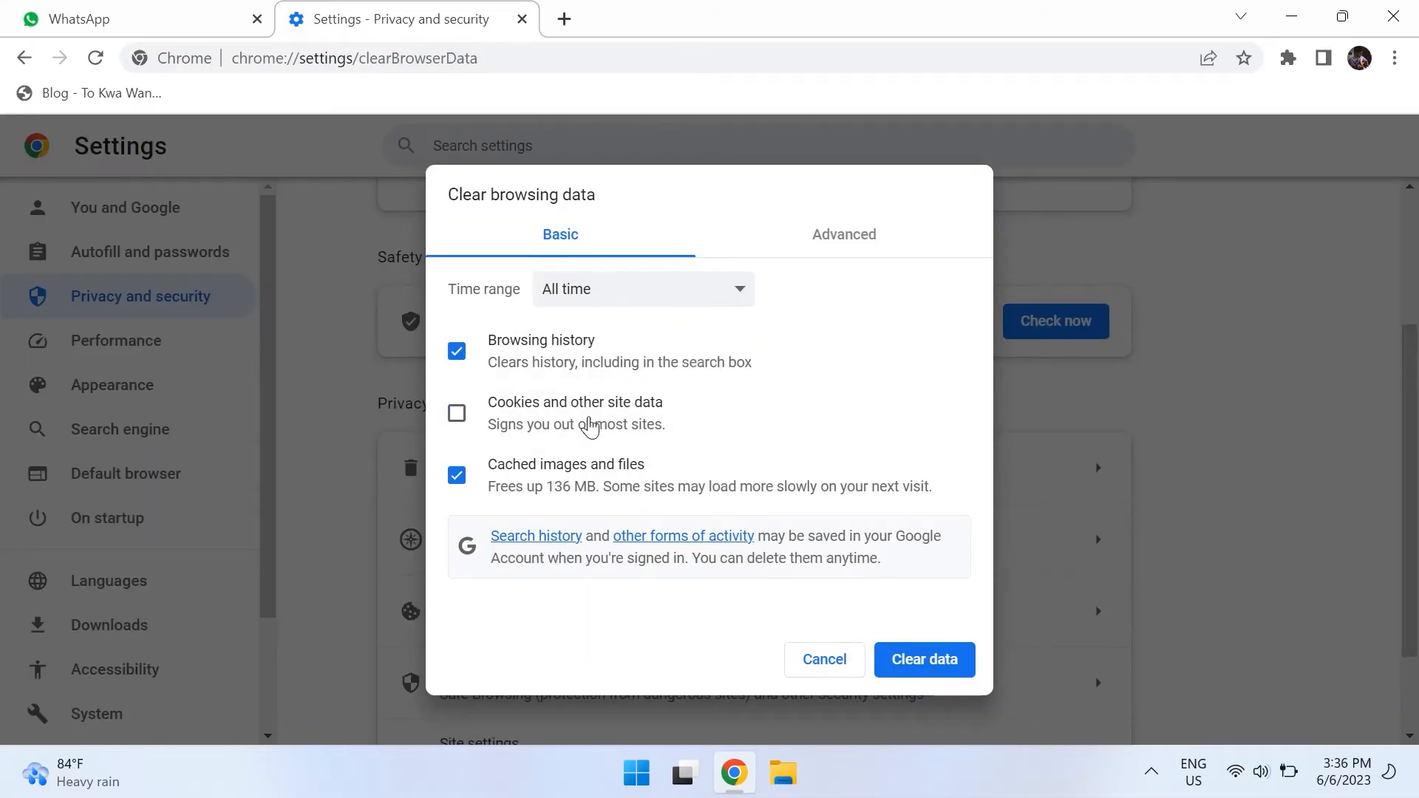
{"action": "left_click", "coordinate": [457, 414]}
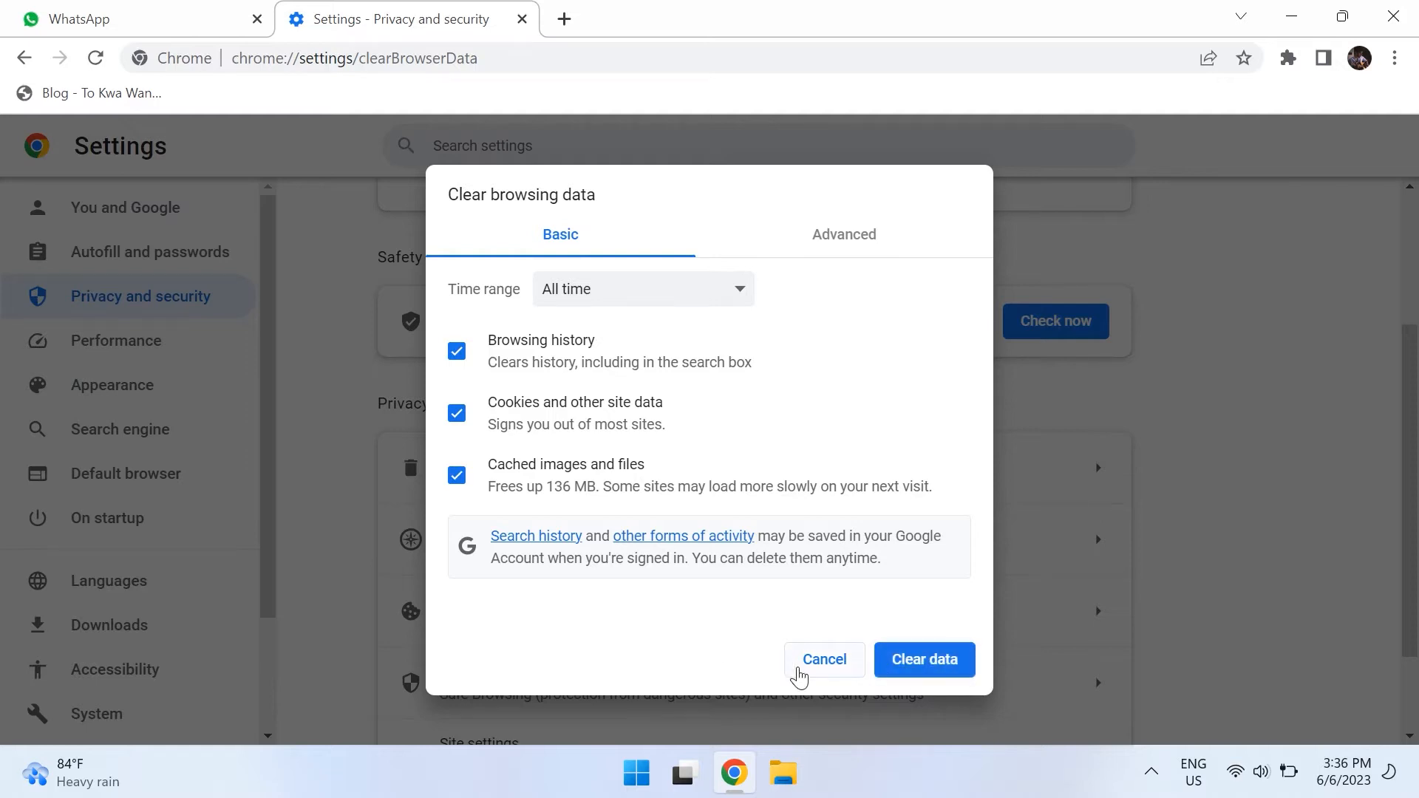
{"action": "left_click", "coordinate": [824, 659]}
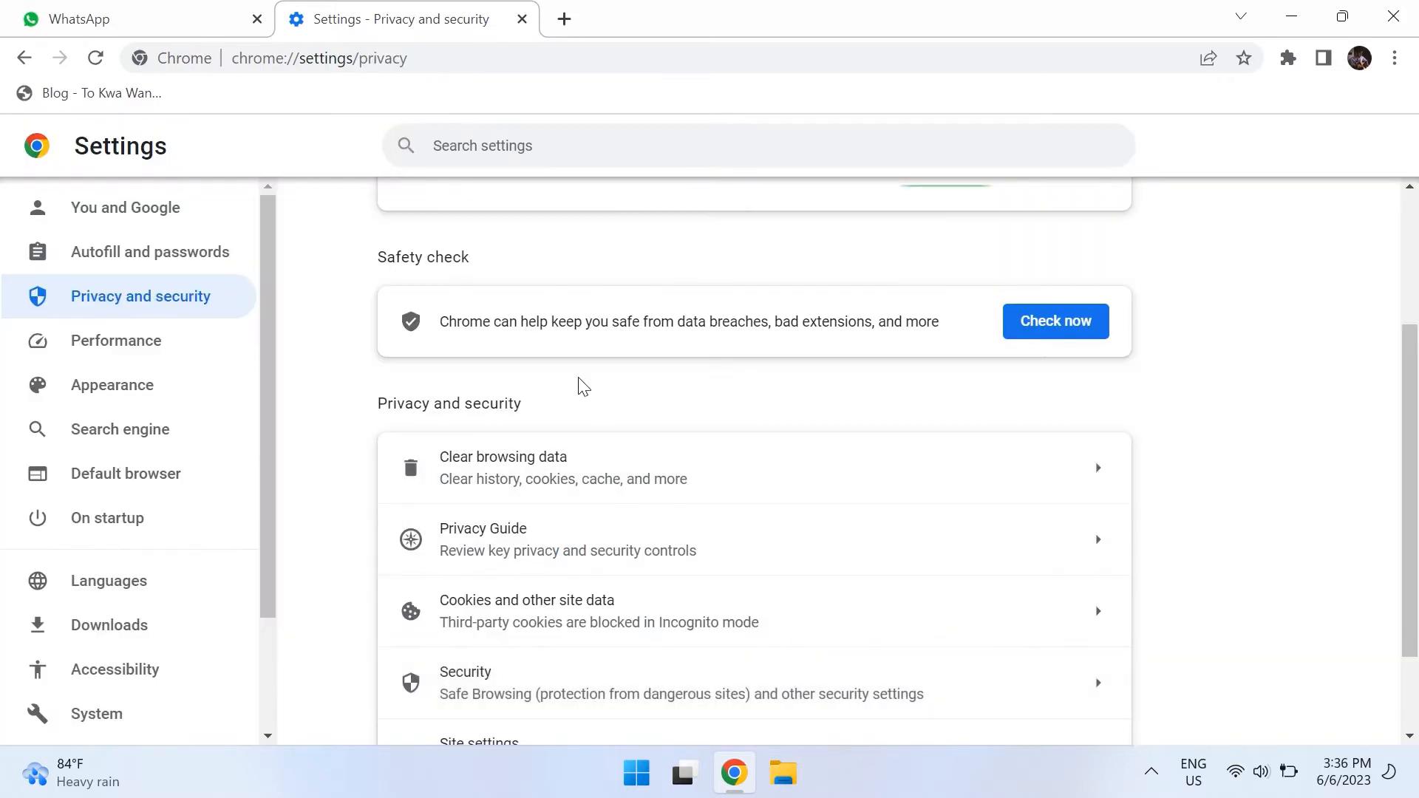
{"action": "left_click", "coordinate": [563, 18]}
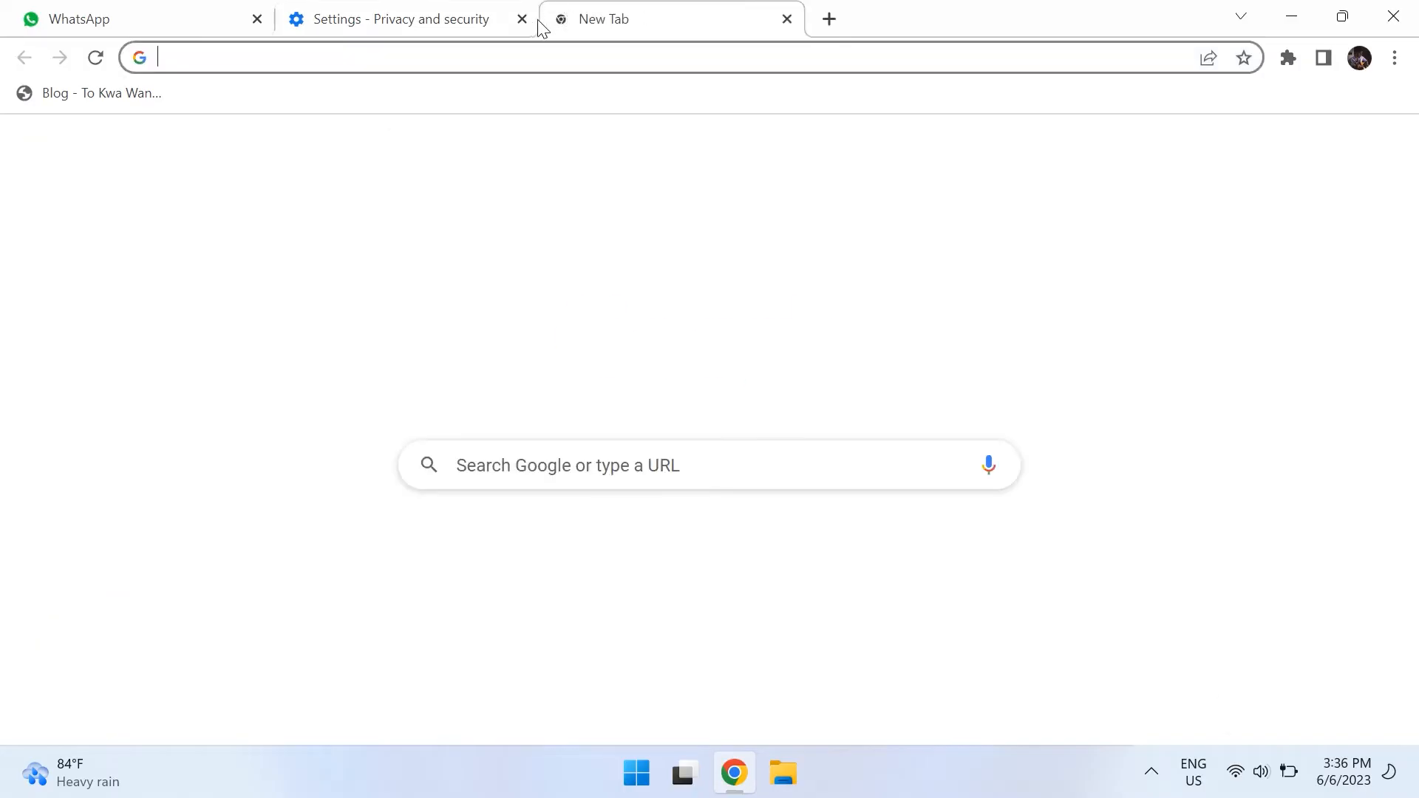
Close the settings tab and check About Chrome, confirming version 114 is up to date
{"action": "left_click", "coordinate": [522, 18]}
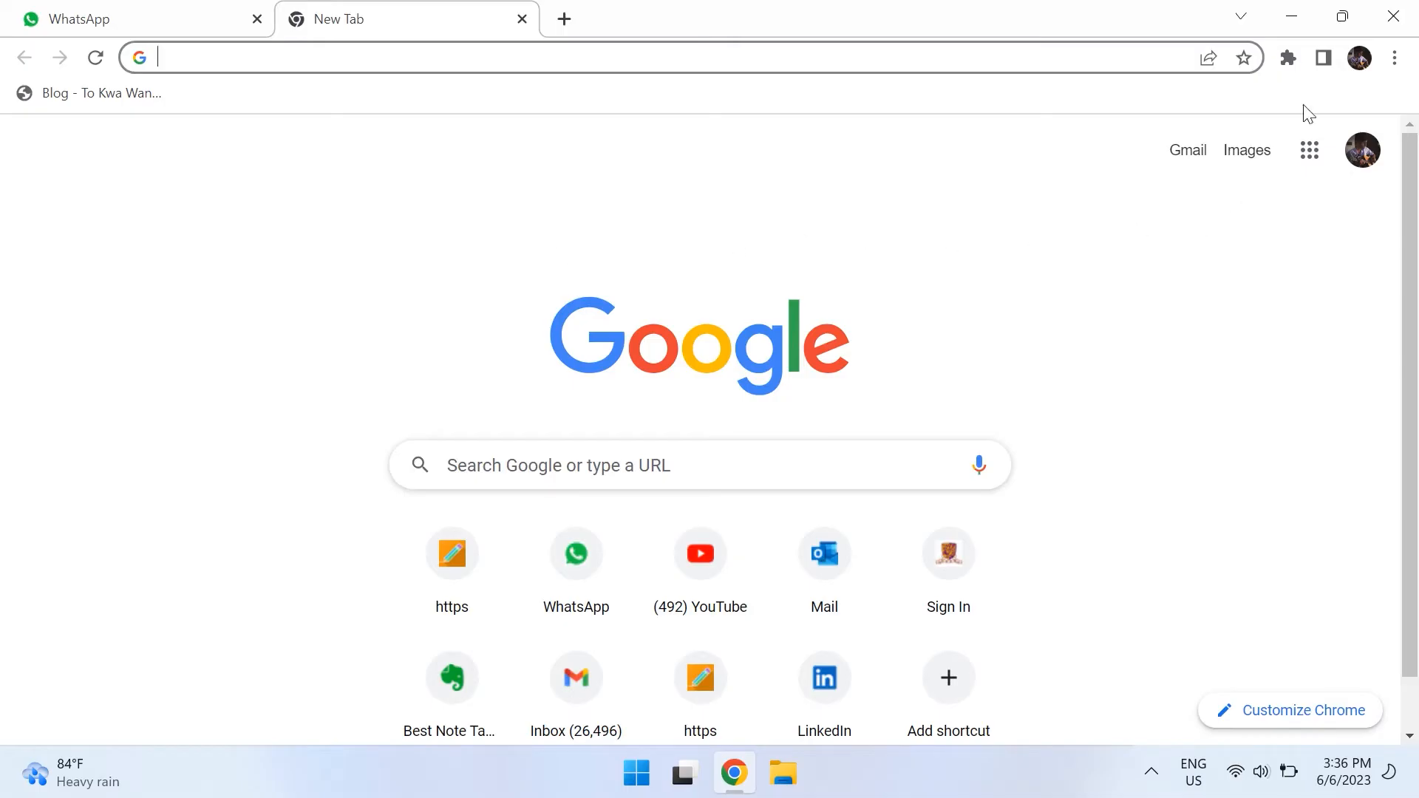
{"action": "left_click", "coordinate": [1394, 57]}
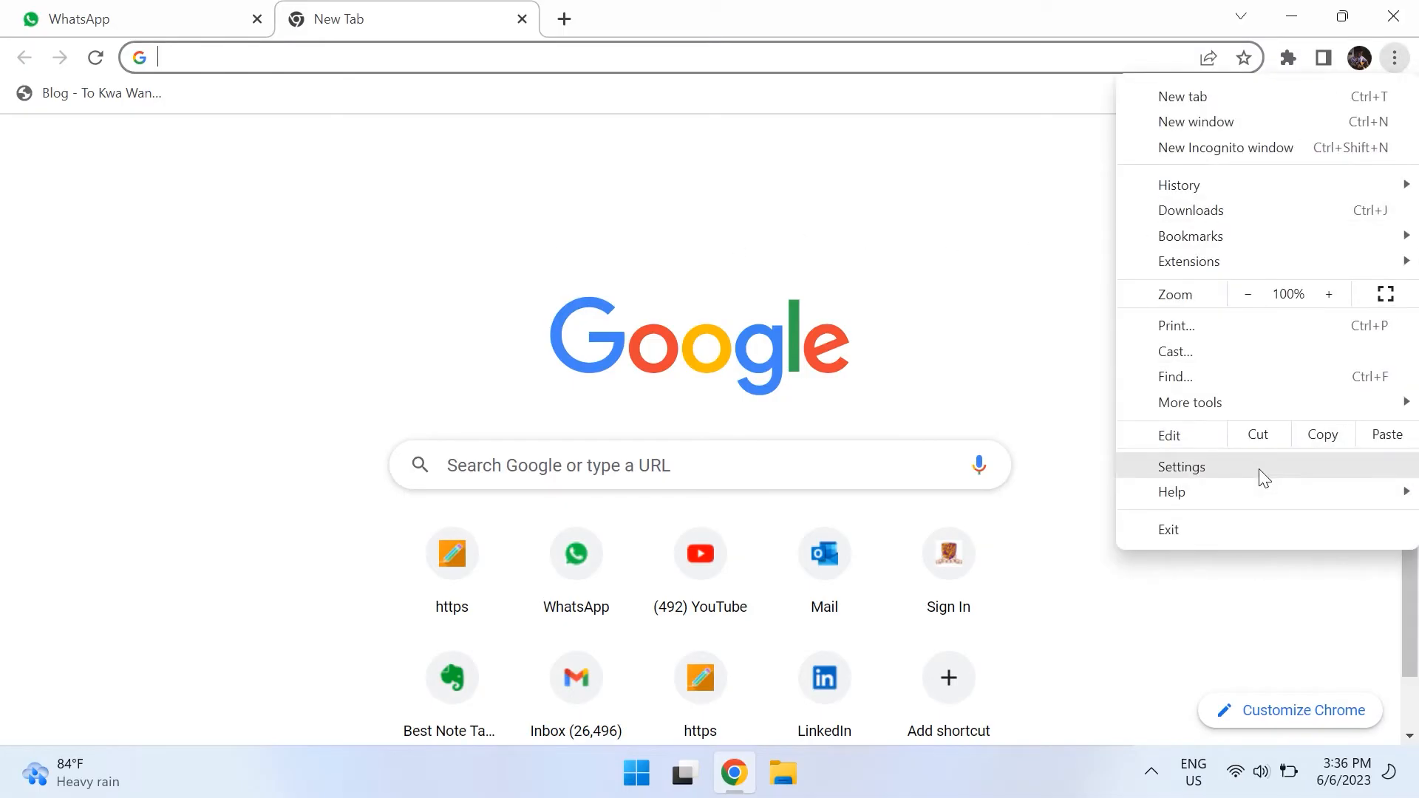
{"action": "left_click", "coordinate": [1183, 465]}
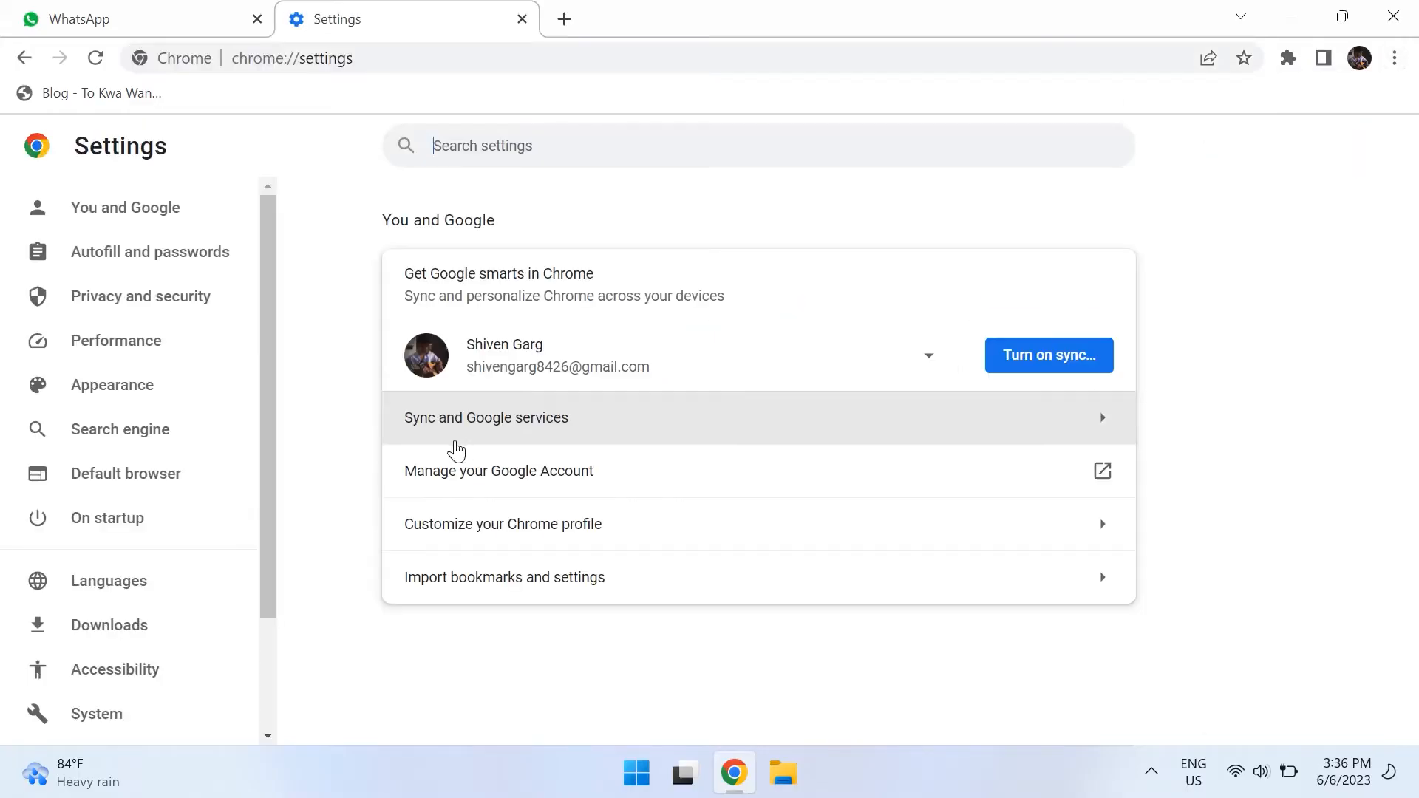
{"action": "scroll", "scroll_direction": "down", "scroll_amount": 3}
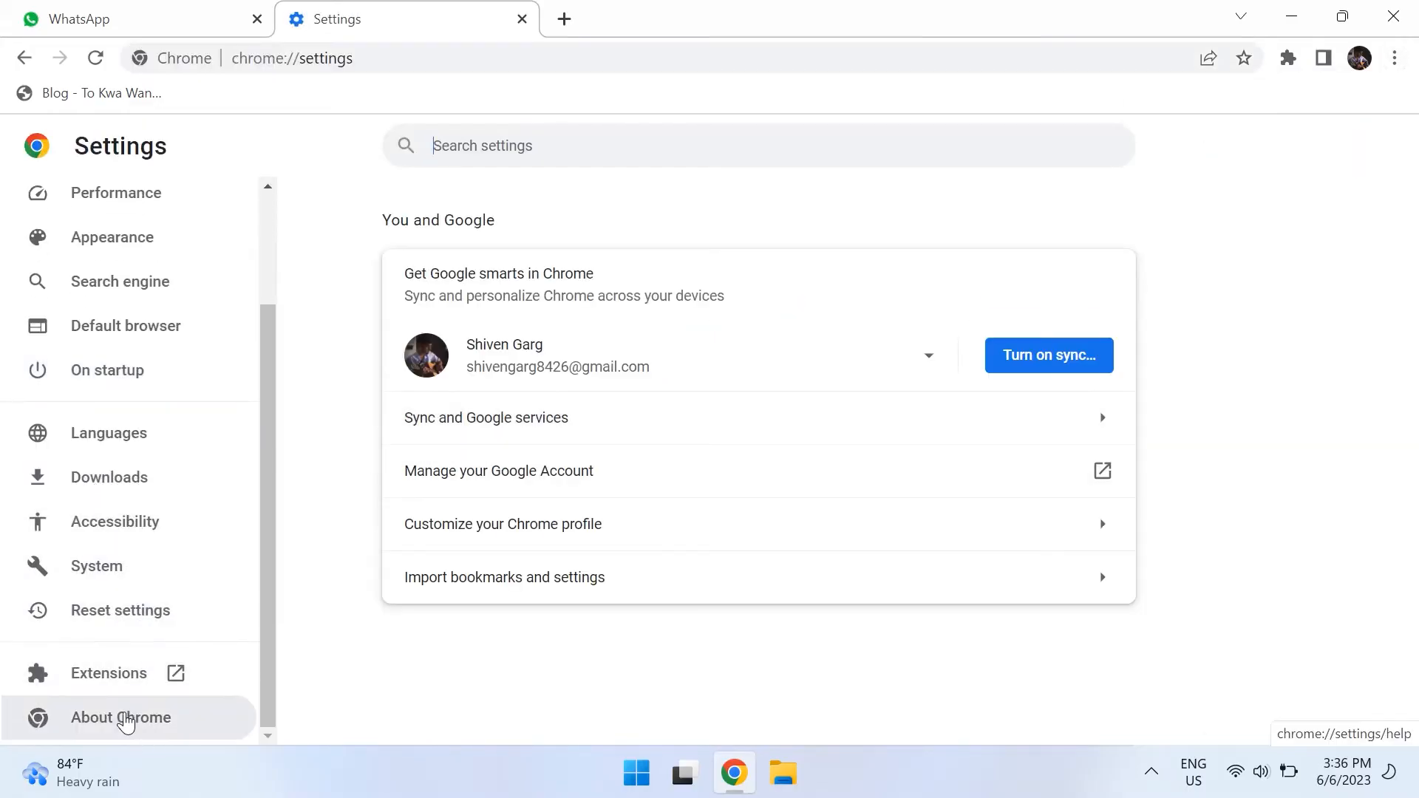
{"action": "left_click", "coordinate": [121, 717]}
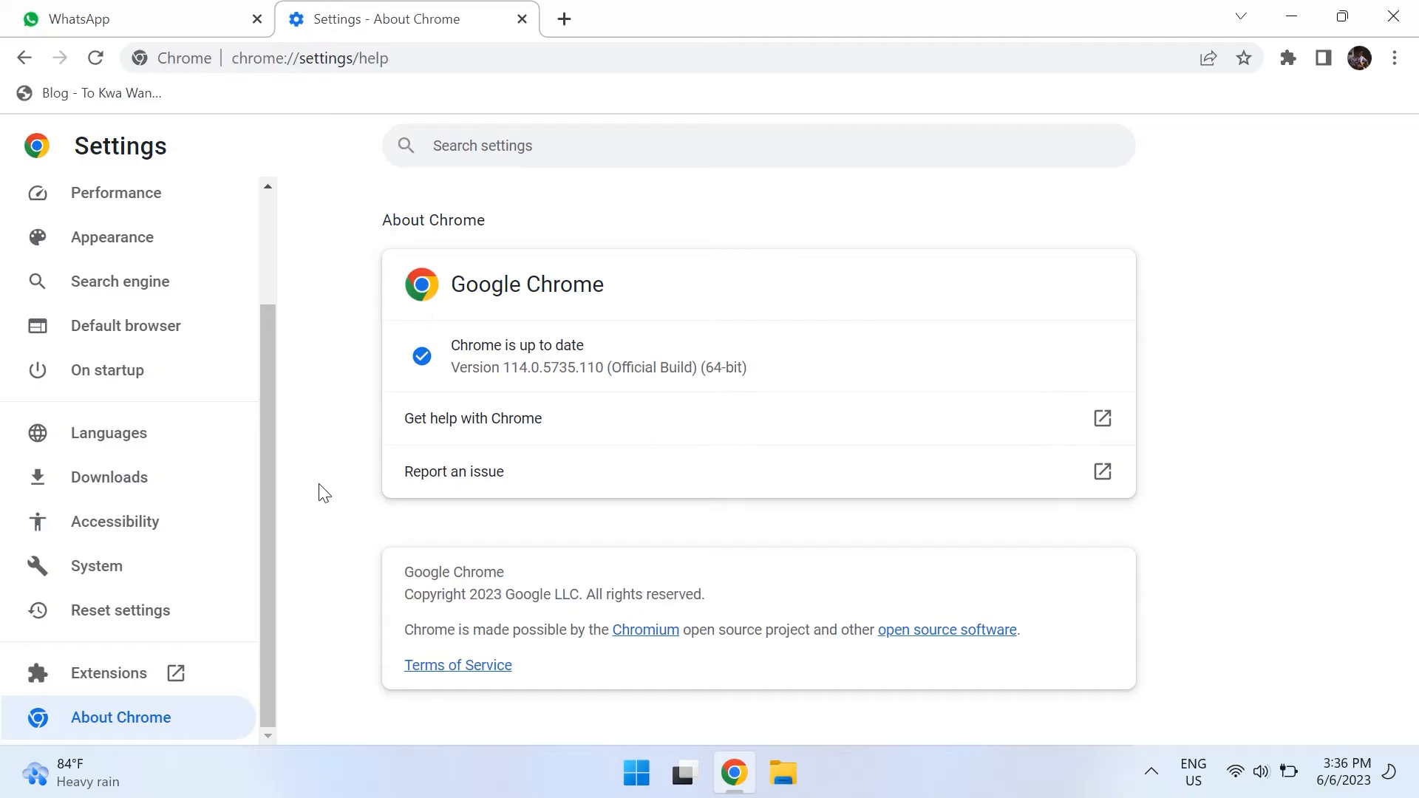
{"action": "mouse_move", "coordinate": [579, 20]}
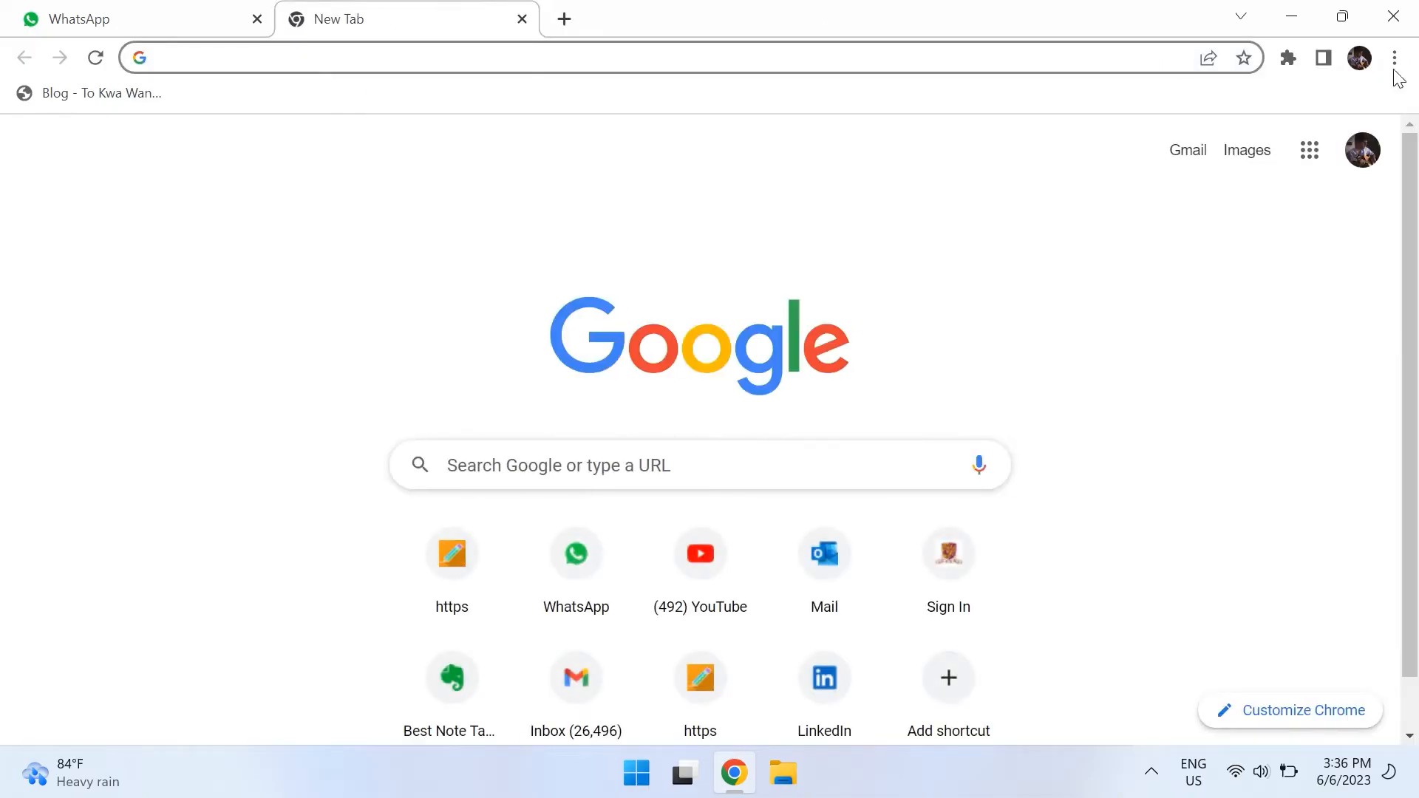
Search Chrome settings for 'reser' to find the reset options
{"action": "left_click", "coordinate": [1394, 58]}
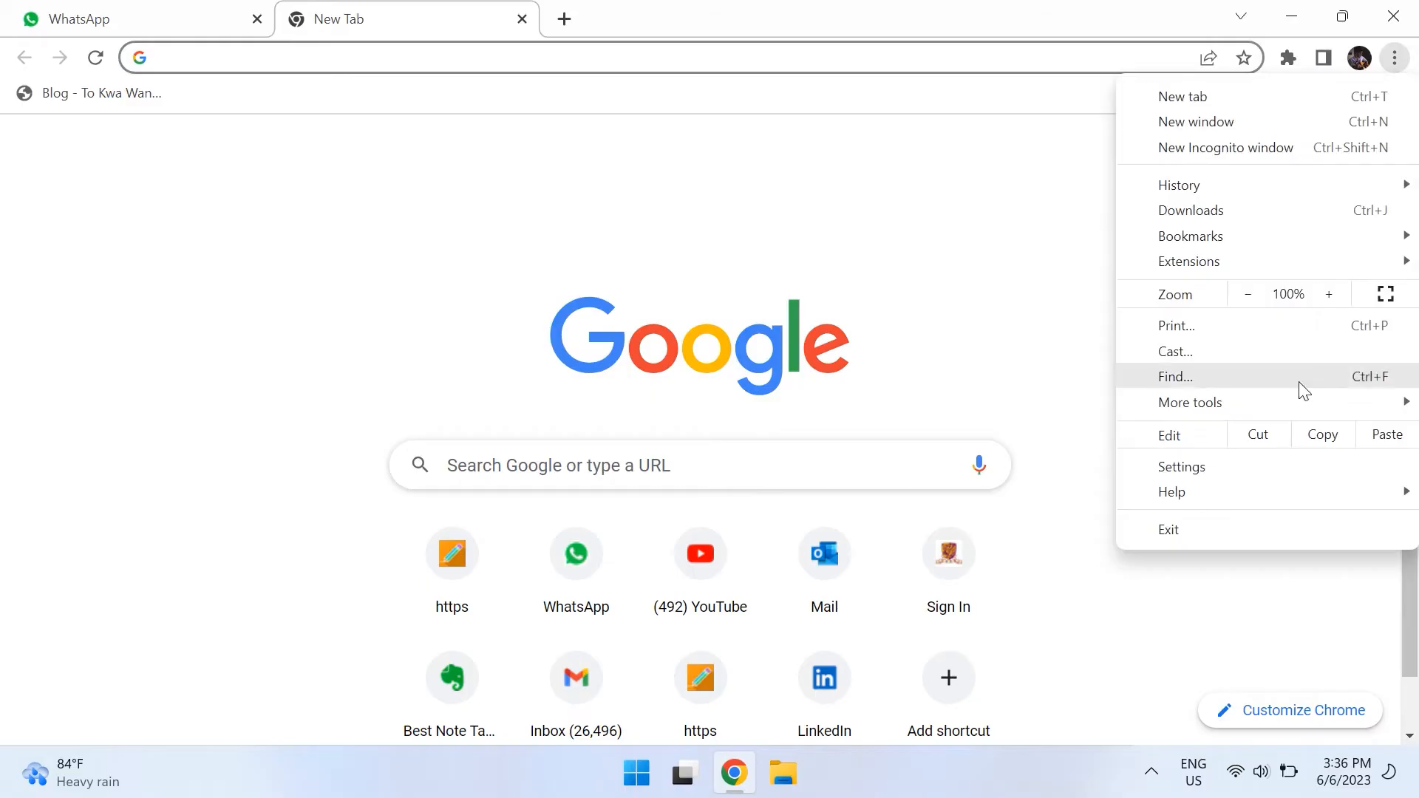
{"action": "left_click", "coordinate": [1181, 467]}
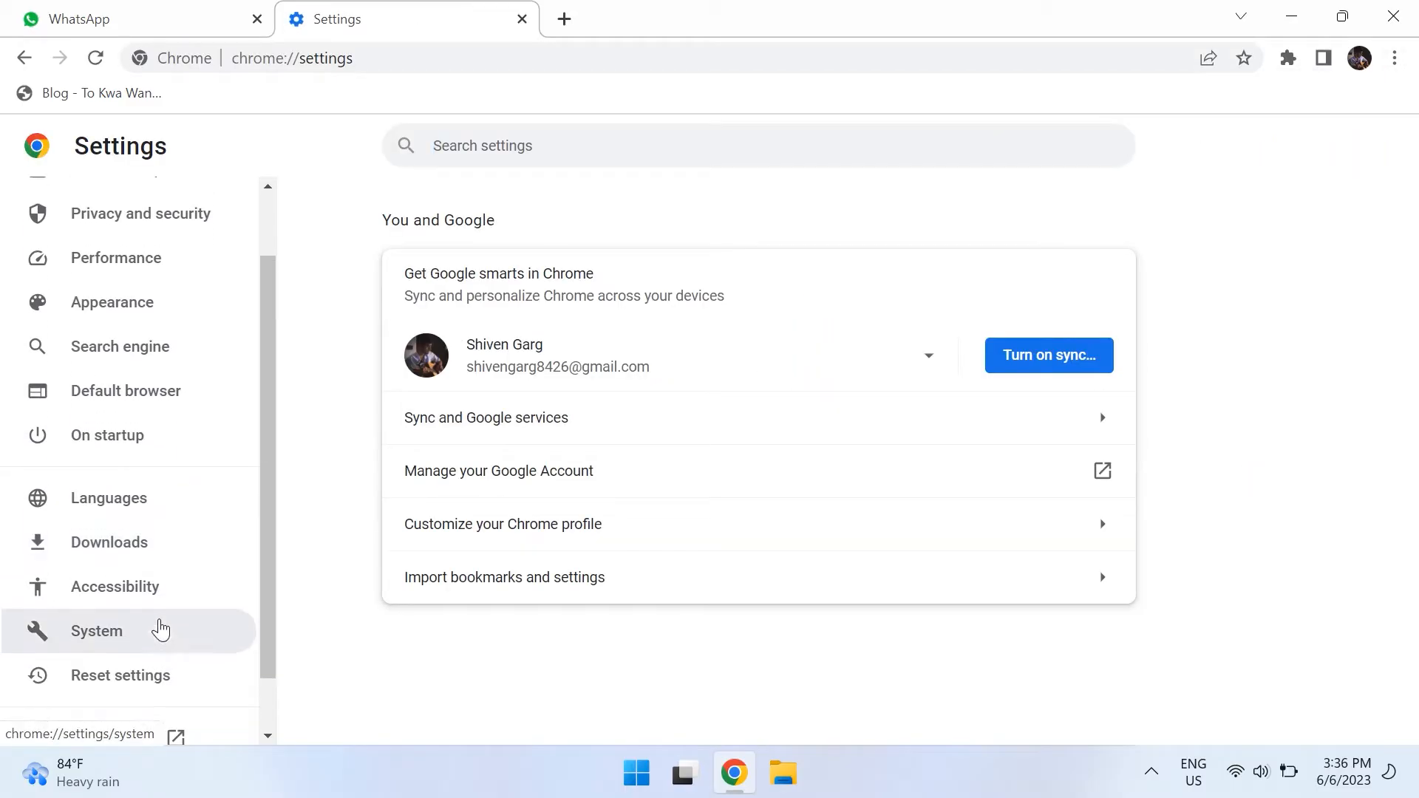
{"action": "scroll", "scroll_direction": "up", "scroll_amount": 3}
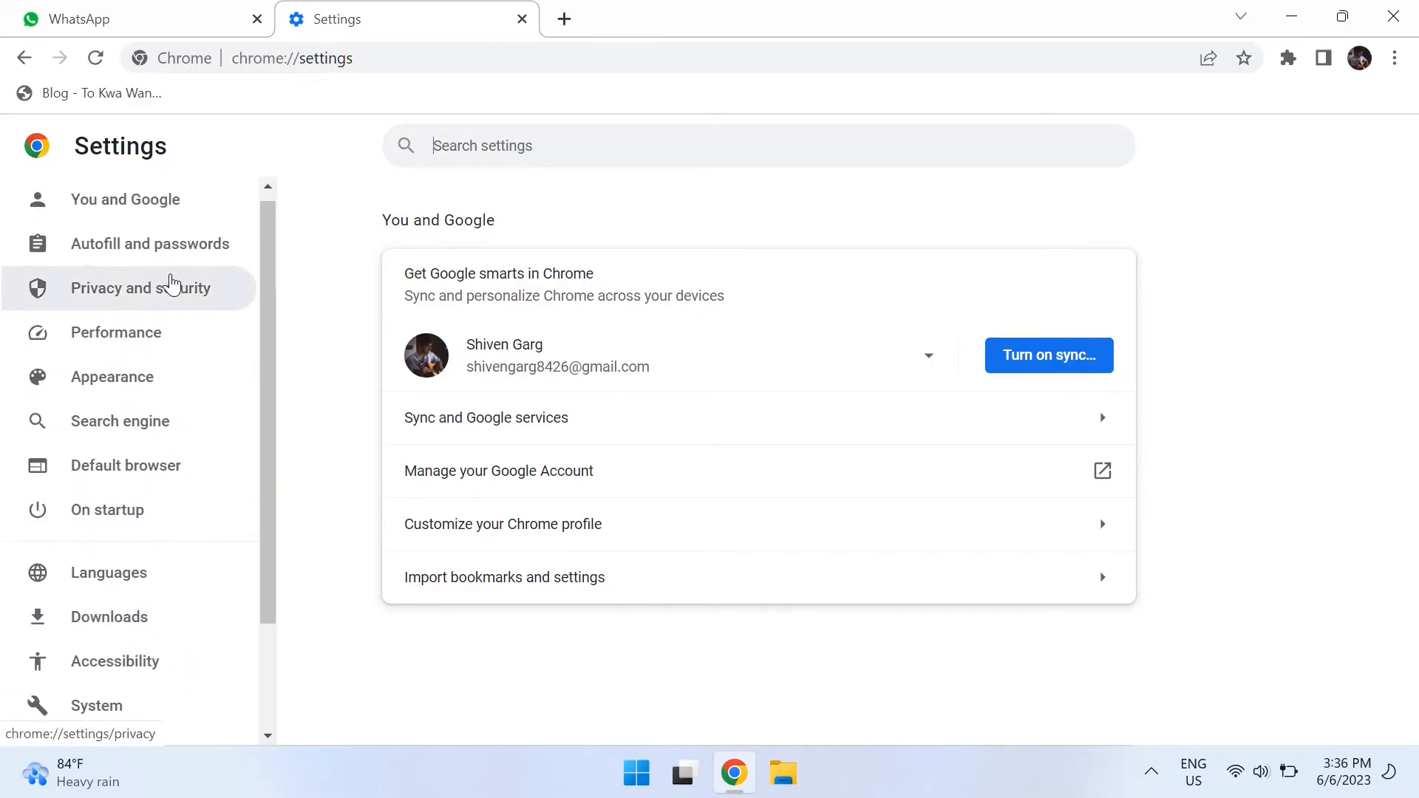
{"action": "scroll", "scroll_direction": "down", "scroll_amount": 3}
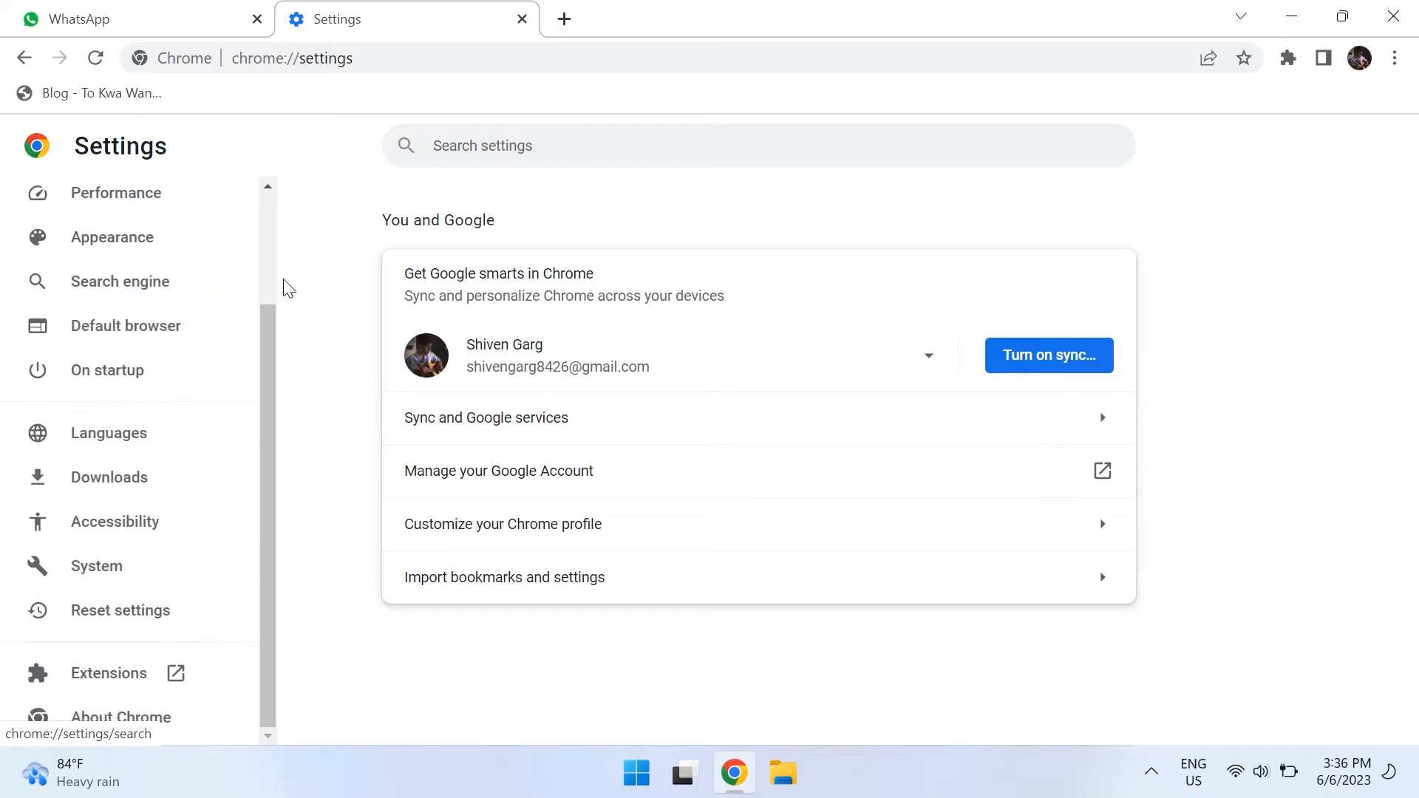
{"action": "type", "text": "reser"}
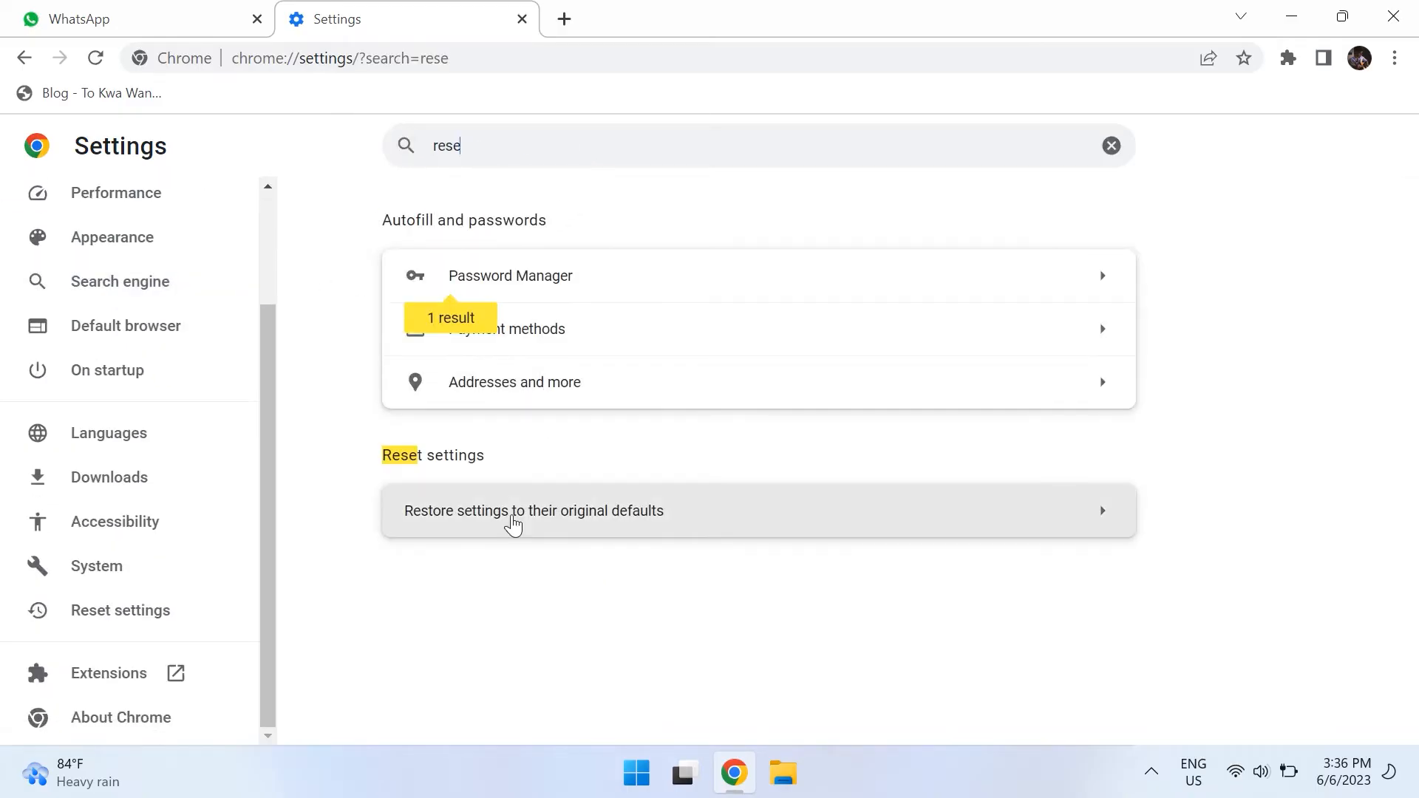
Bring up the 'Restore settings to their original defaults' confirmation, cancel it, and reopen it
{"action": "left_click", "coordinate": [534, 510]}
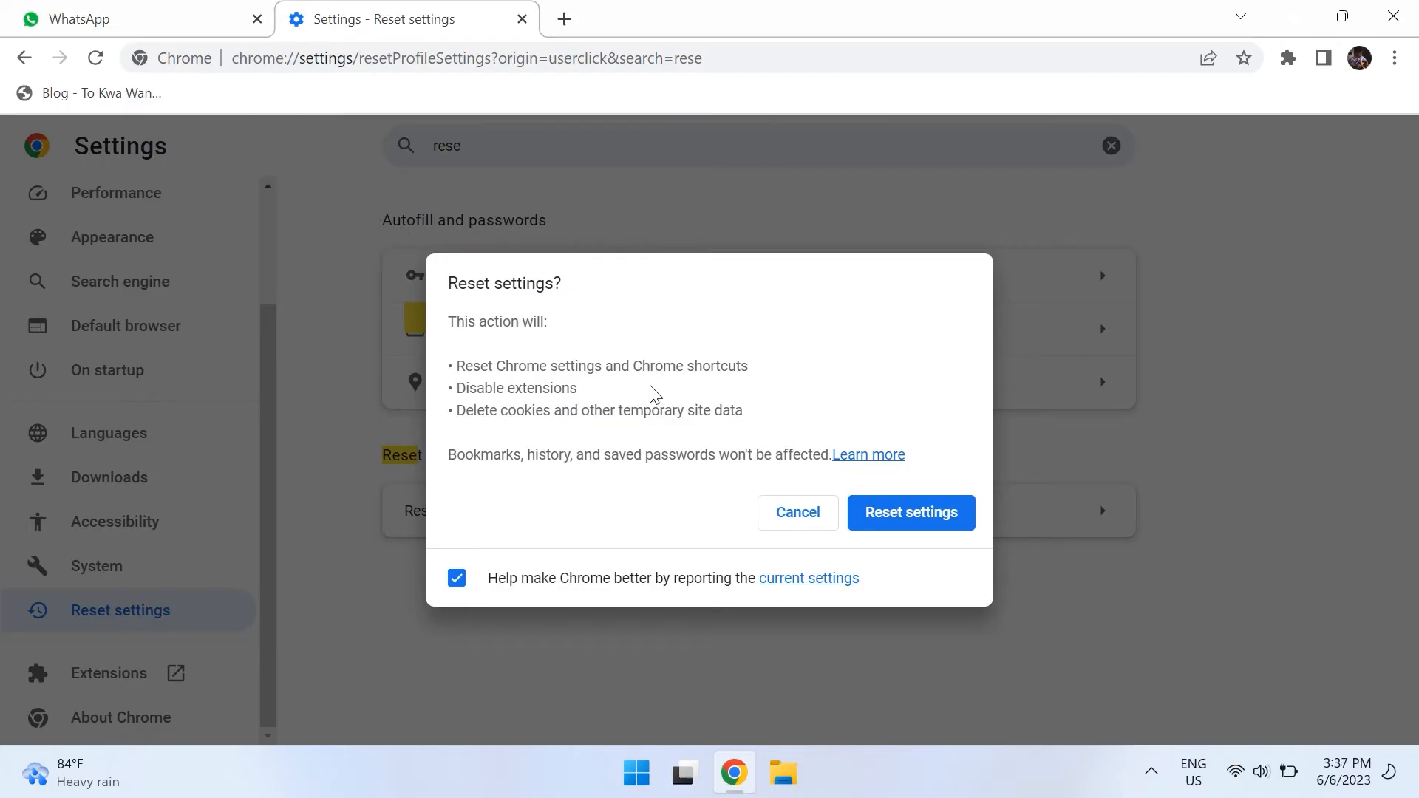
{"action": "mouse_move", "coordinate": [680, 514]}
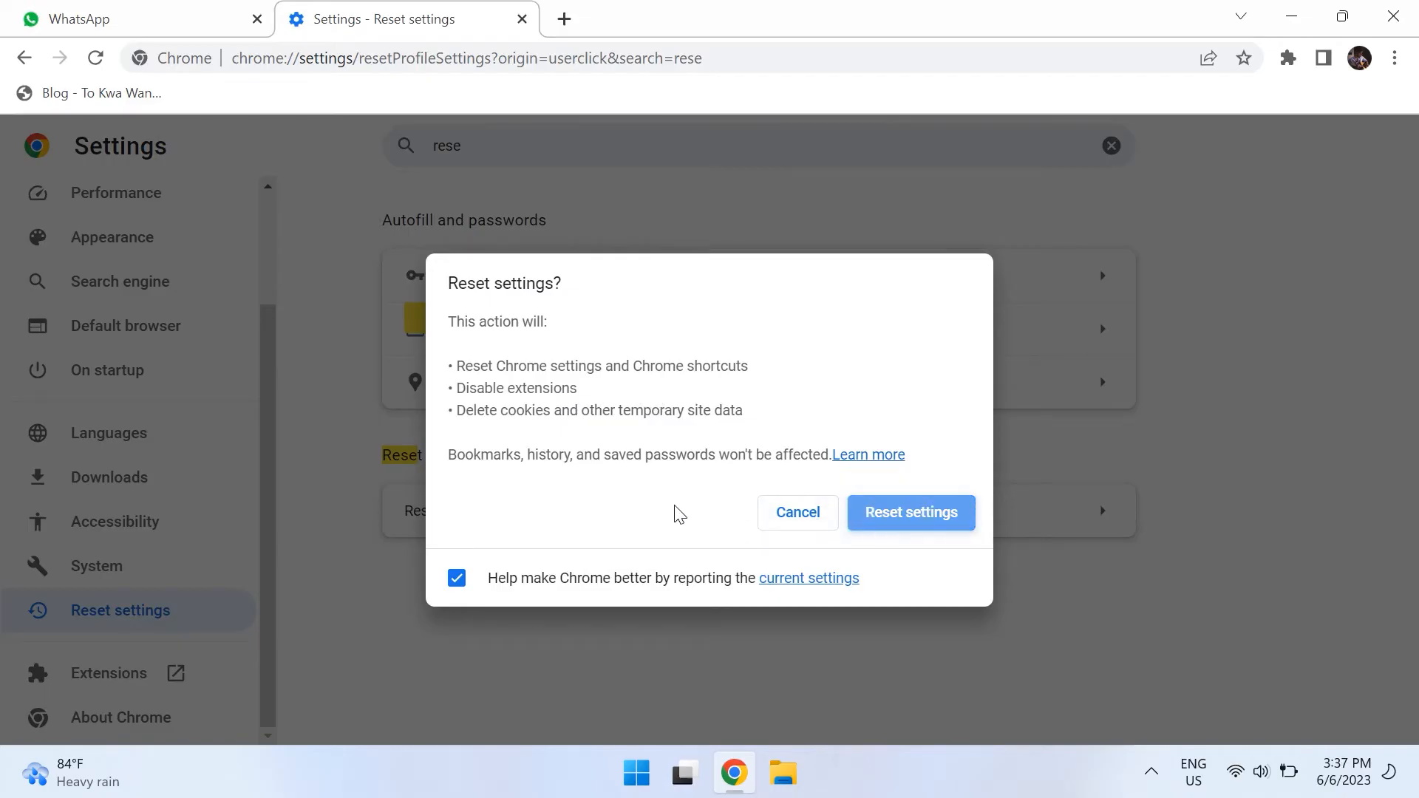
{"action": "left_click", "coordinate": [797, 513]}
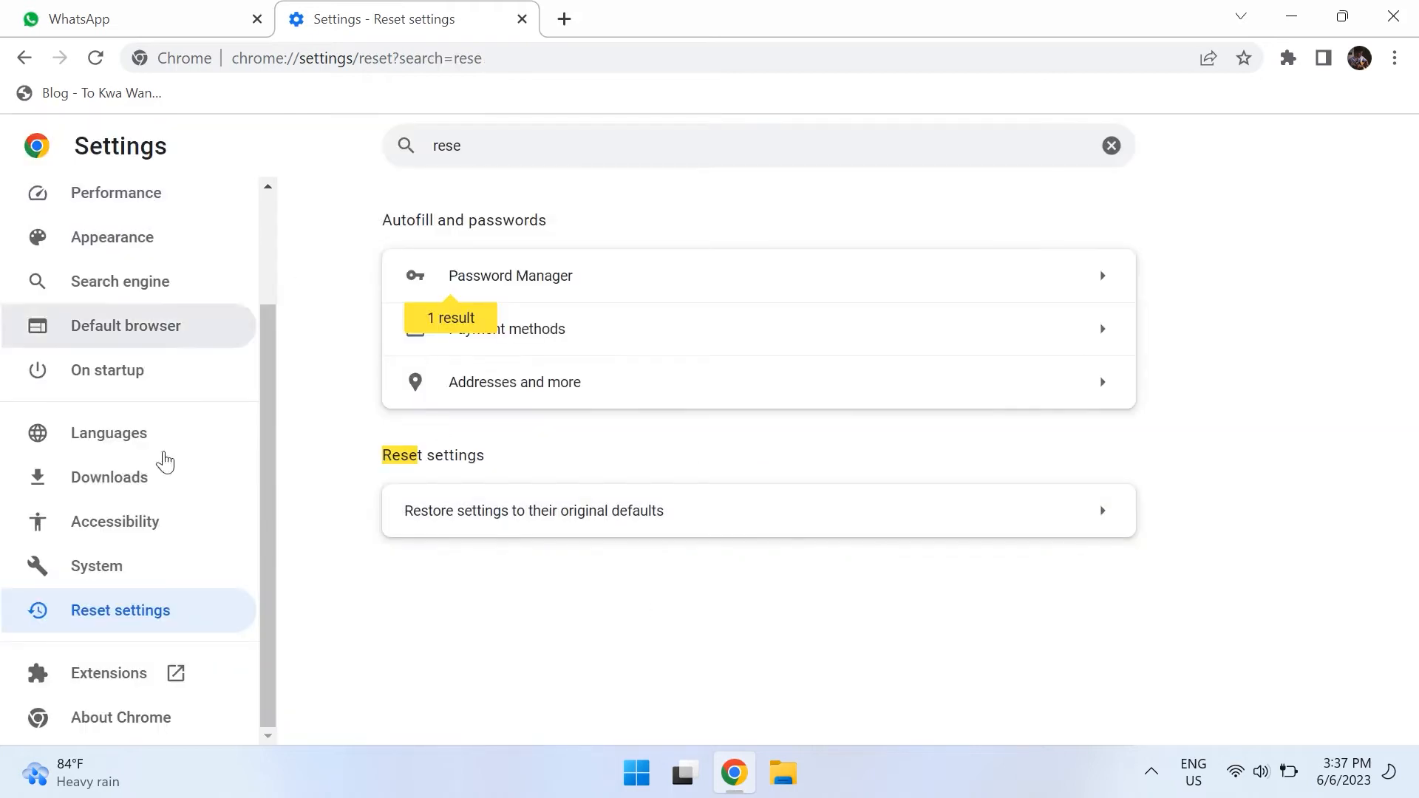
{"action": "left_click", "coordinate": [534, 510]}
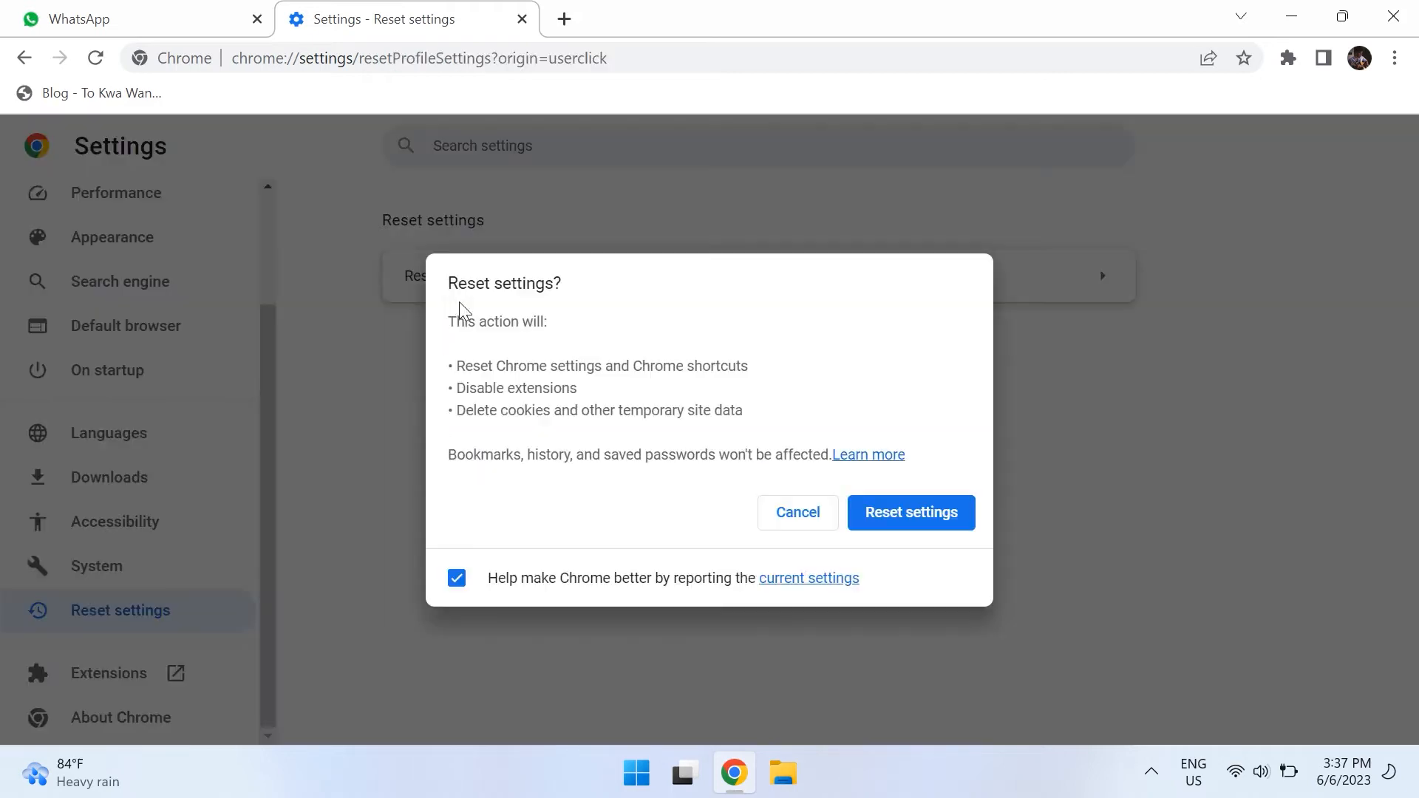
Reset Chrome settings and open a new Incognito window from the ⋮ menu
{"action": "left_click", "coordinate": [1395, 57]}
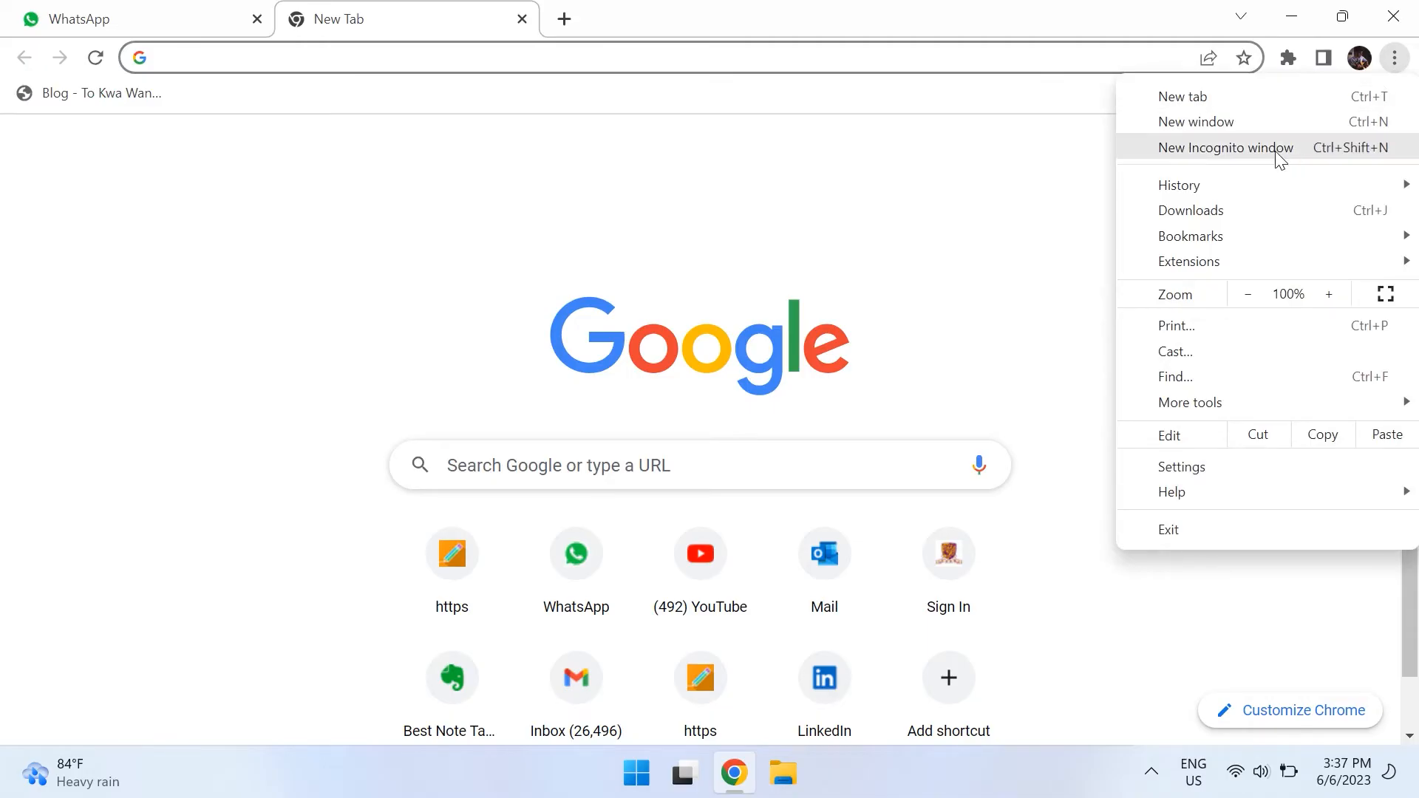
{"action": "left_click", "coordinate": [1225, 148]}
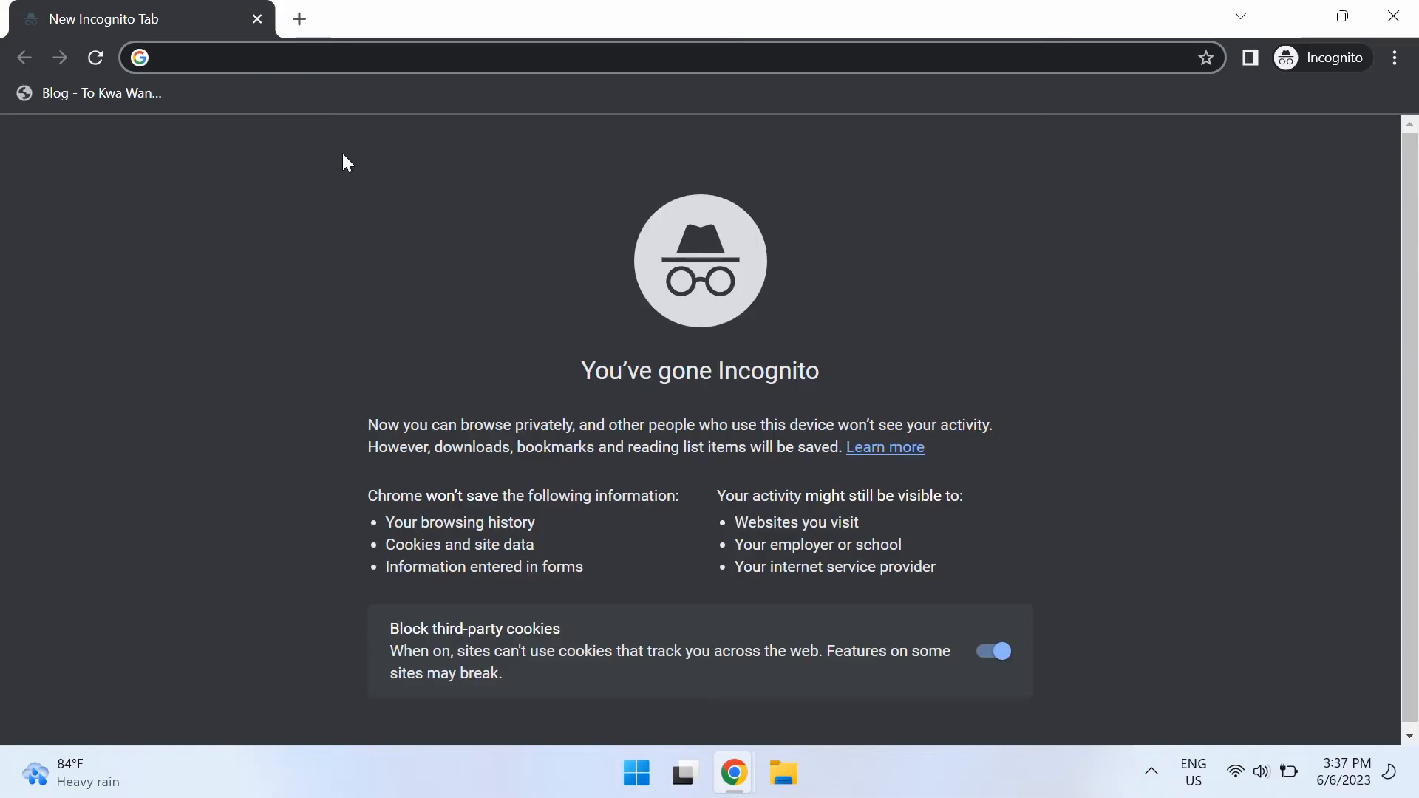
{"action": "mouse_move", "coordinate": [1393, 17]}
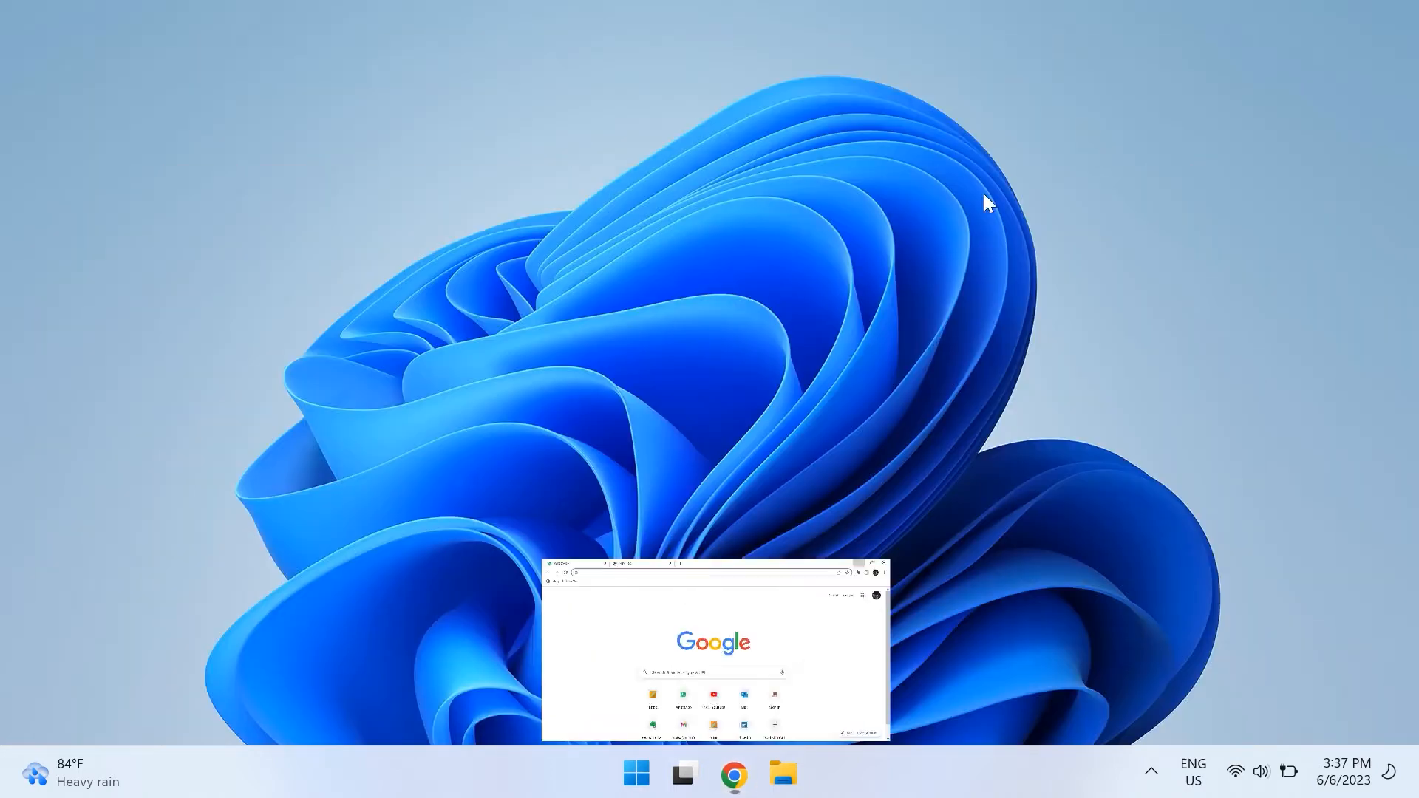
In Windows VPN settings, switch off VPN over metered networks and while roaming, then close Settings
{"action": "left_click", "coordinate": [856, 564]}
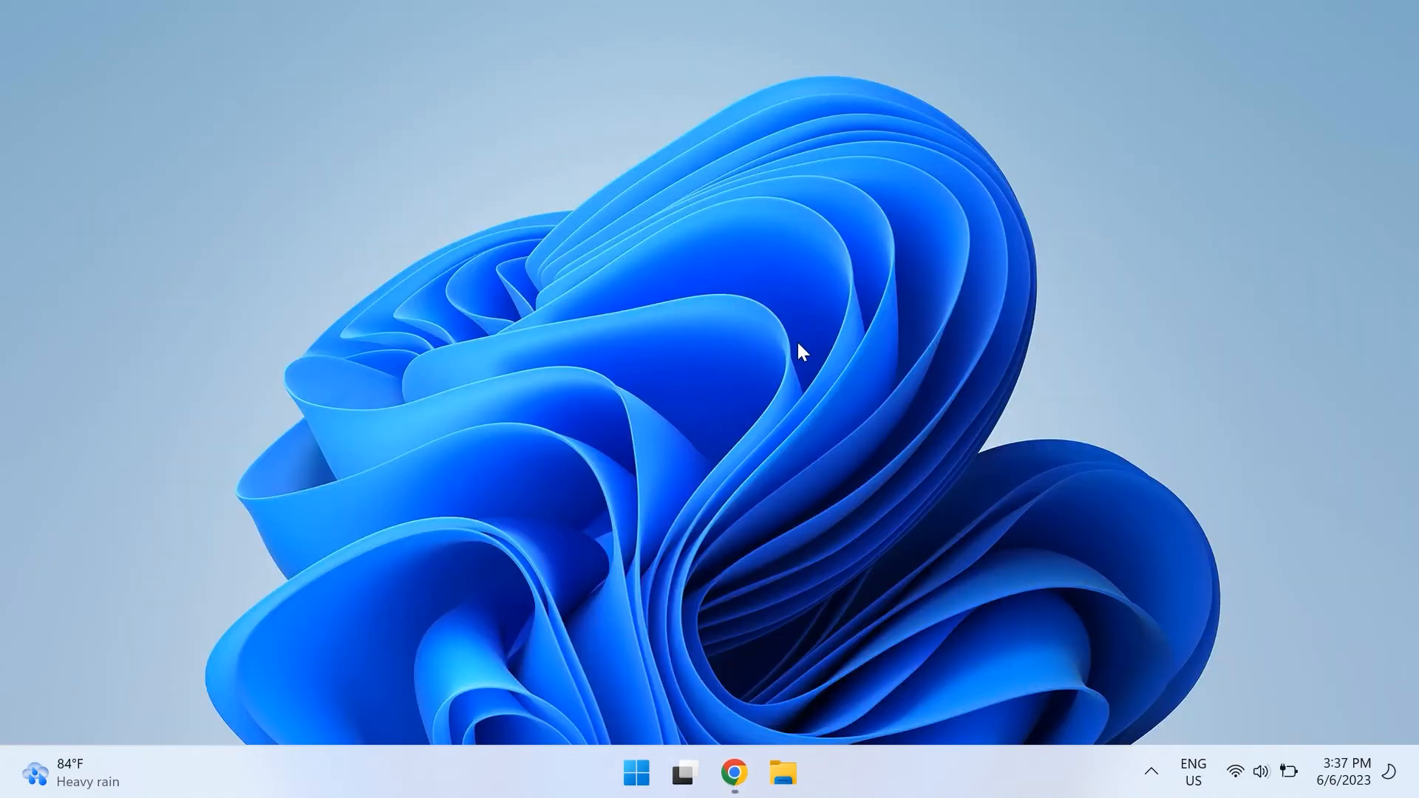
{"action": "left_click", "coordinate": [635, 773]}
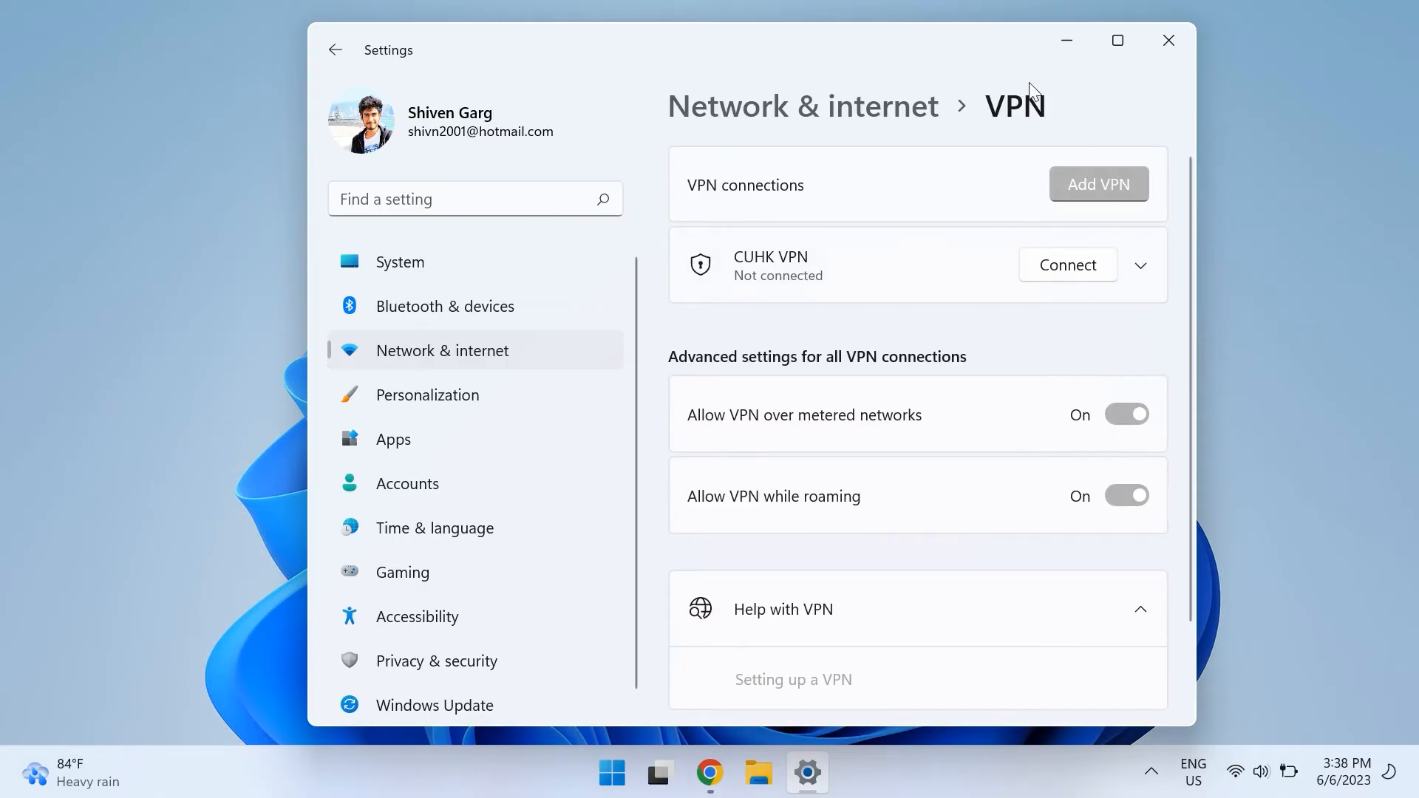
{"action": "left_click", "coordinate": [1126, 414]}
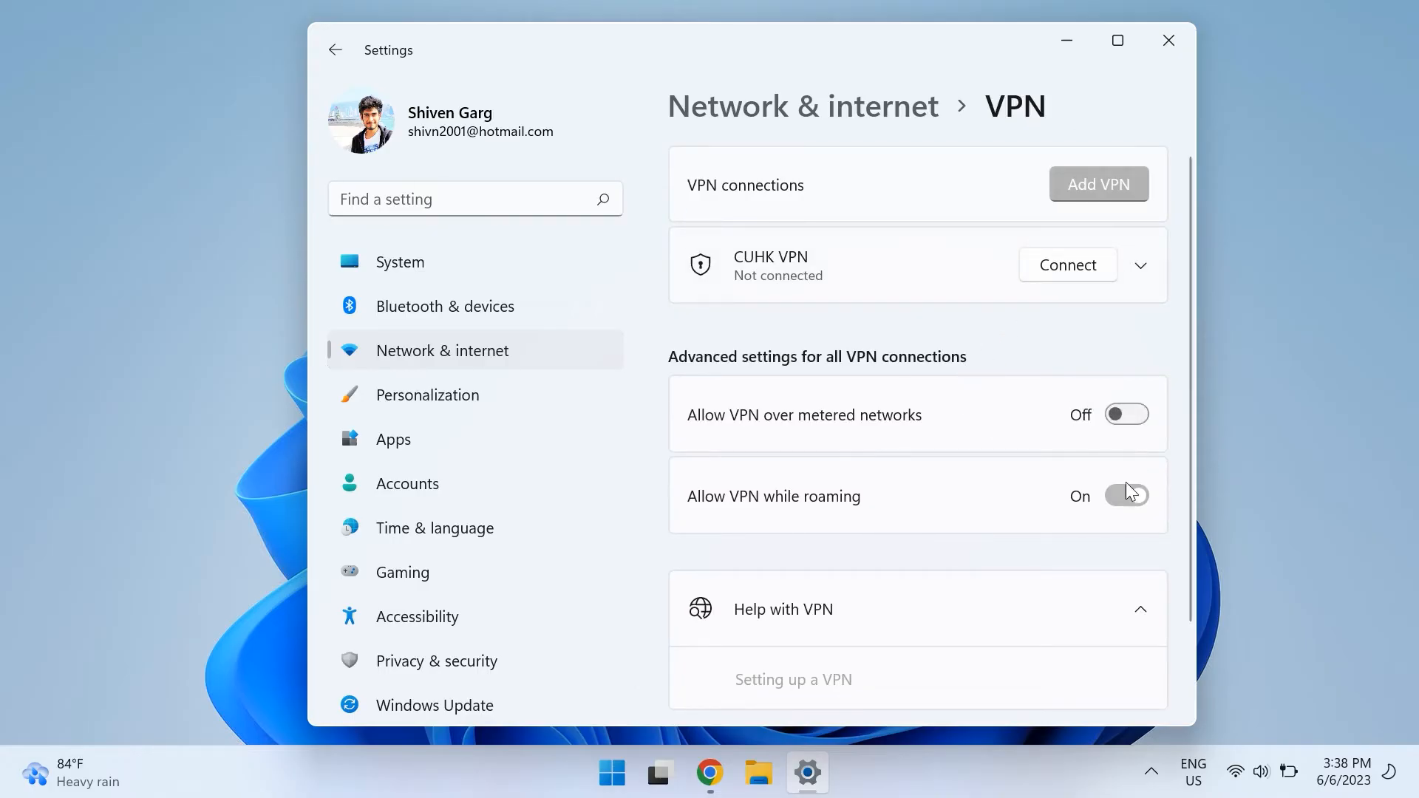
{"action": "left_click", "coordinate": [1126, 496]}
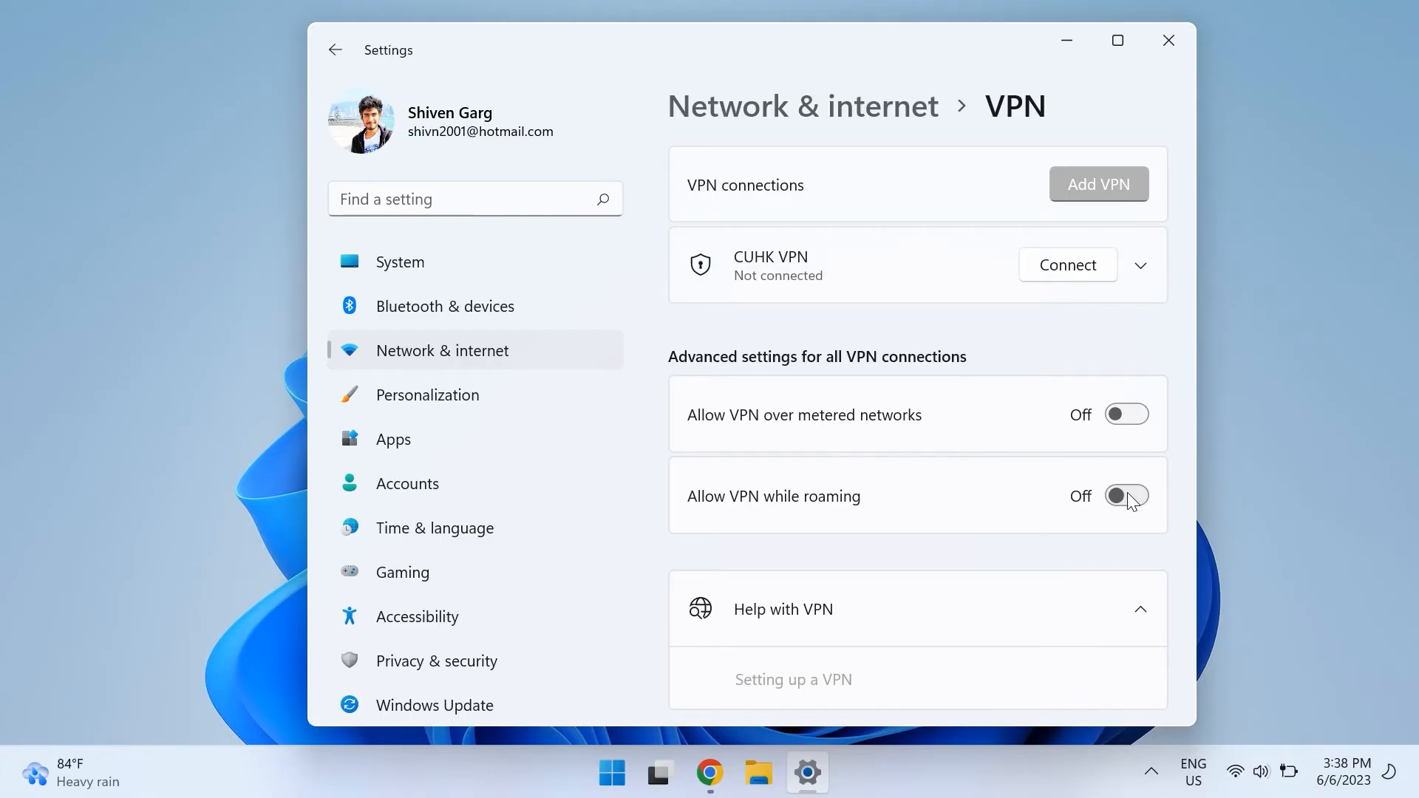
{"action": "mouse_move", "coordinate": [1241, 9]}
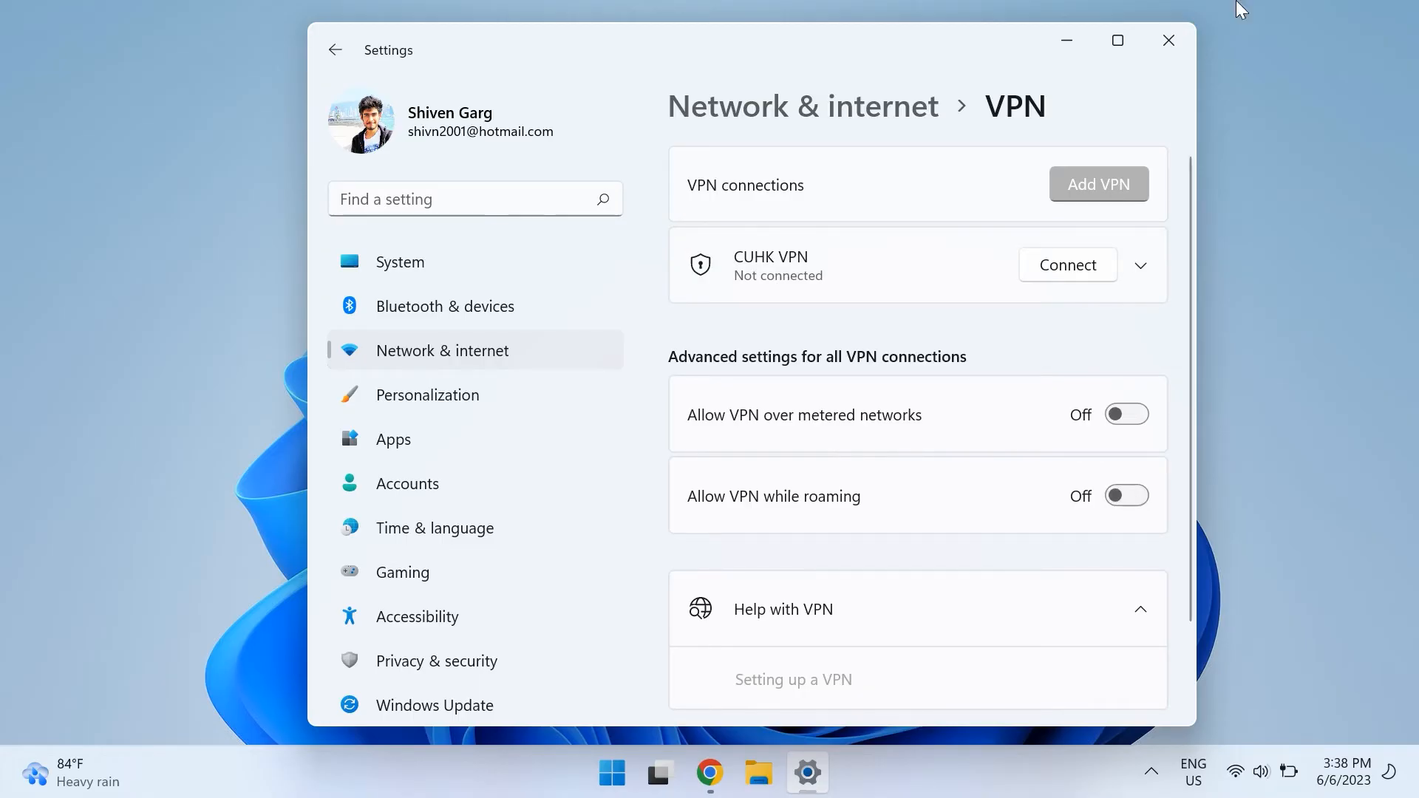
{"action": "left_click", "coordinate": [1168, 39]}
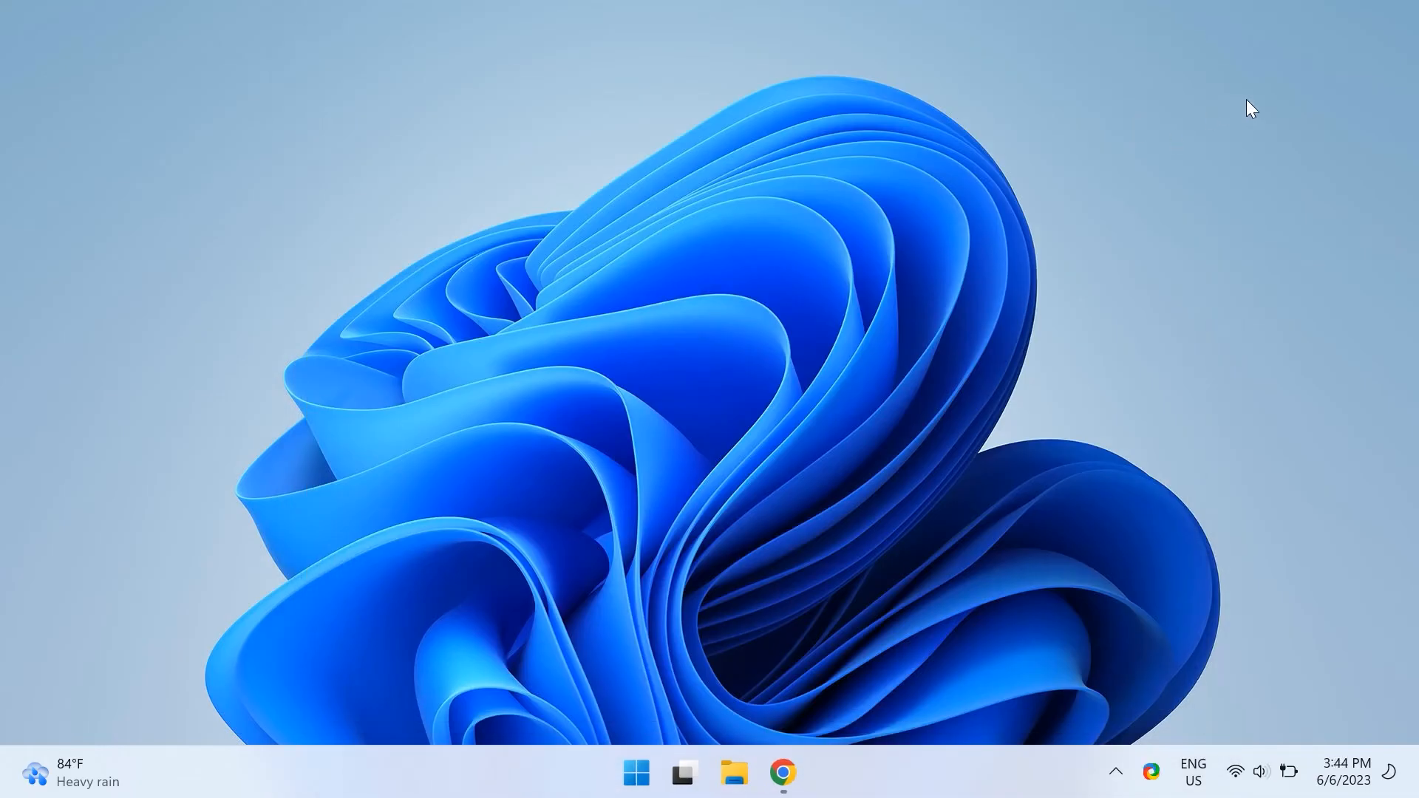
Go to Windows Network & internet settings and bring up the manual proxy server setup
{"action": "left_click", "coordinate": [808, 773]}
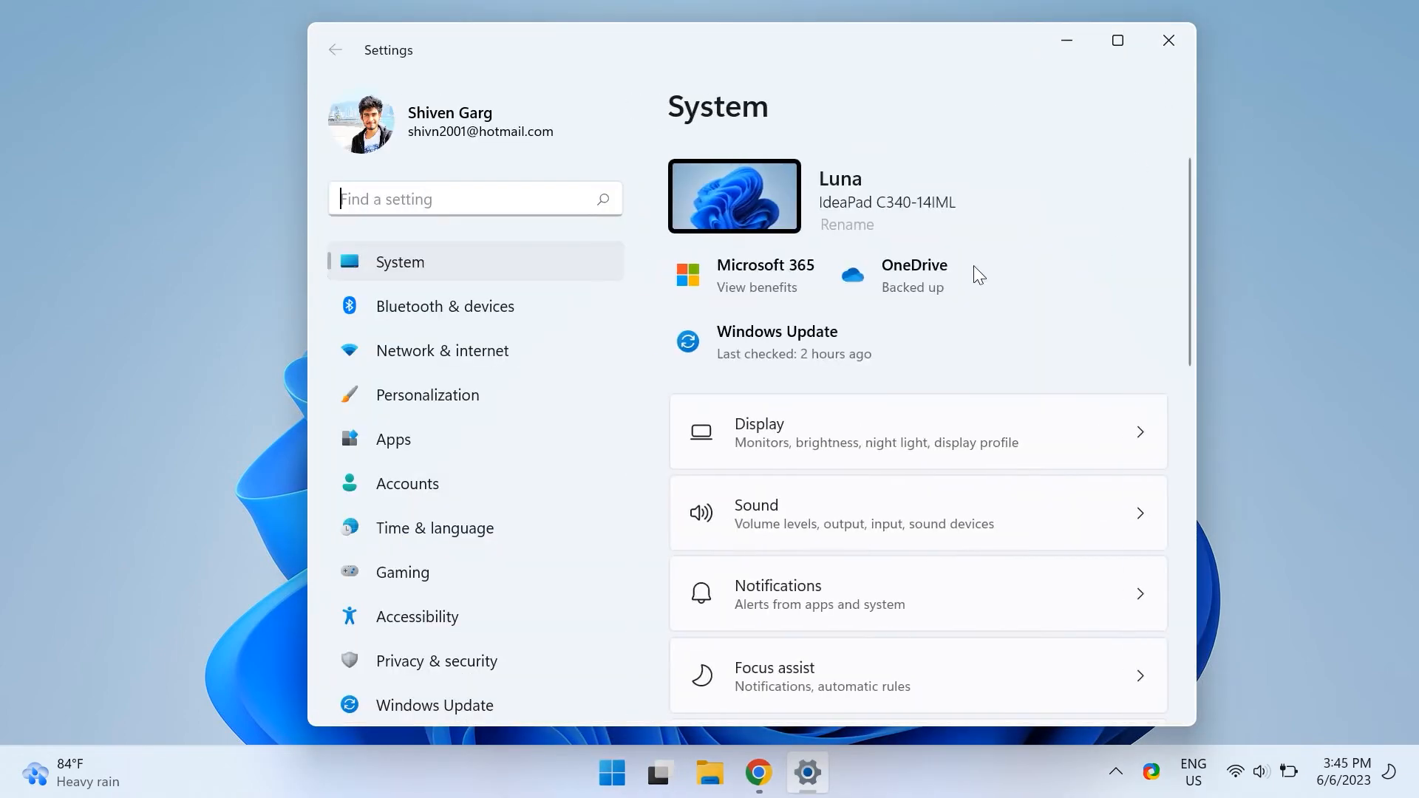
{"action": "left_click", "coordinate": [443, 350]}
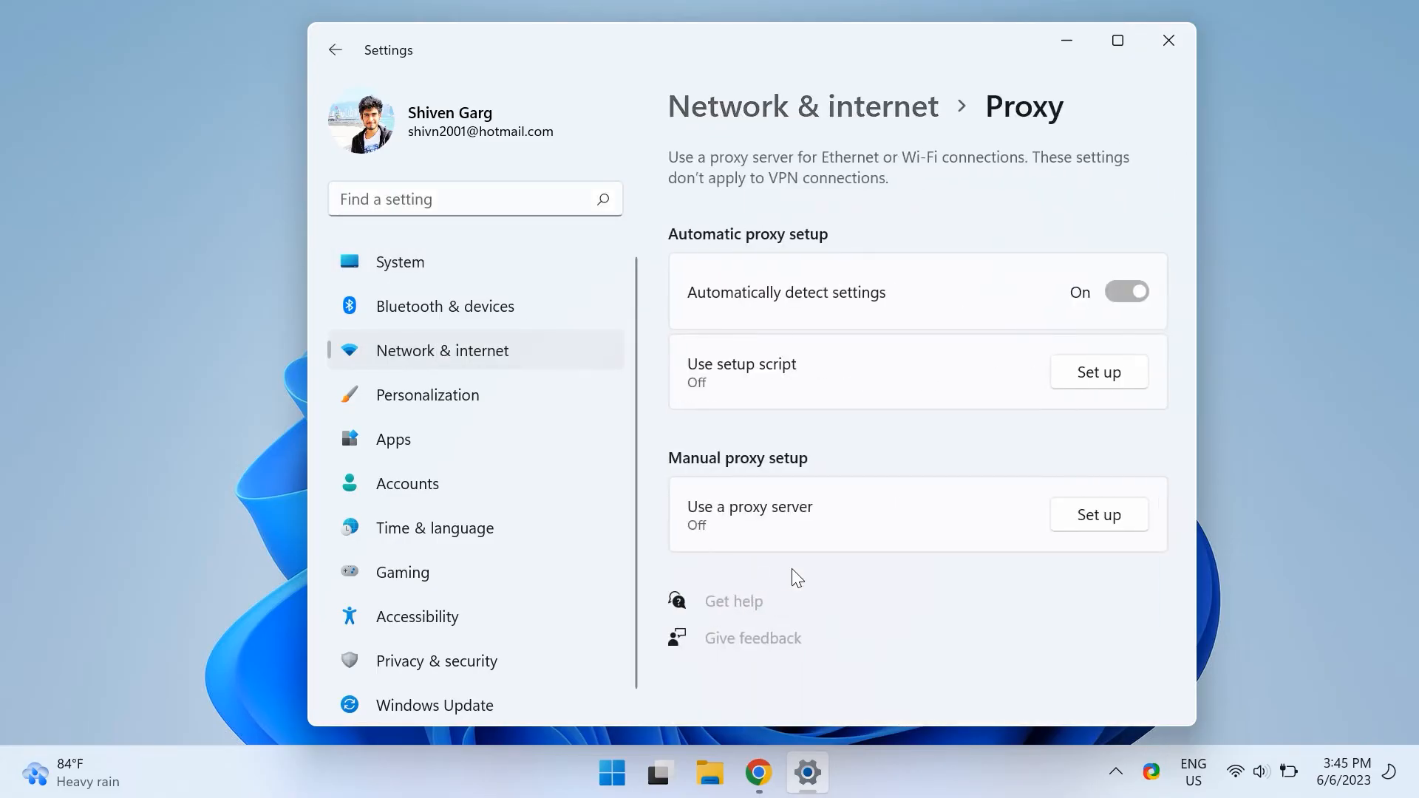
{"action": "mouse_move", "coordinate": [806, 570]}
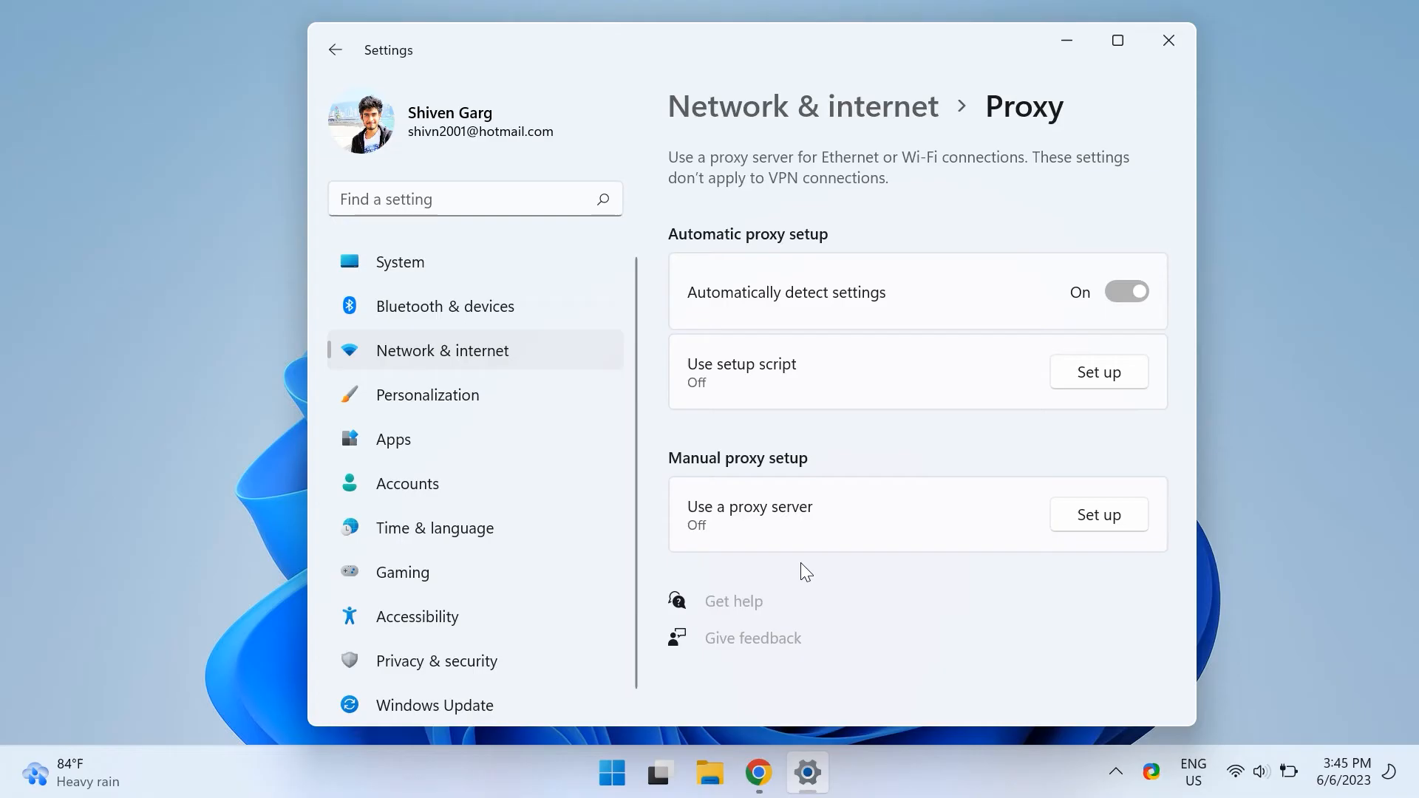
{"action": "mouse_move", "coordinate": [1087, 525]}
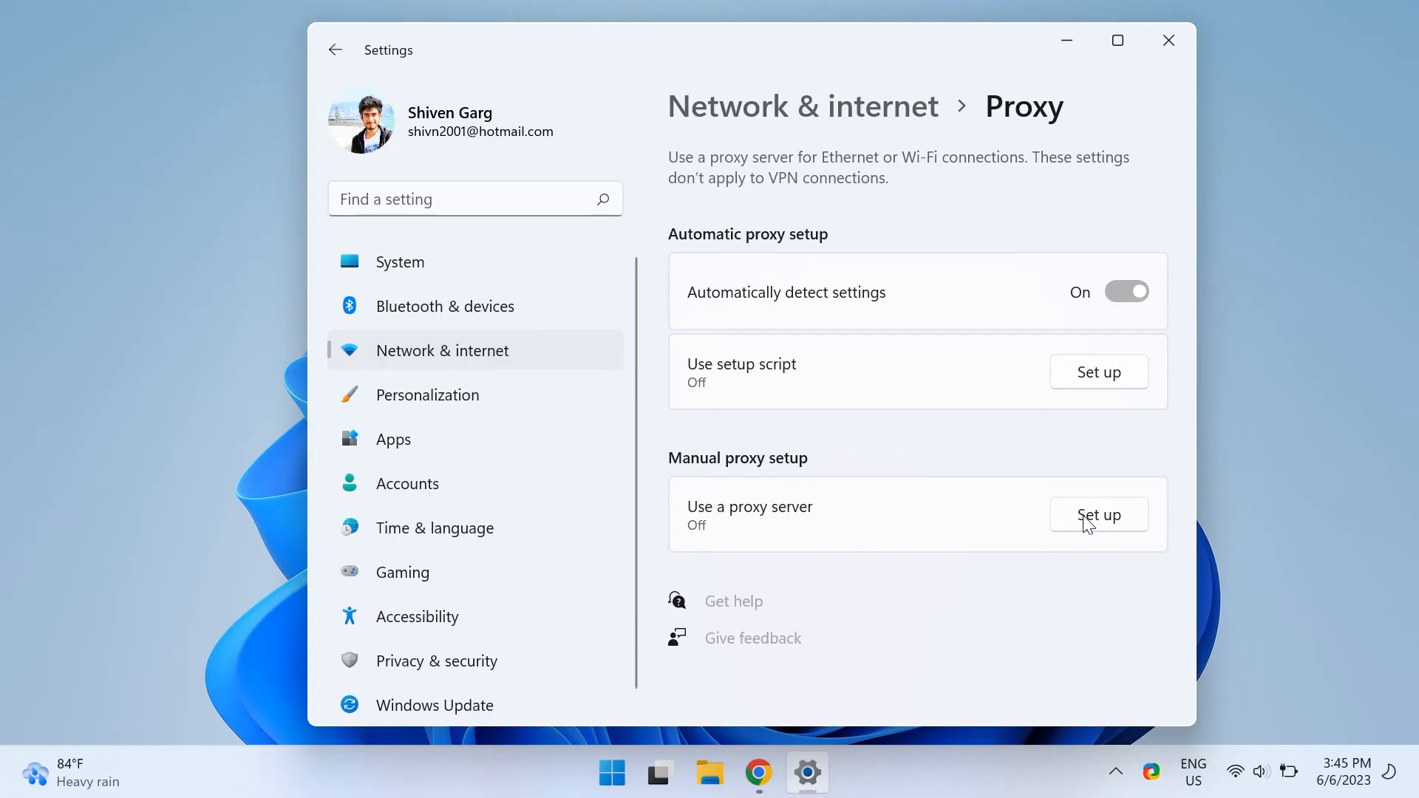
{"action": "left_click", "coordinate": [1099, 514]}
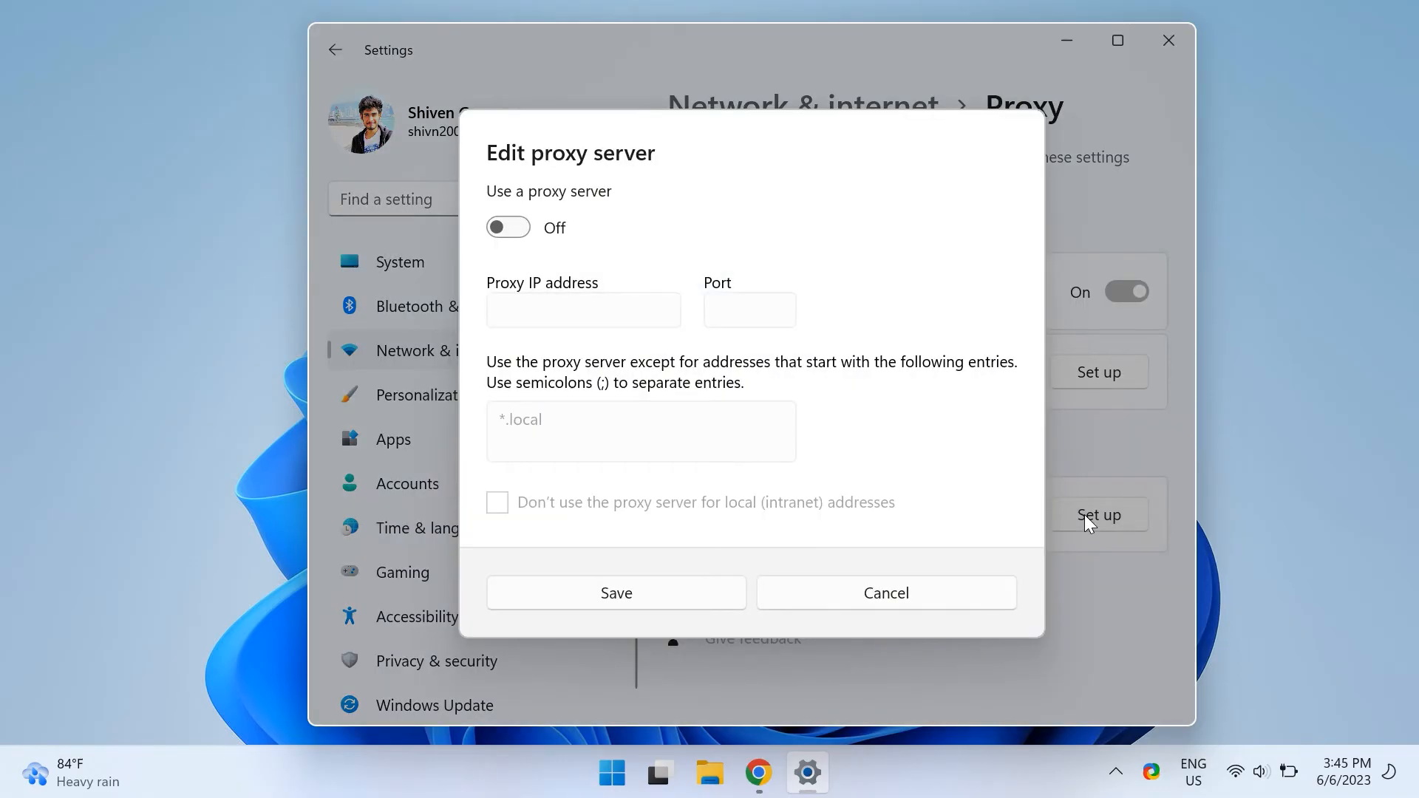
Leave 'Use a proxy server' off, cancel the proxy dialog, and close Settings
{"action": "left_click", "coordinate": [507, 228]}
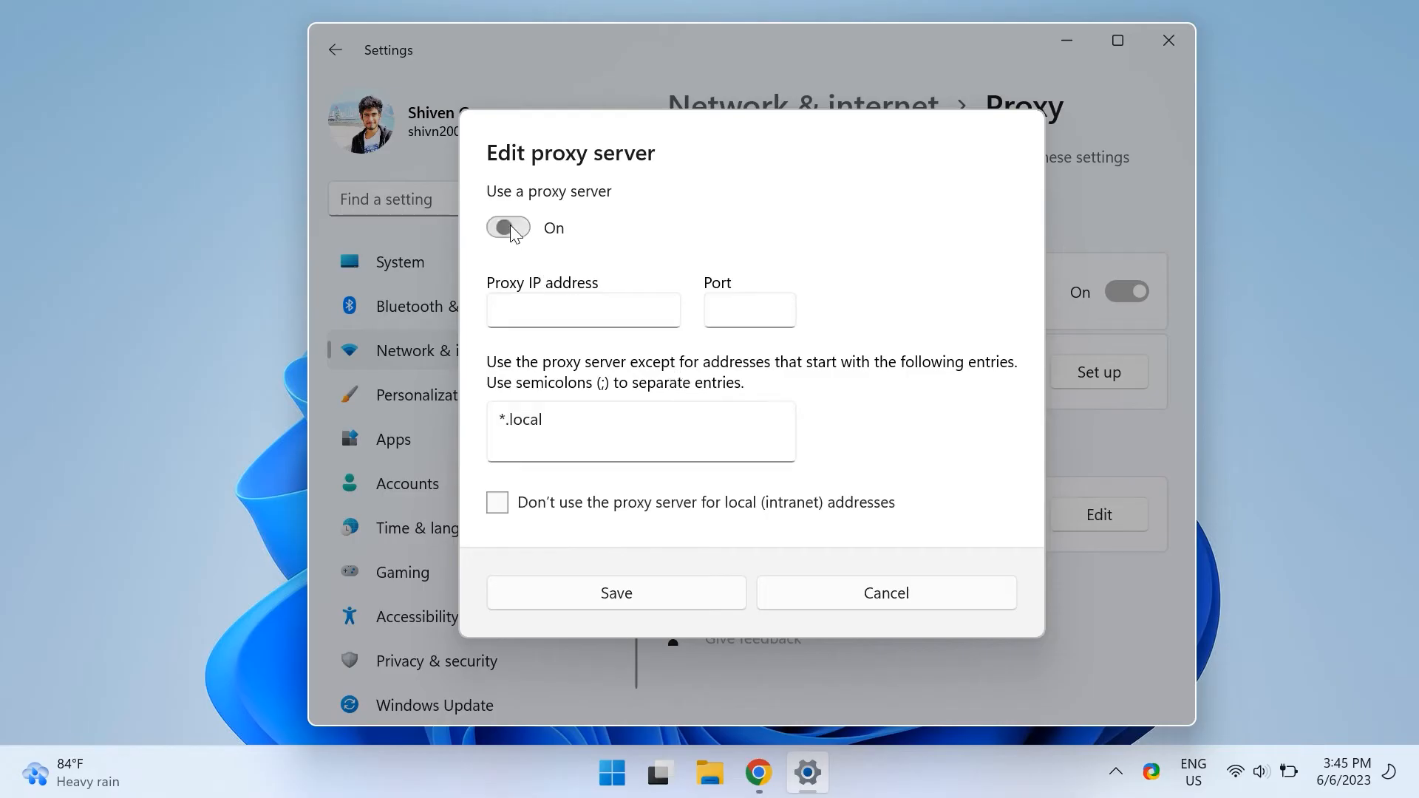
{"action": "left_click", "coordinate": [507, 228]}
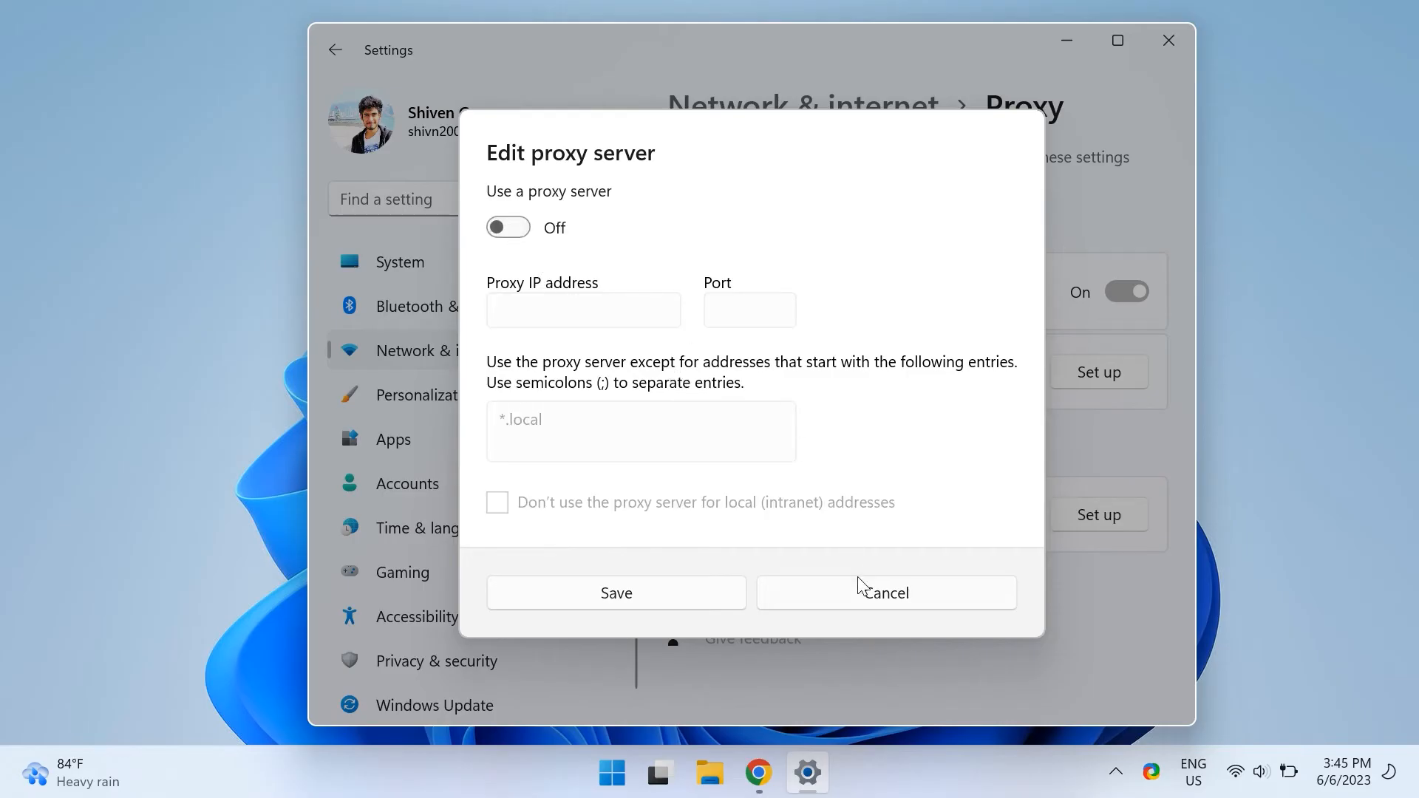
{"action": "left_click", "coordinate": [886, 593]}
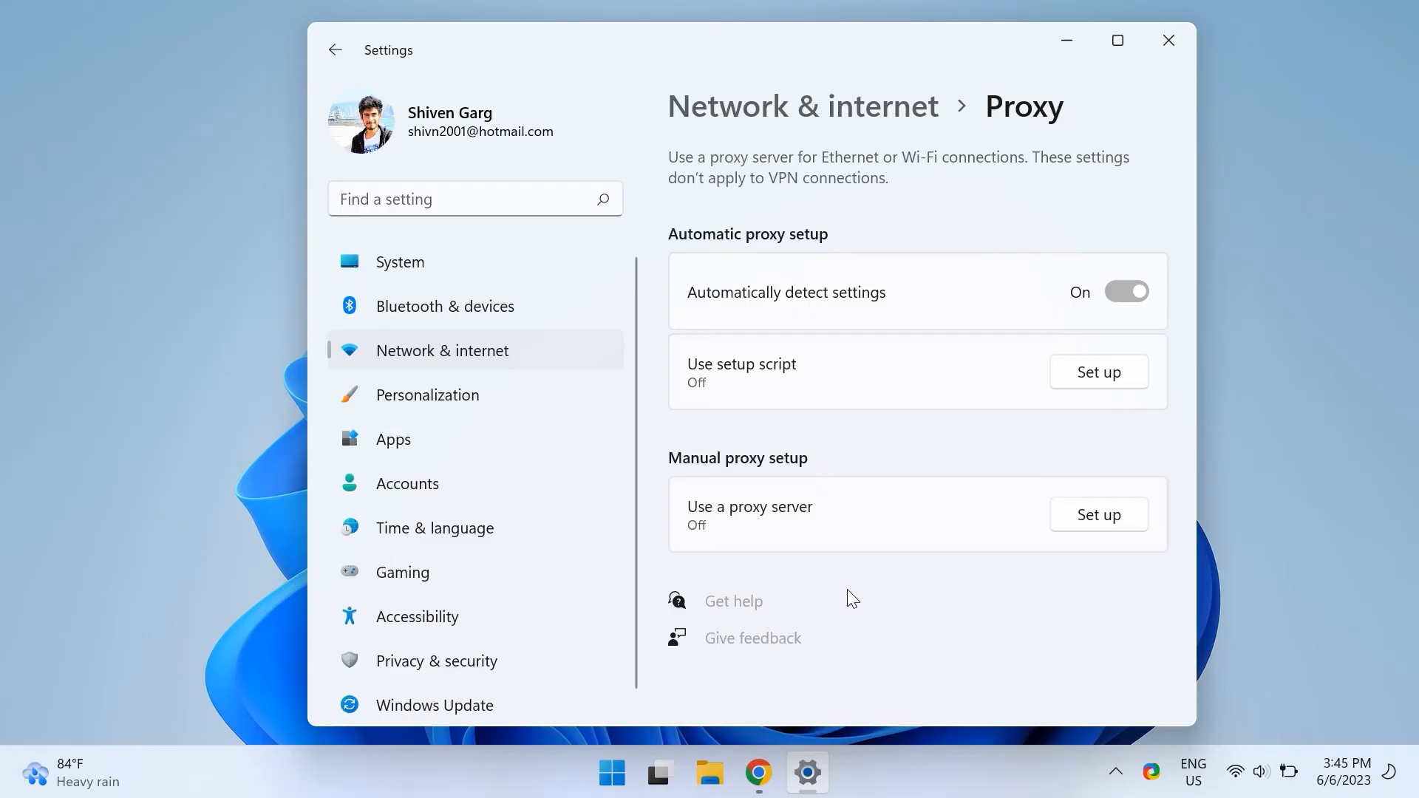
{"action": "mouse_move", "coordinate": [1179, 69]}
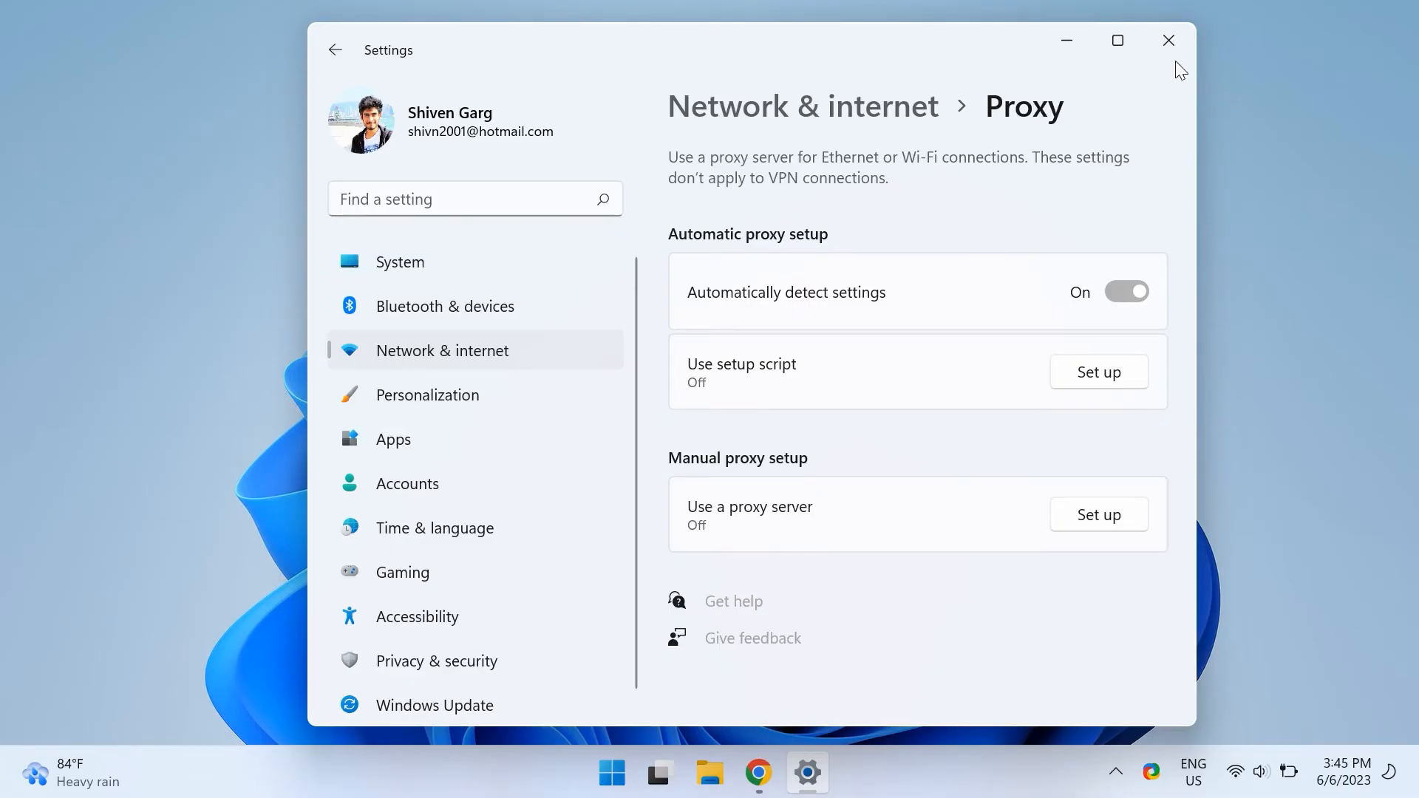
{"action": "left_click", "coordinate": [1168, 40]}
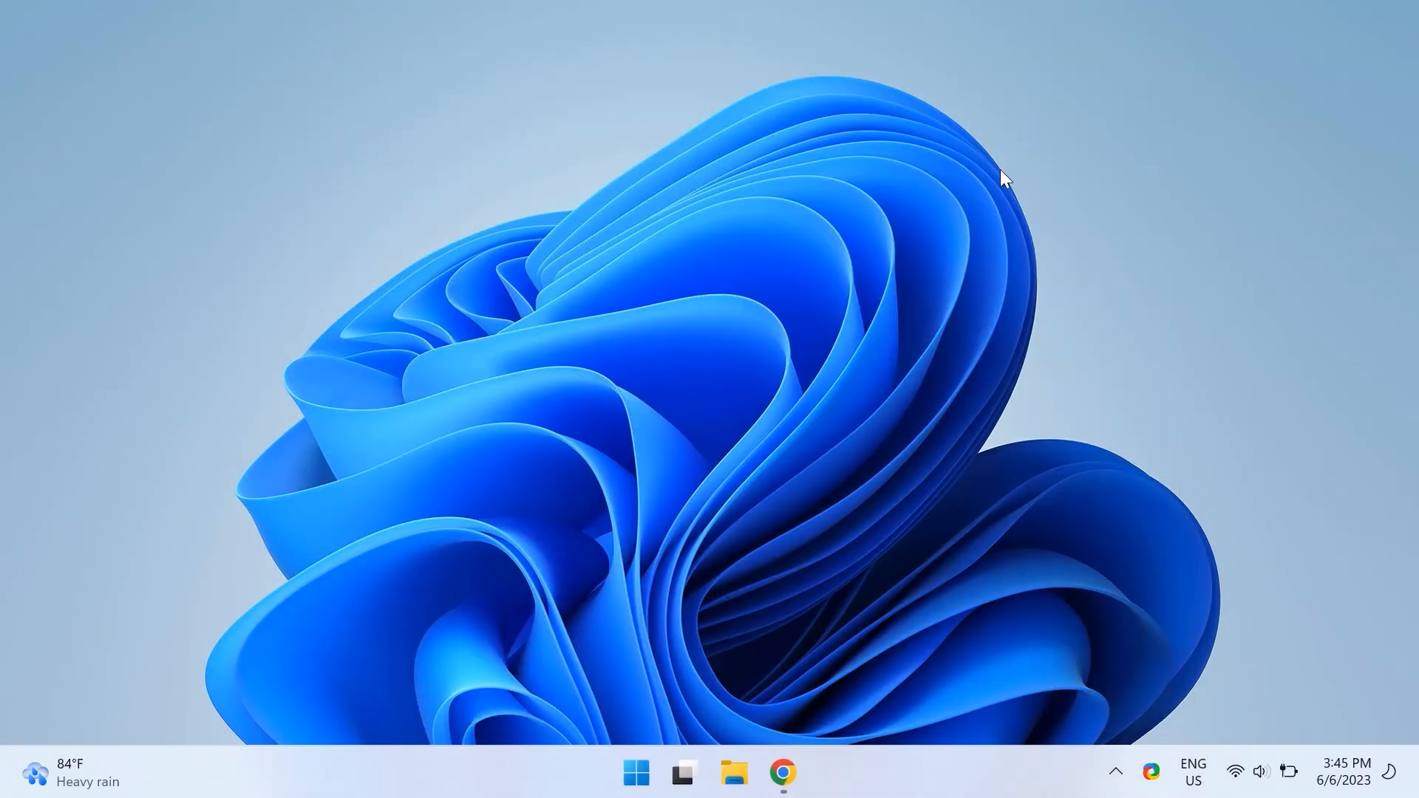
Search for 'command' and launch Command Prompt as administrator
{"action": "type", "text": "comma"}
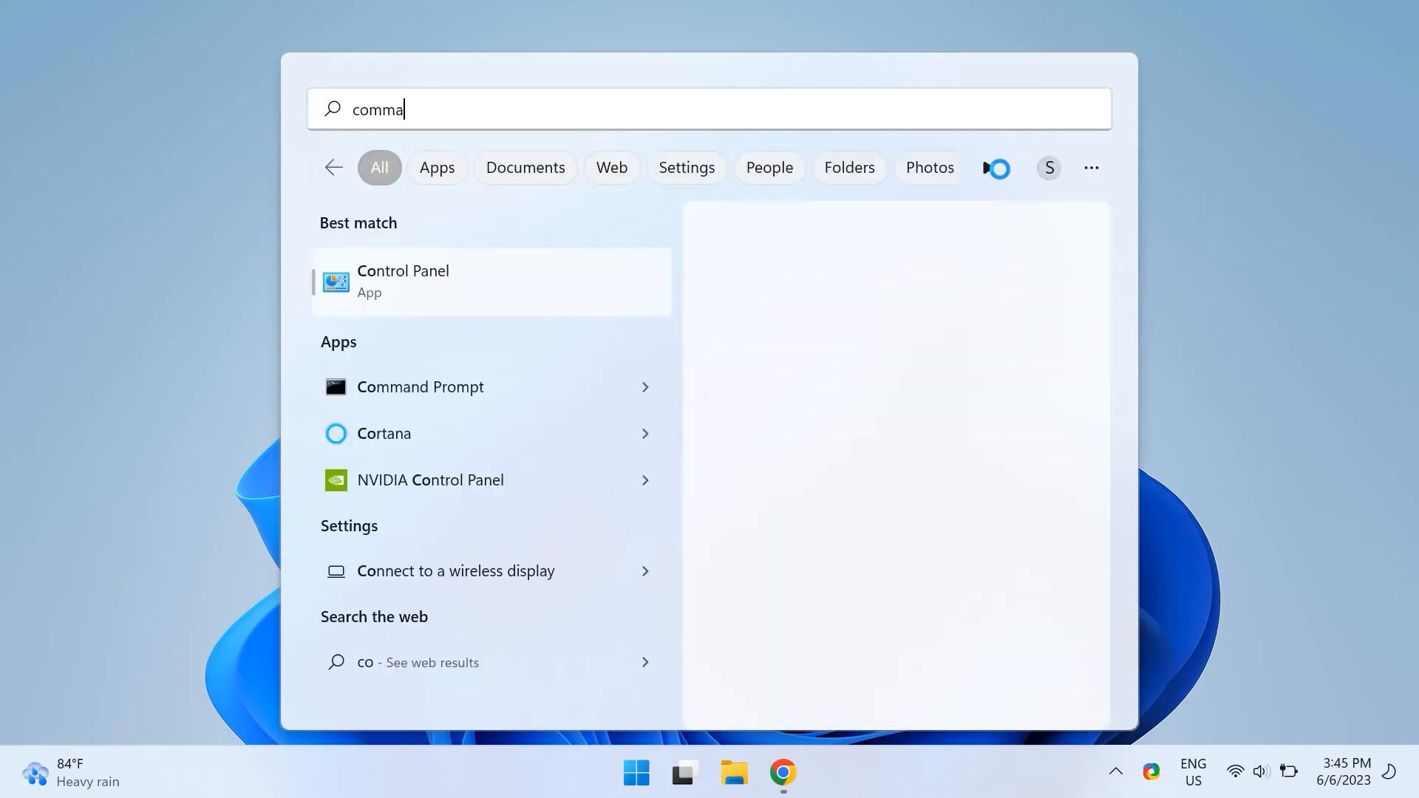
{"action": "type", "text": "nd"}
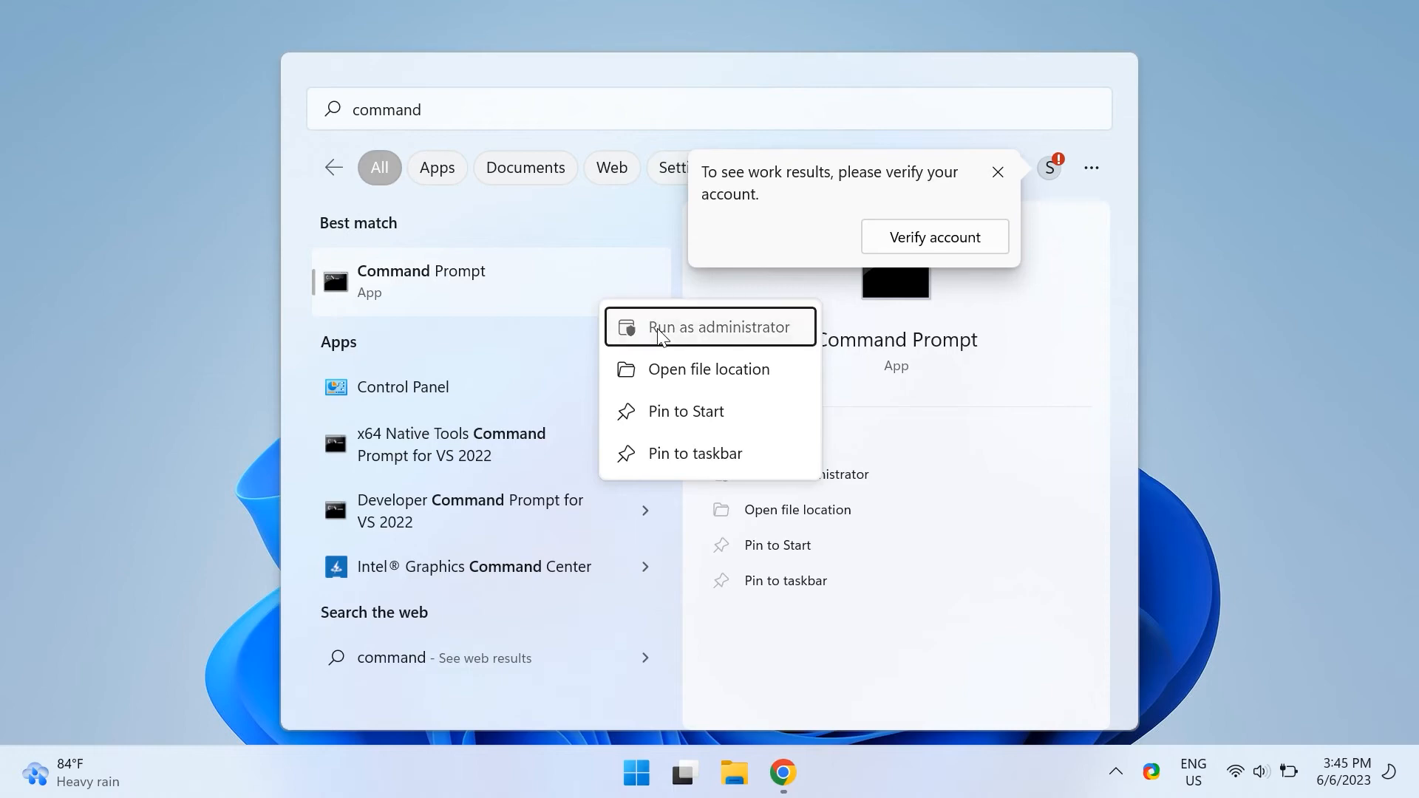
{"action": "left_click", "coordinate": [716, 327]}
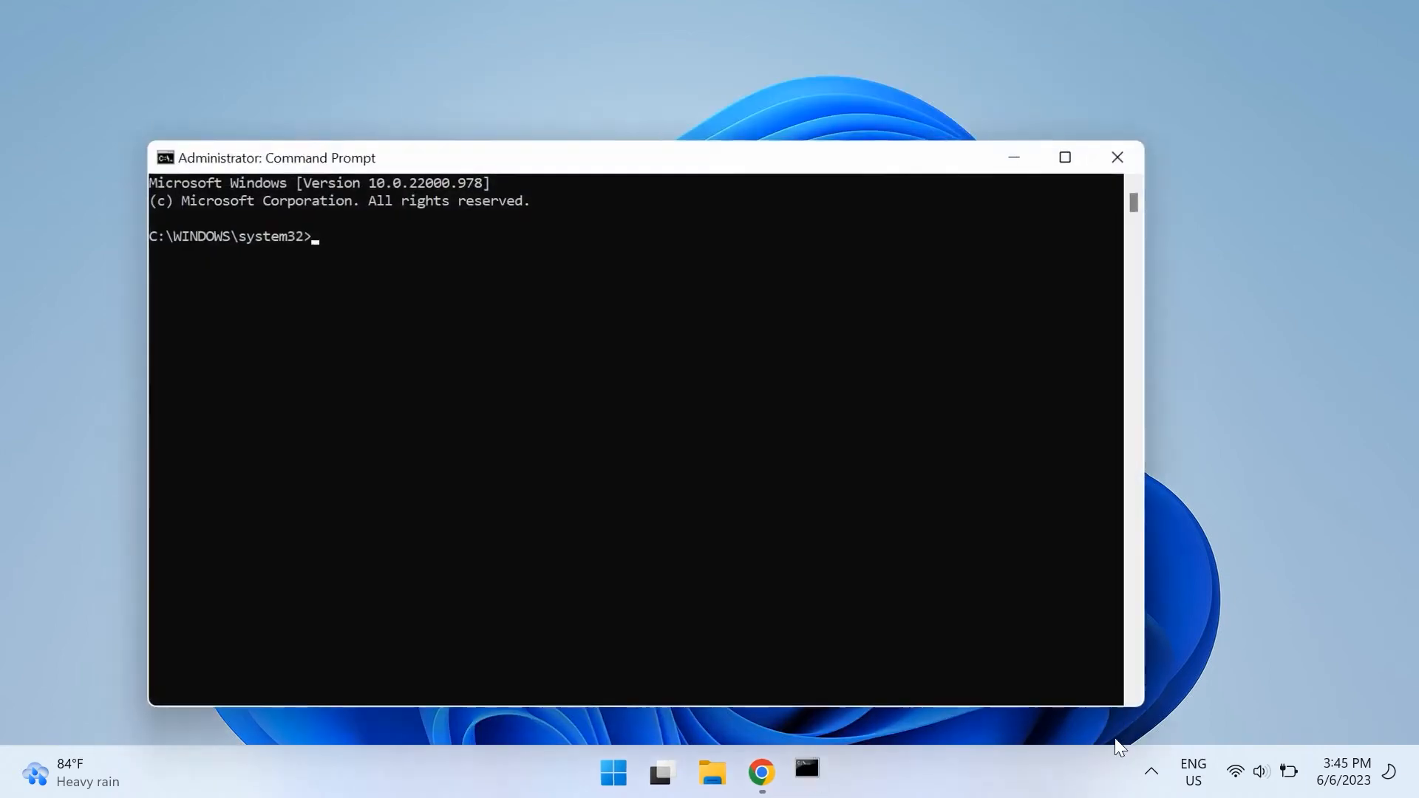
{"action": "mouse_move", "coordinate": [635, 325]}
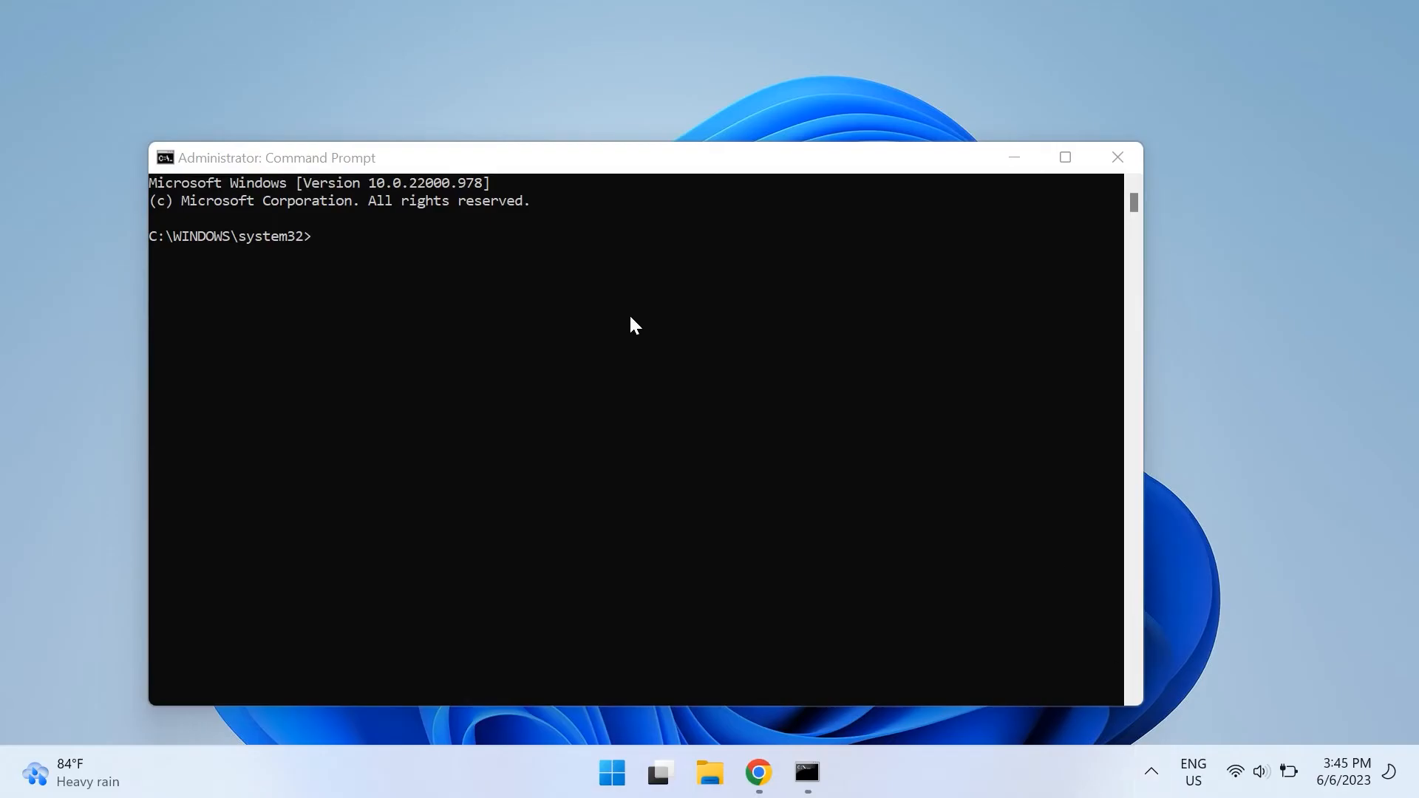
Run ipconfig /flushdns to flush the DNS resolver cache
{"action": "type", "text": "ip"}
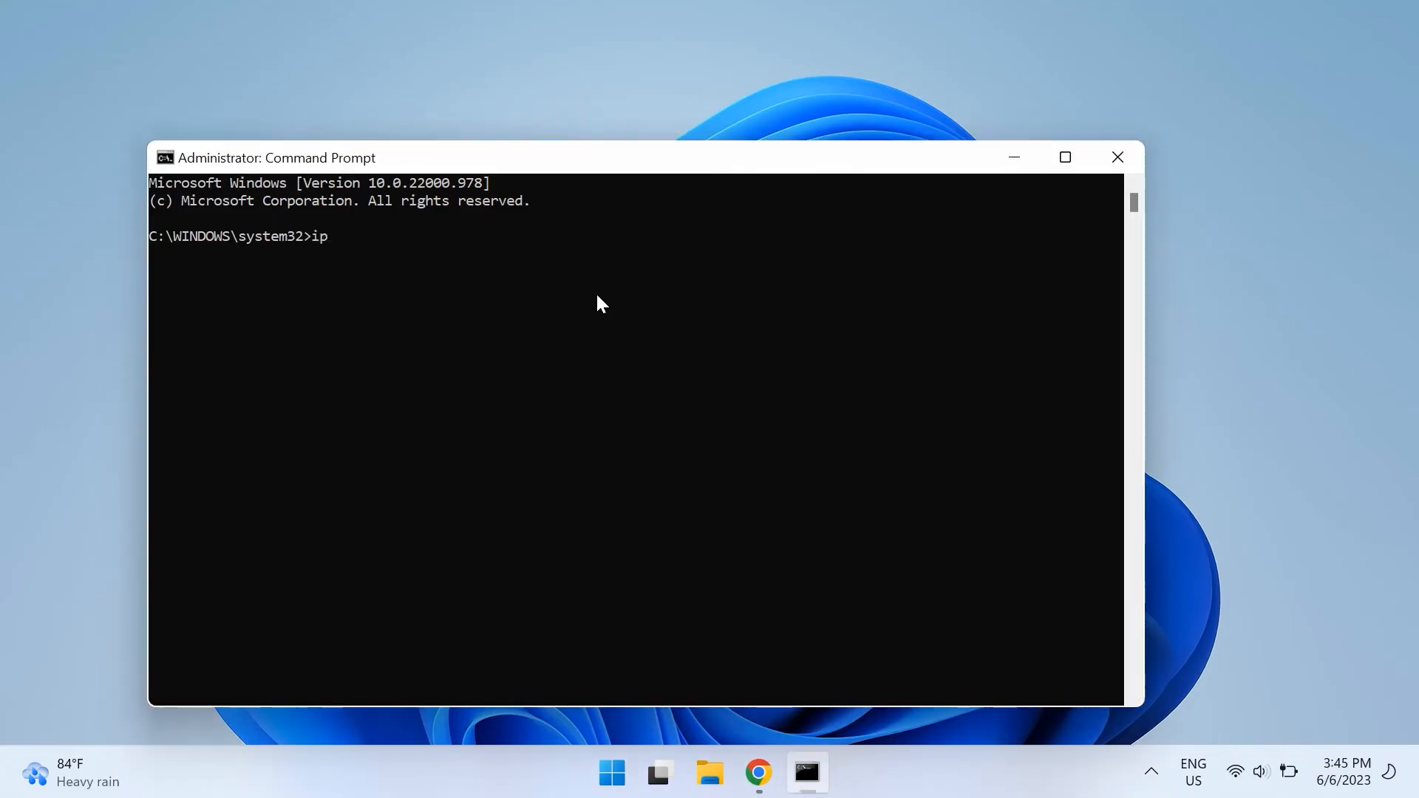
{"action": "type", "text": "config /"}
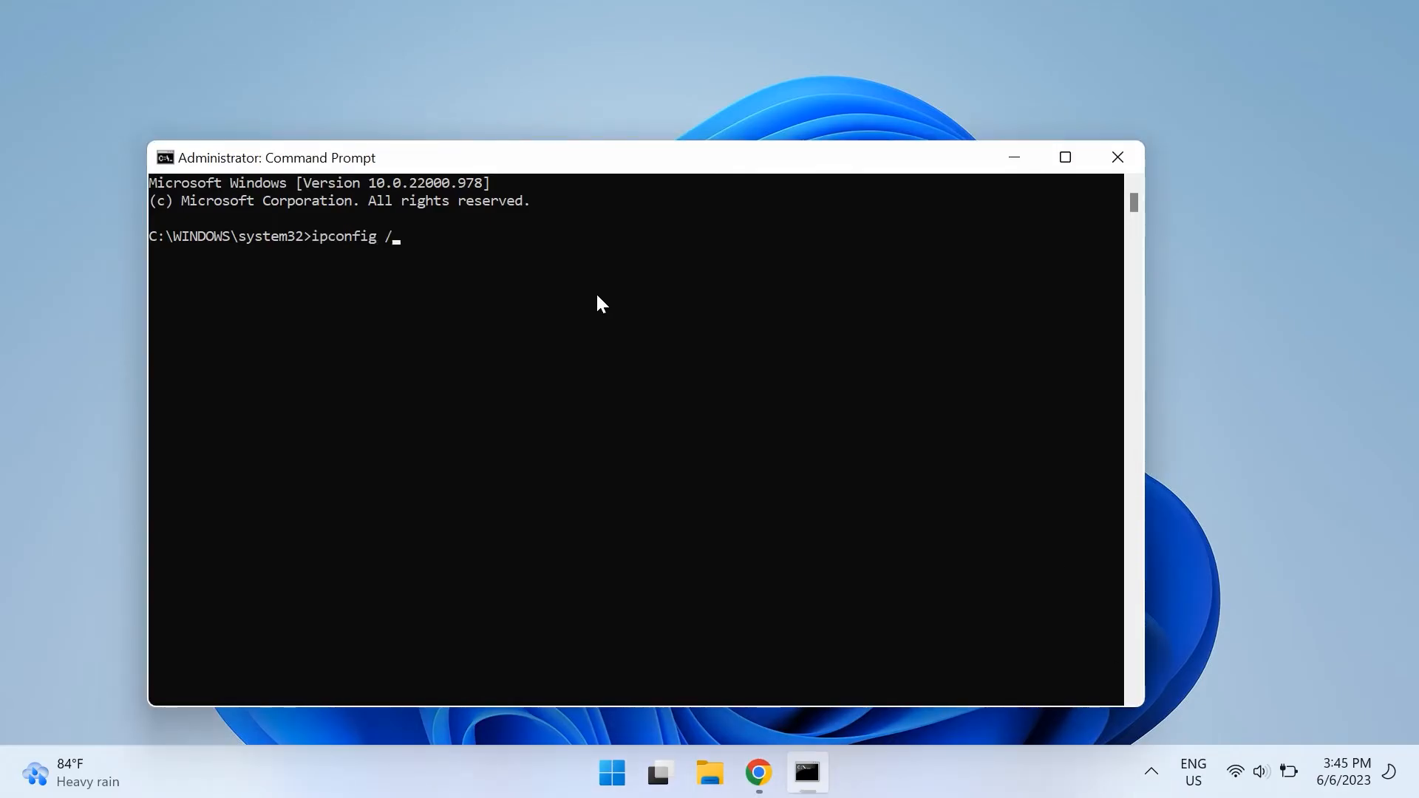
{"action": "type", "text": "flushdns"}
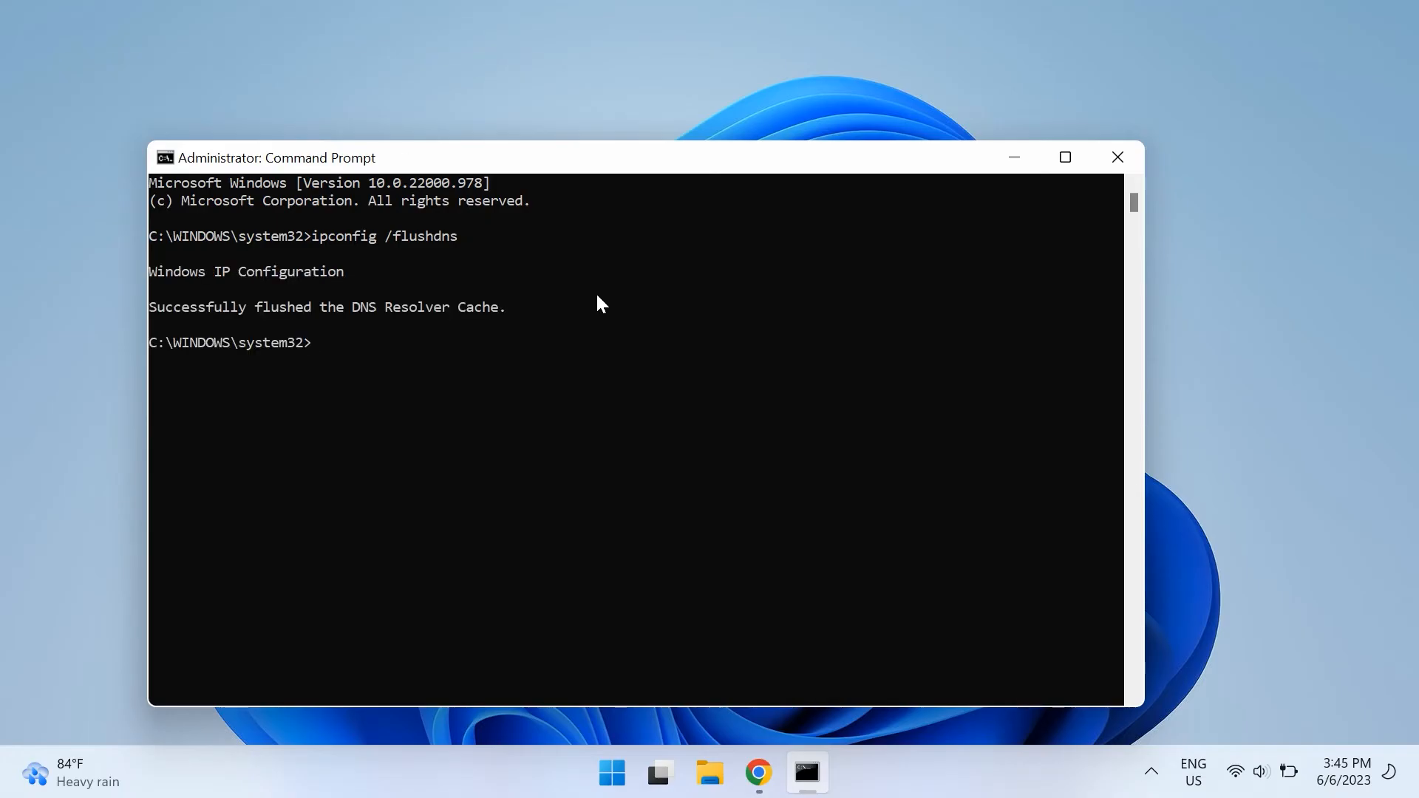
Close the Administrator Command Prompt window, returning to the desktop
{"action": "left_click", "coordinate": [1118, 157]}
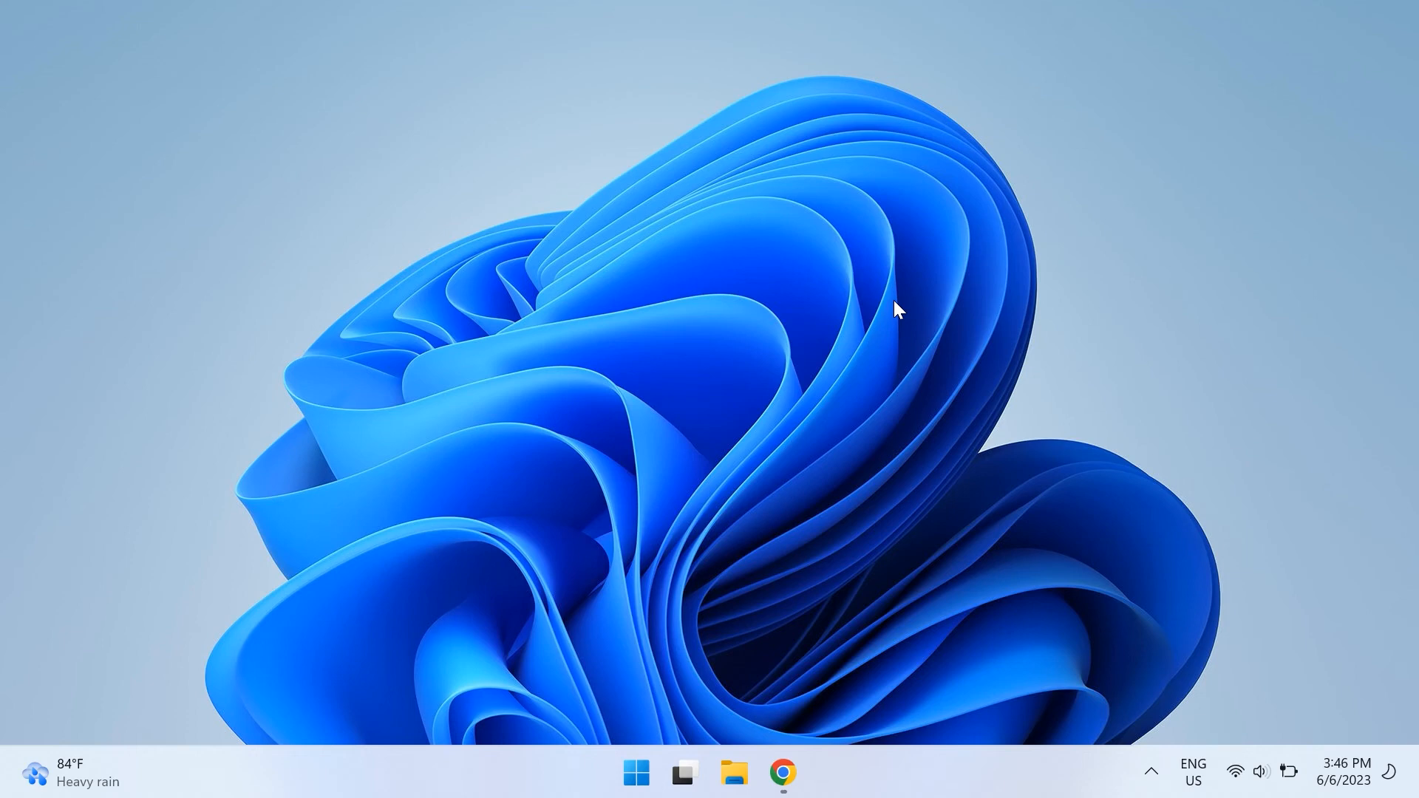
Search 'trouble' from Start and run the Internet Connections troubleshooter under Other troubleshooters
{"action": "left_click", "coordinate": [636, 772]}
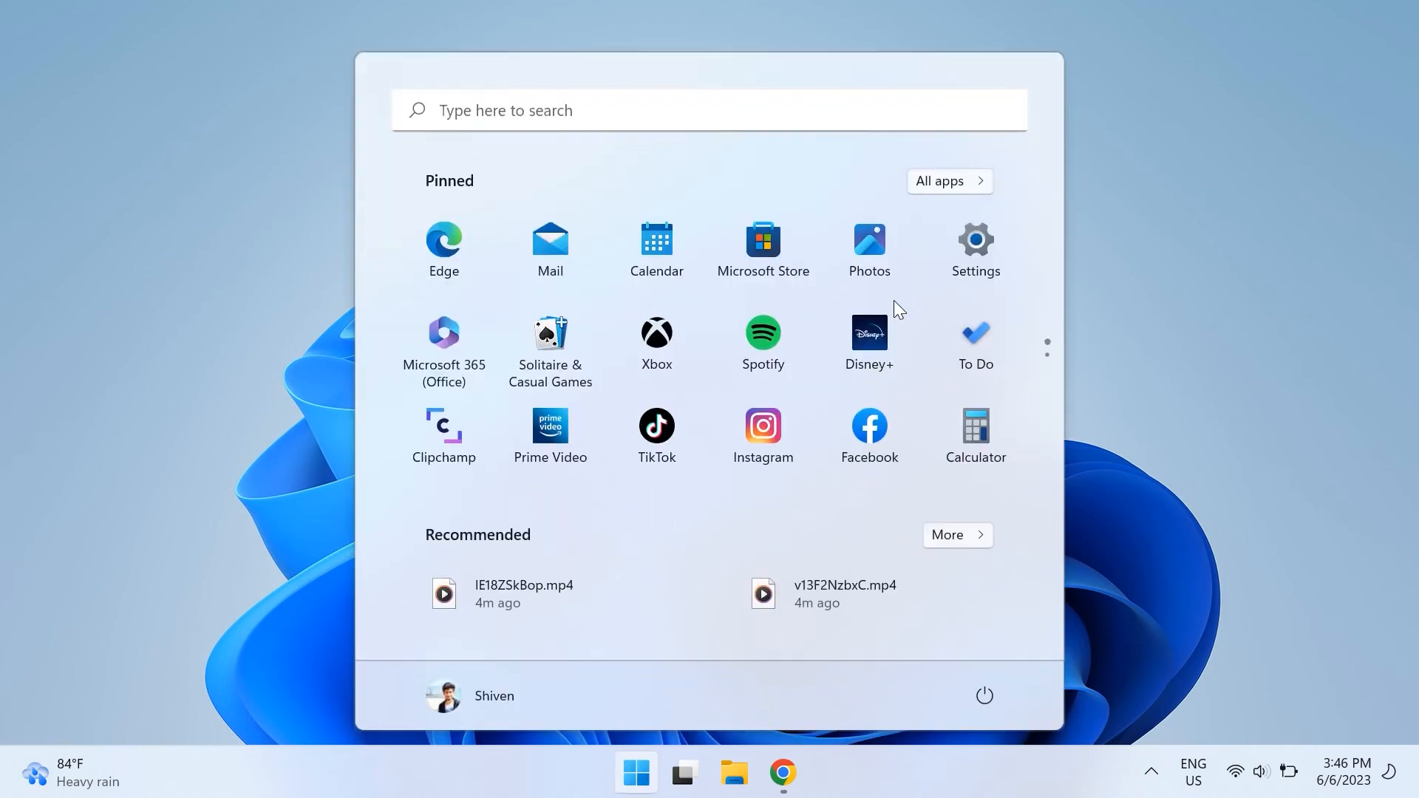
{"action": "type", "text": "trouble"}
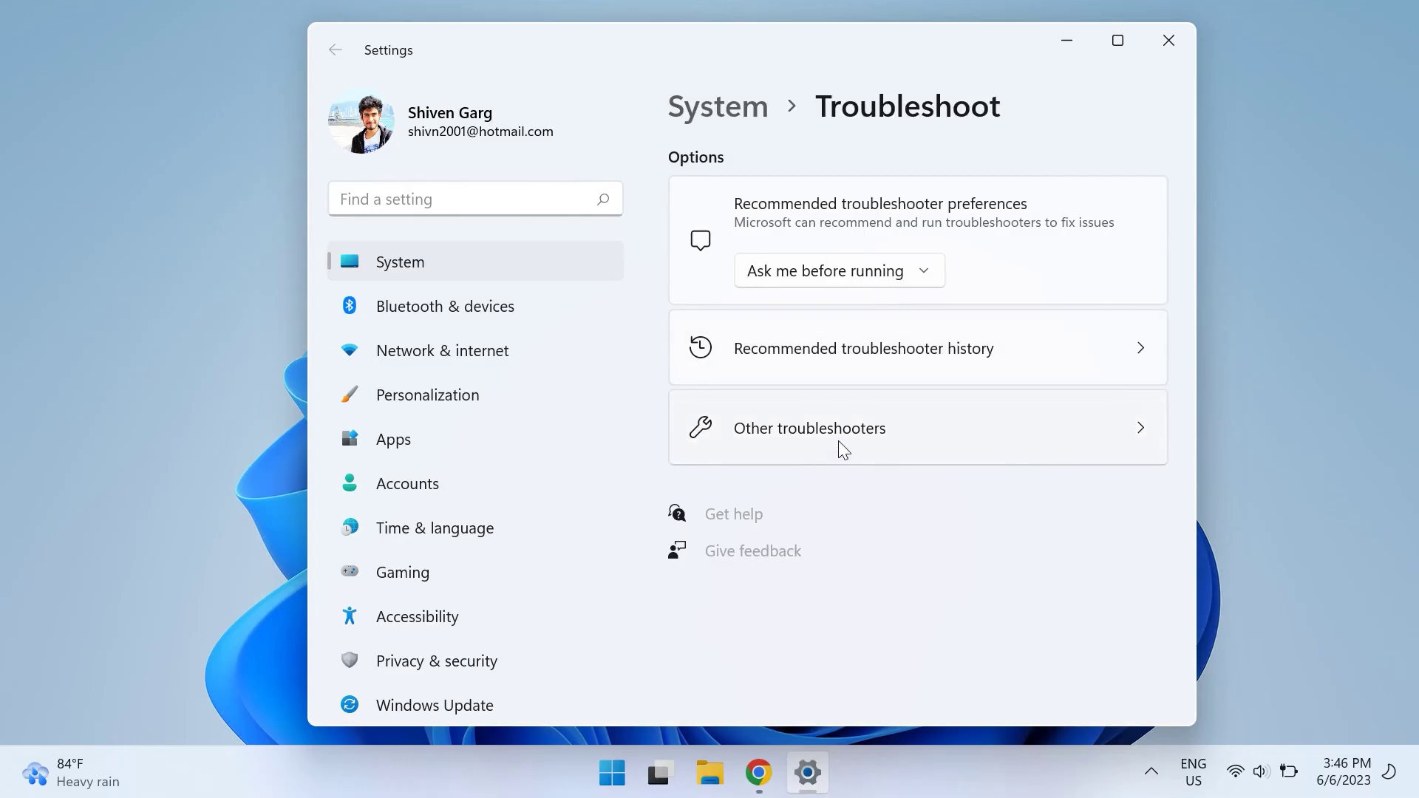
{"action": "left_click", "coordinate": [808, 428]}
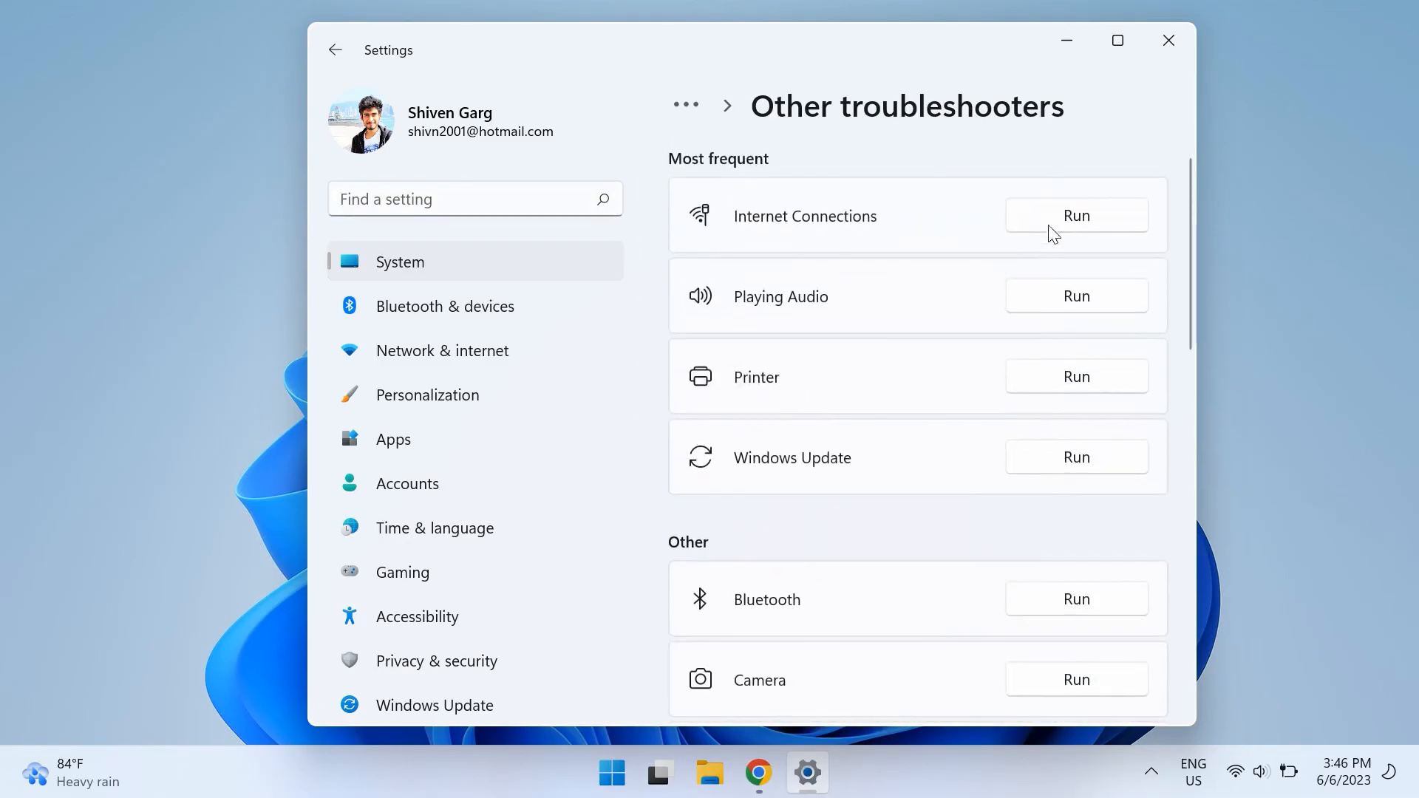
{"action": "left_click", "coordinate": [1075, 215]}
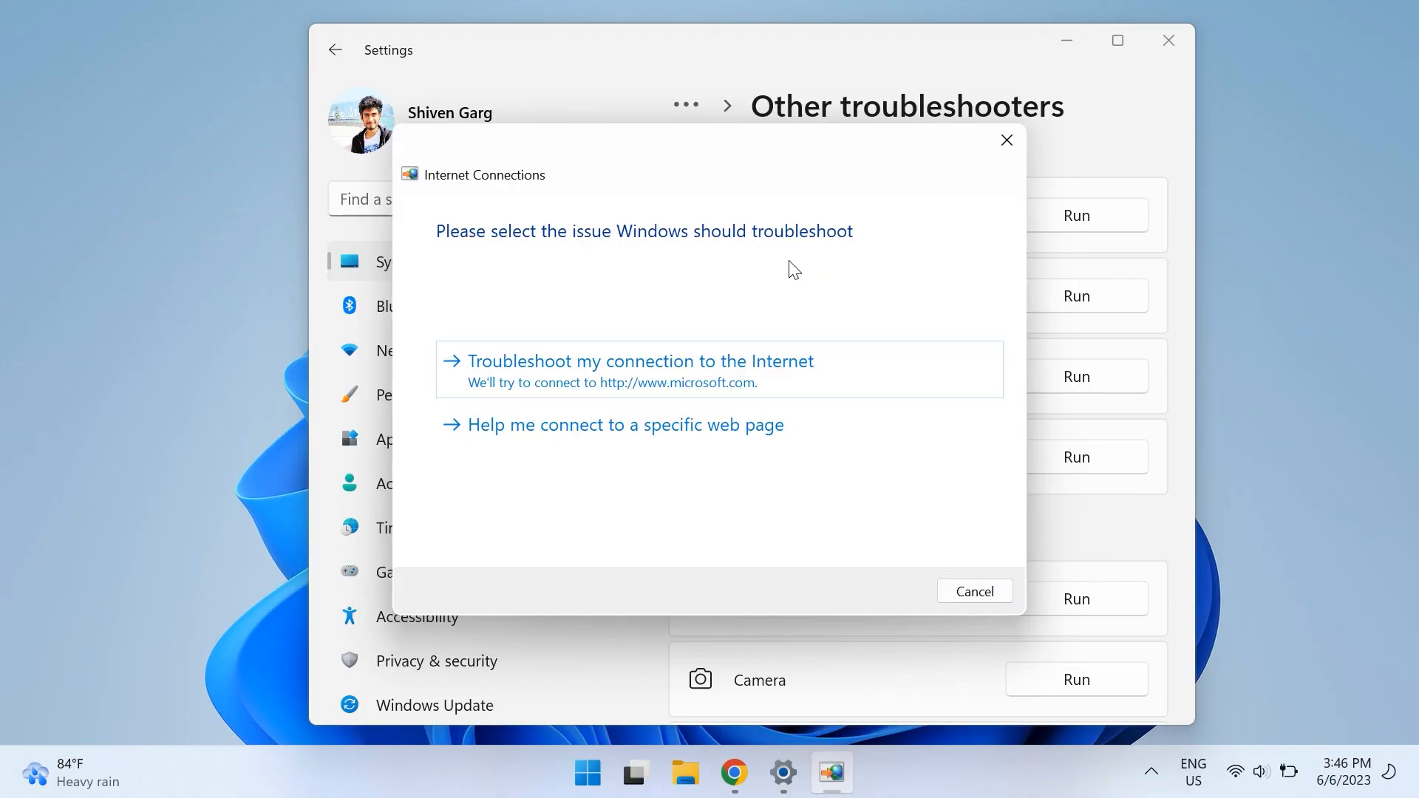
{"action": "mouse_move", "coordinate": [619, 437]}
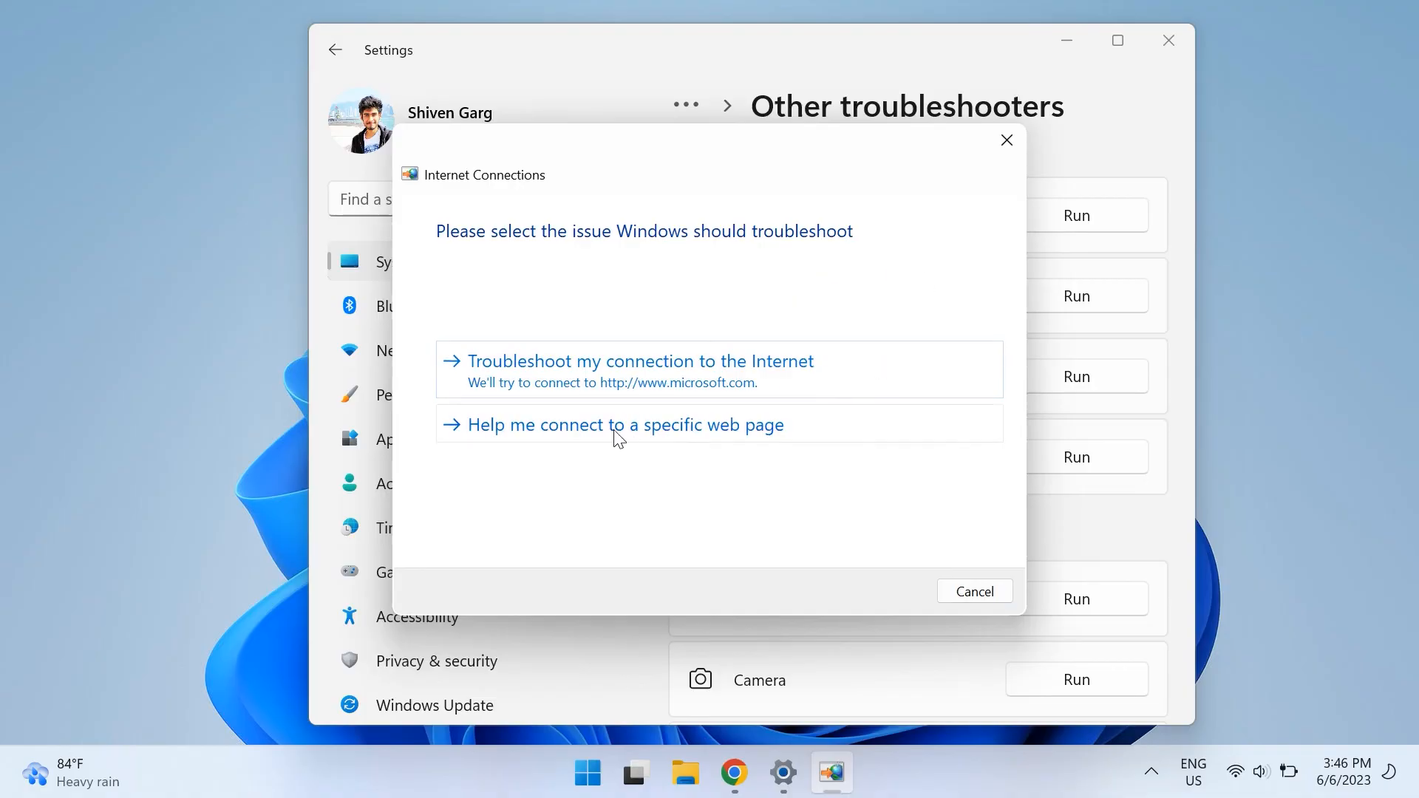
{"action": "left_click", "coordinate": [624, 424]}
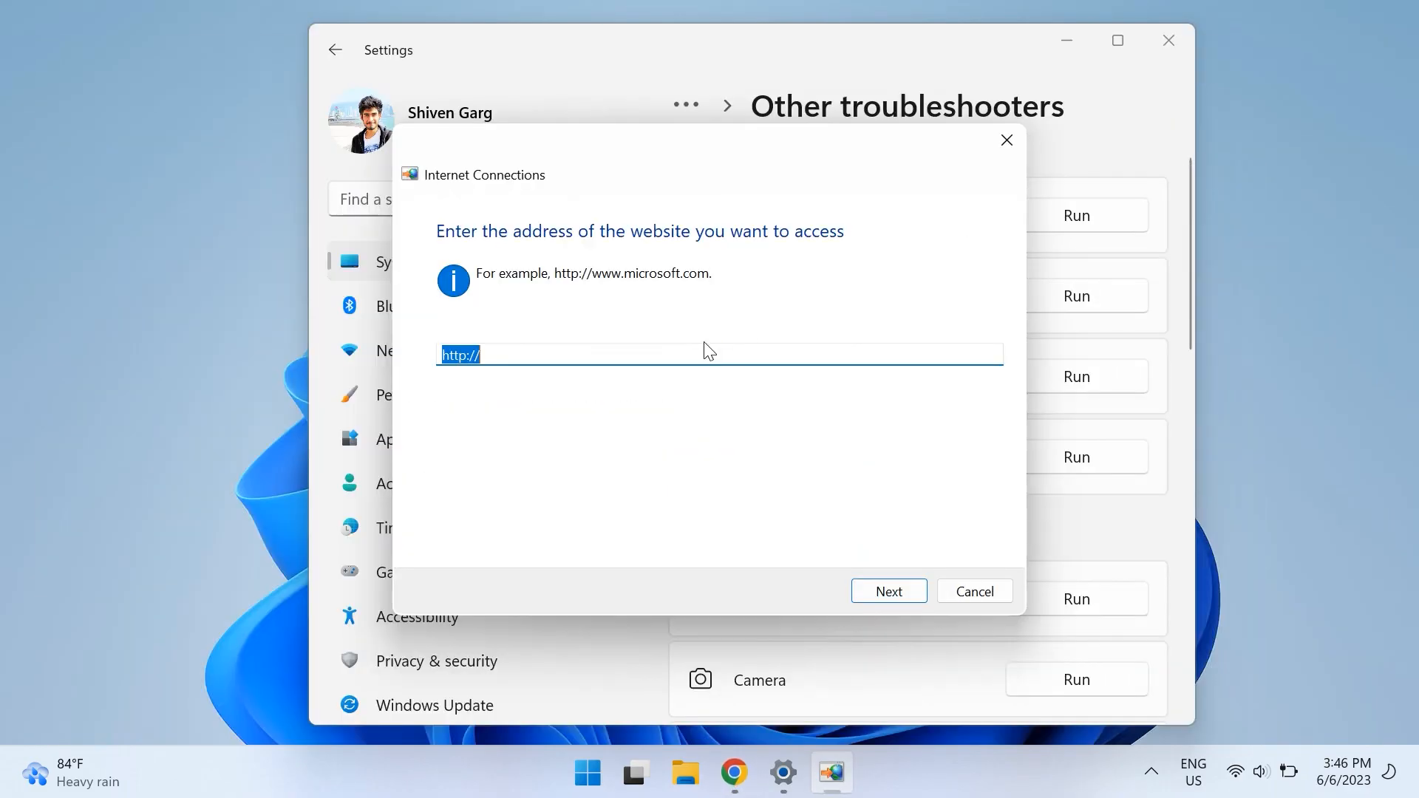
{"action": "type", "text": "https://web.whatsapp.com/"}
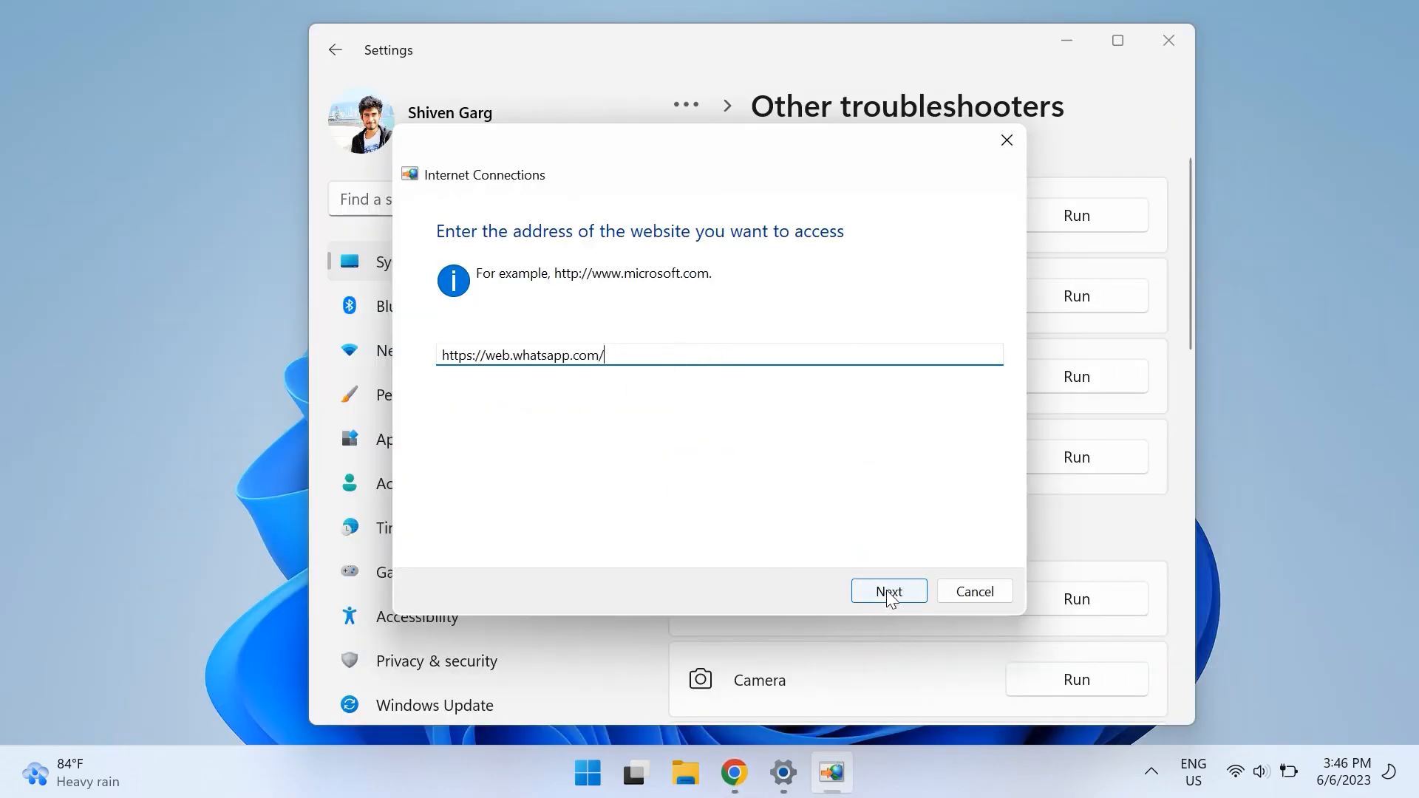
{"action": "left_click", "coordinate": [888, 591]}
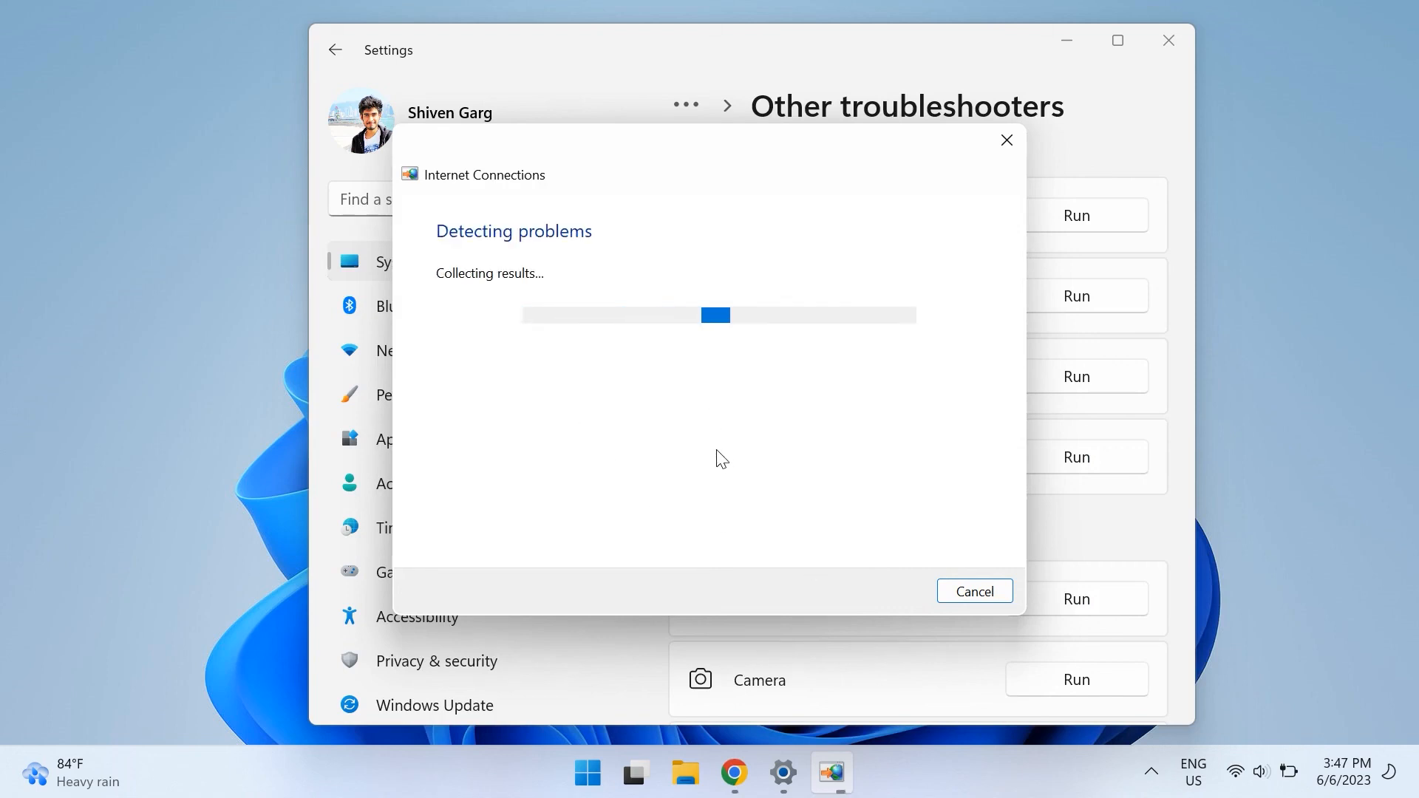
{"action": "mouse_move", "coordinate": [938, 265]}
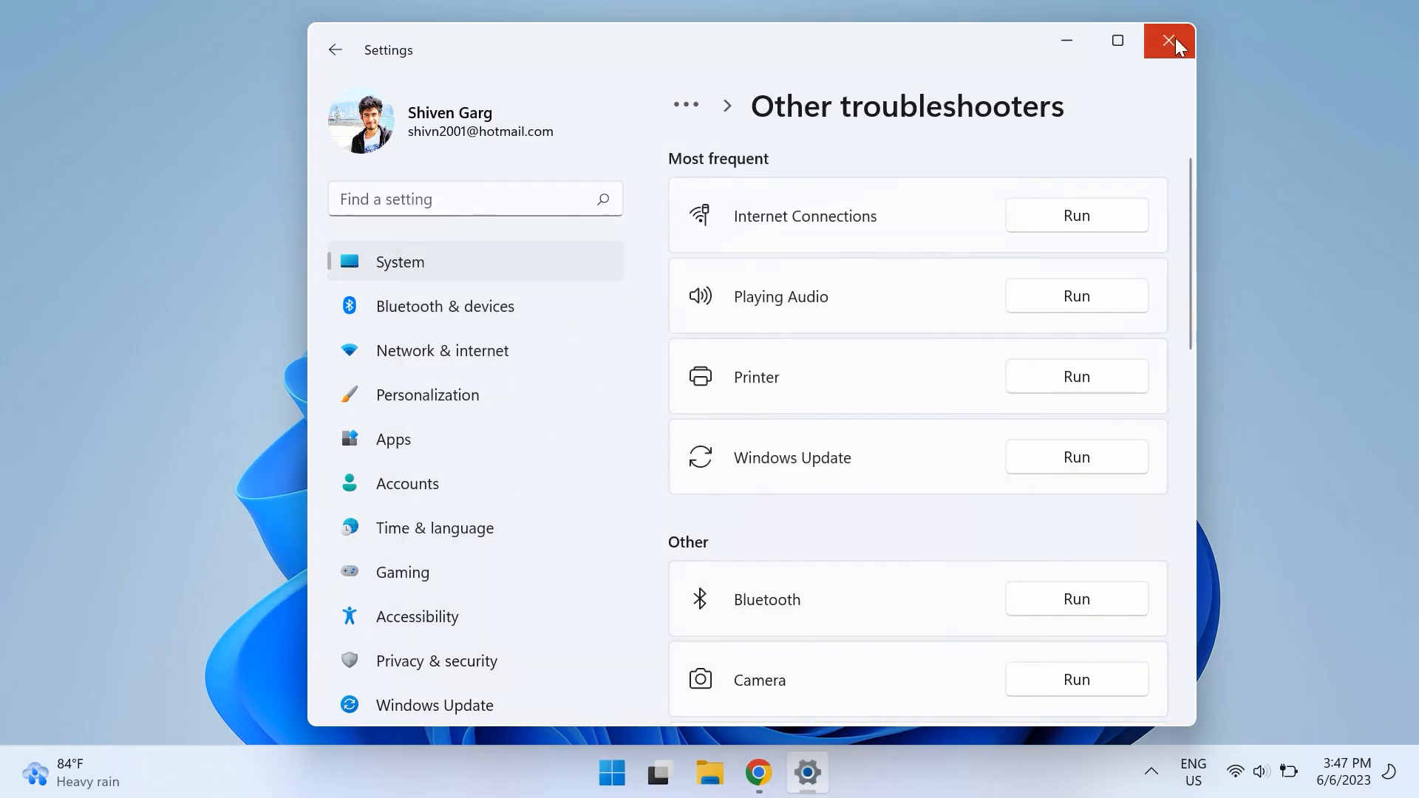
{"action": "left_click", "coordinate": [1168, 41]}
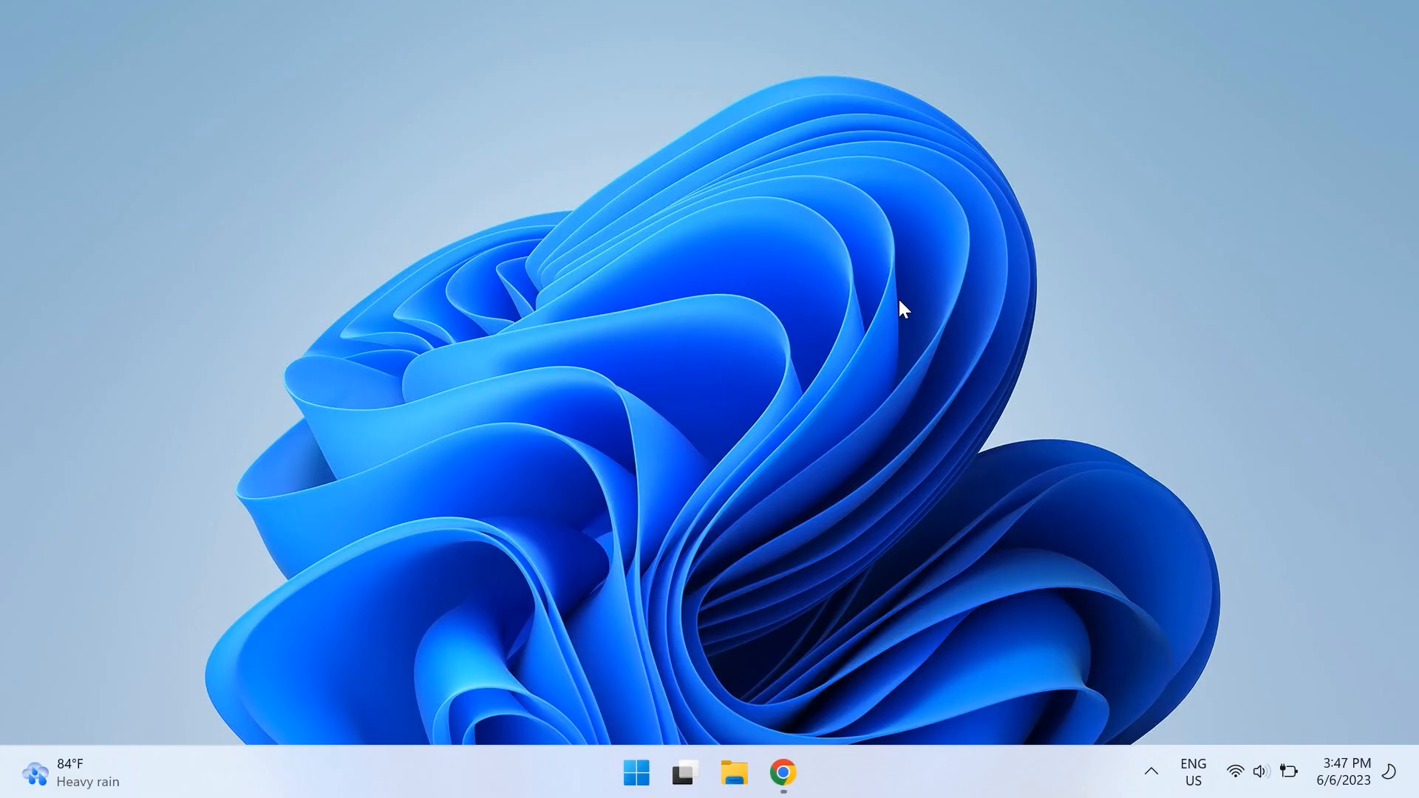
Reopen WhatsApp Web in Chrome and zoom from 125% to 150% to enlarge the QR code
{"action": "left_click", "coordinate": [781, 774]}
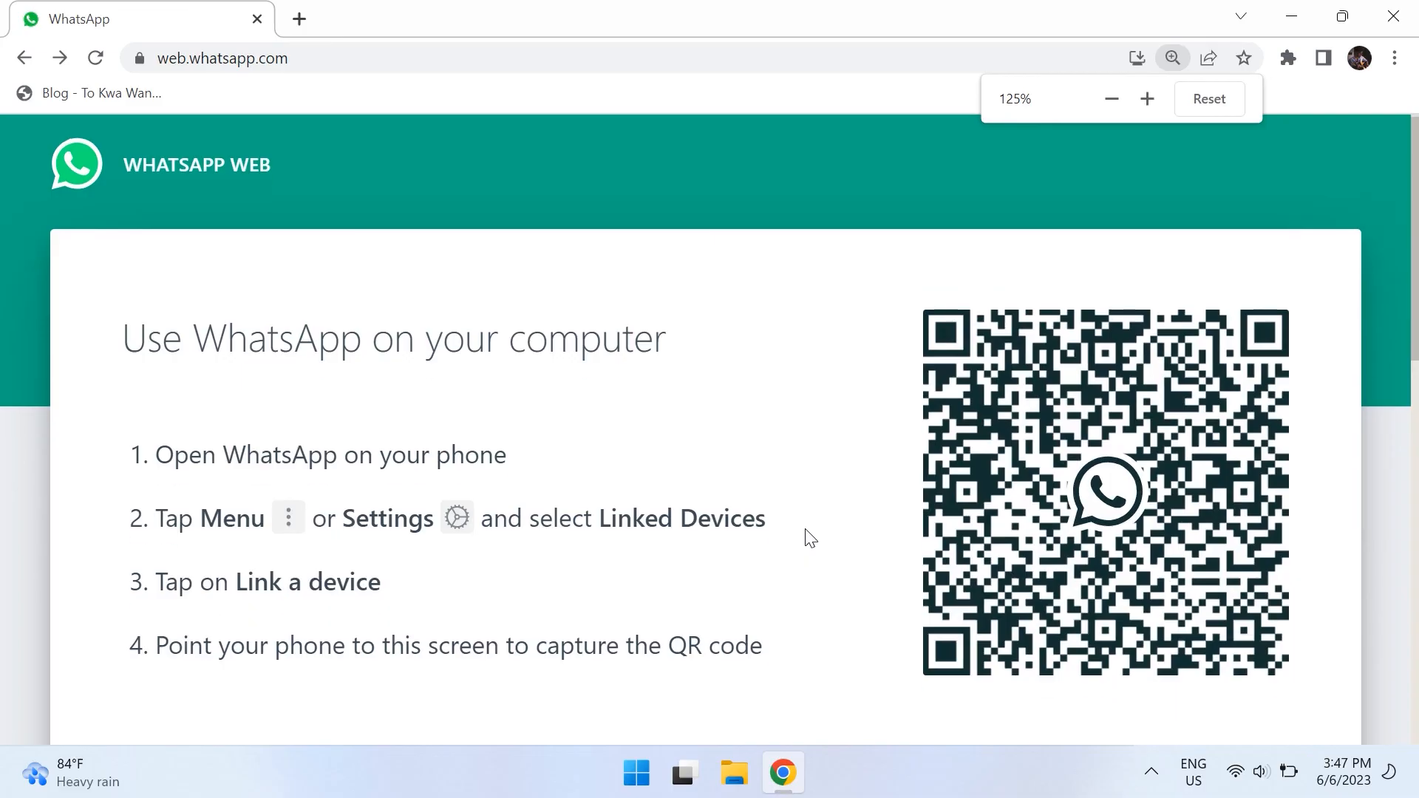
{"action": "left_click", "coordinate": [1147, 99]}
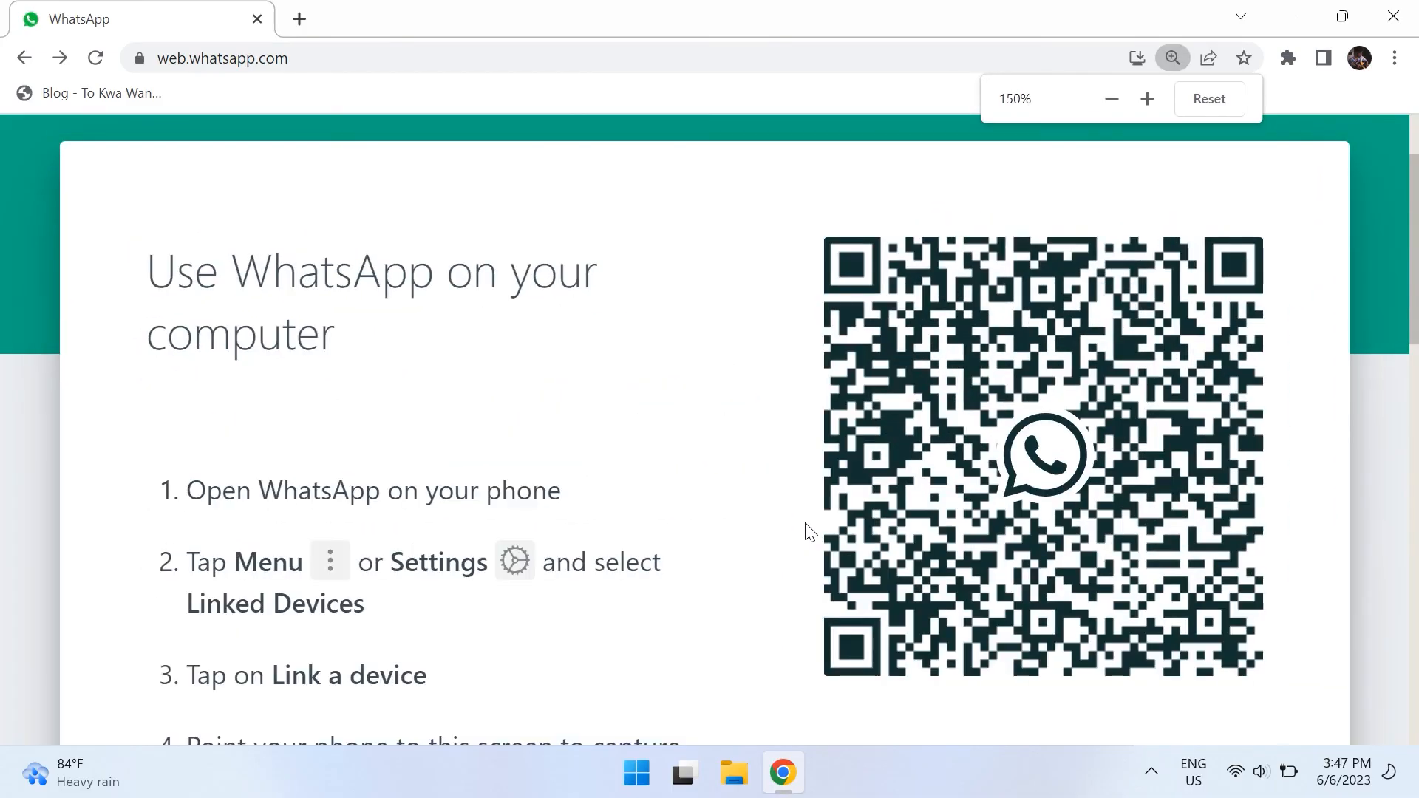
{"action": "left_click", "coordinate": [1111, 99]}
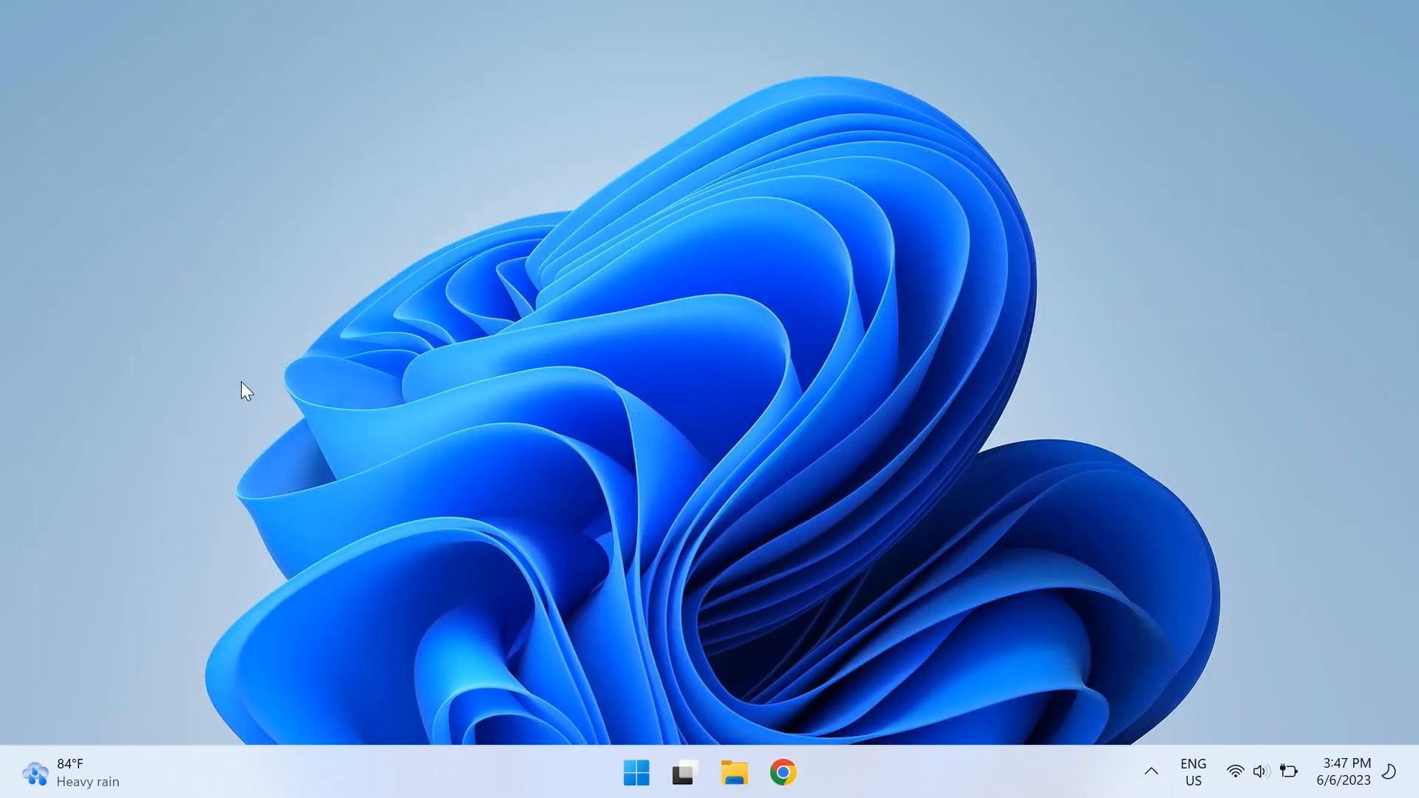
{"action": "mouse_move", "coordinate": [183, 368]}
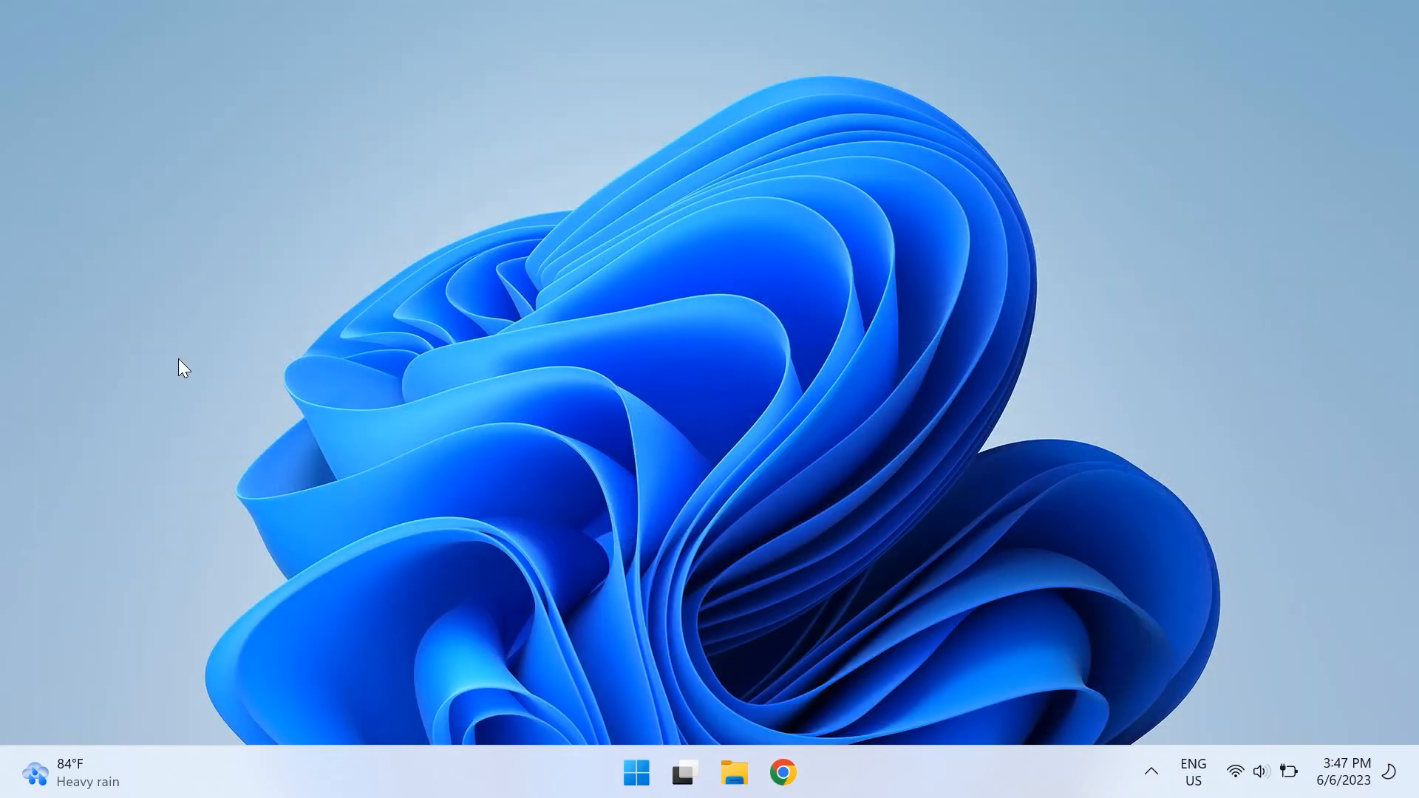